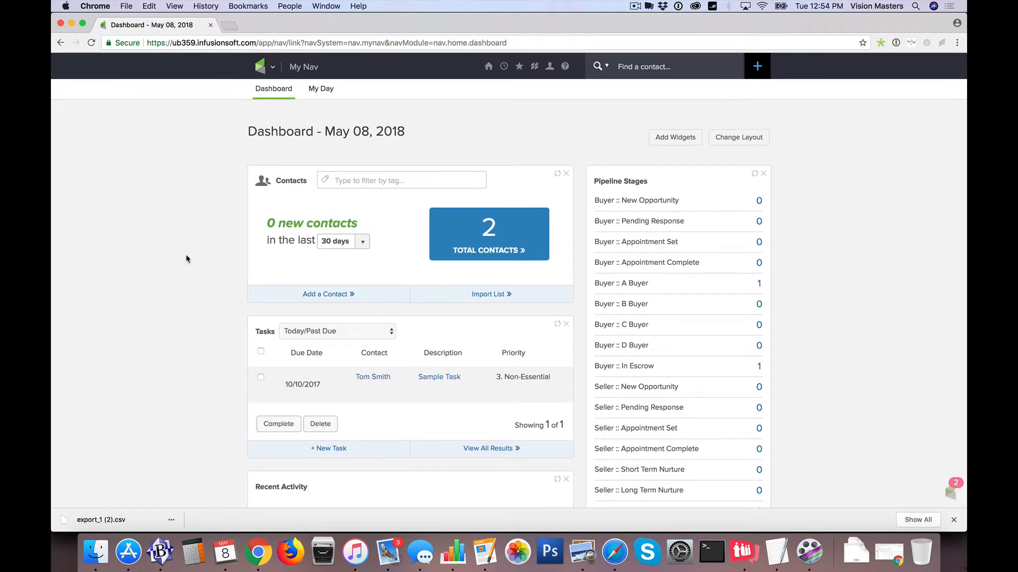
pyautogui.moveTo(208, 205)
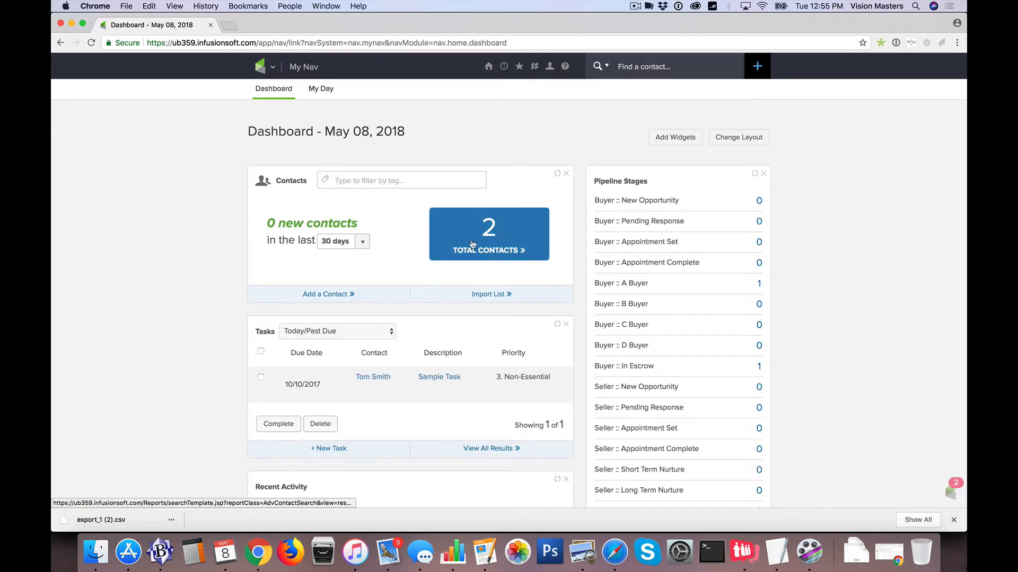
pyautogui.moveTo(373, 249)
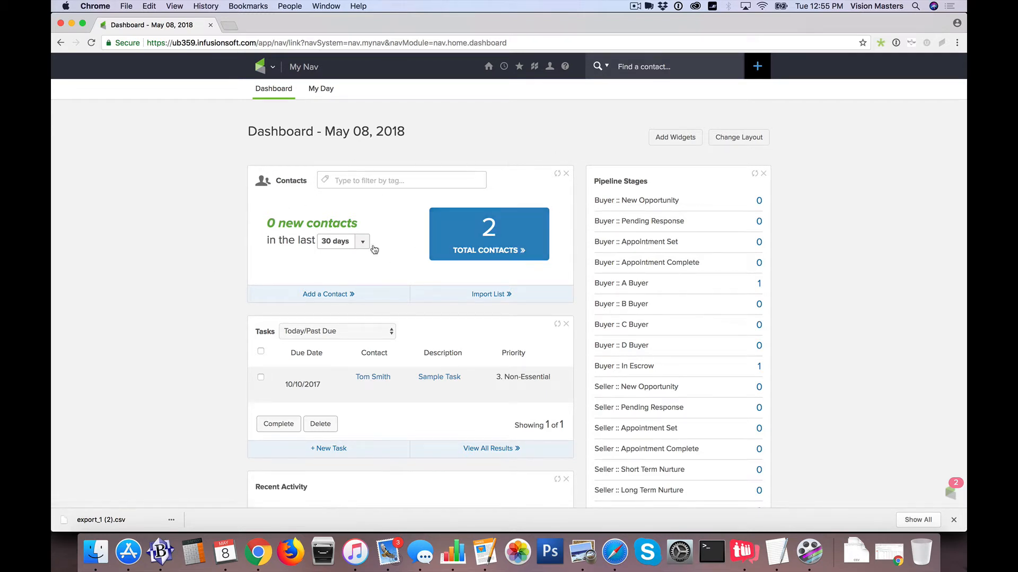
pyautogui.moveTo(544, 183)
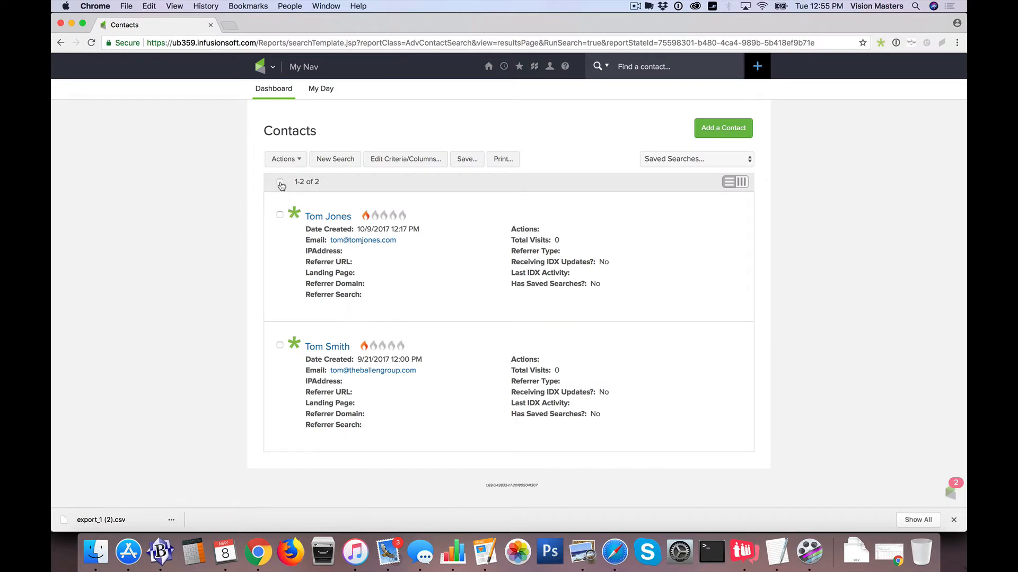
# - Select both contacts and choose Export from the Actions menu
pyautogui.click(280, 181)
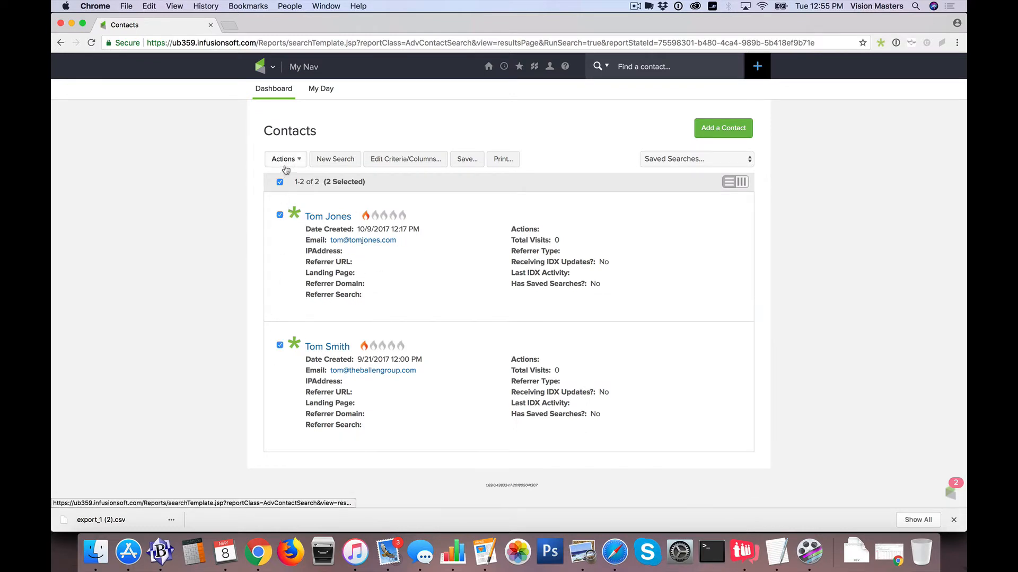
pyautogui.click(284, 159)
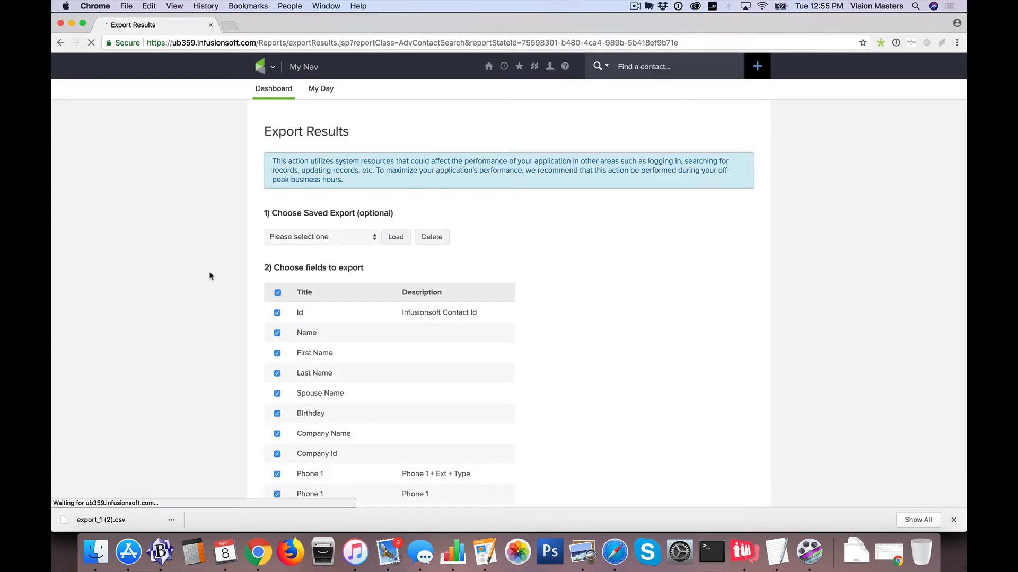
pyautogui.scroll(-3)
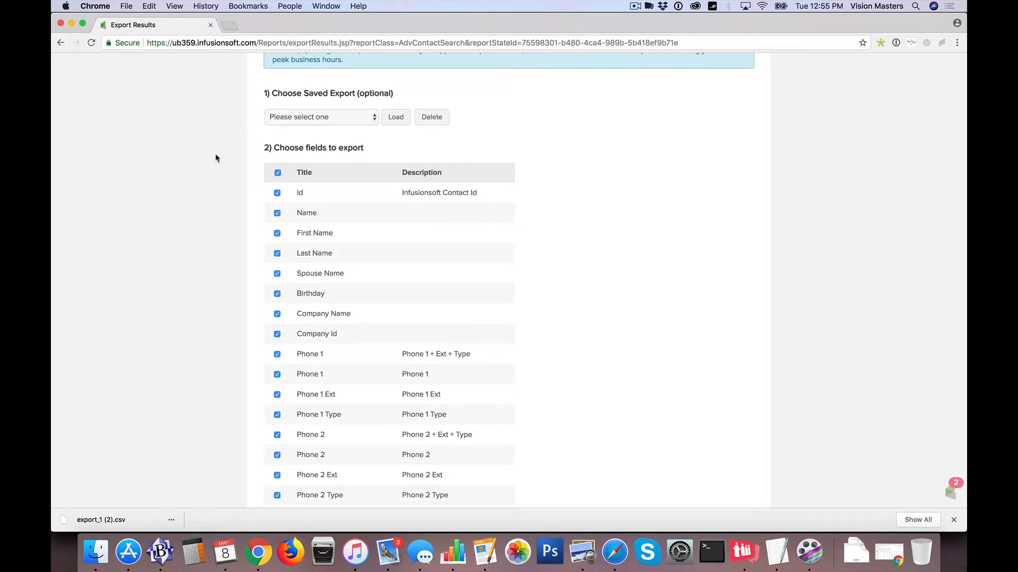
pyautogui.scroll(-3)
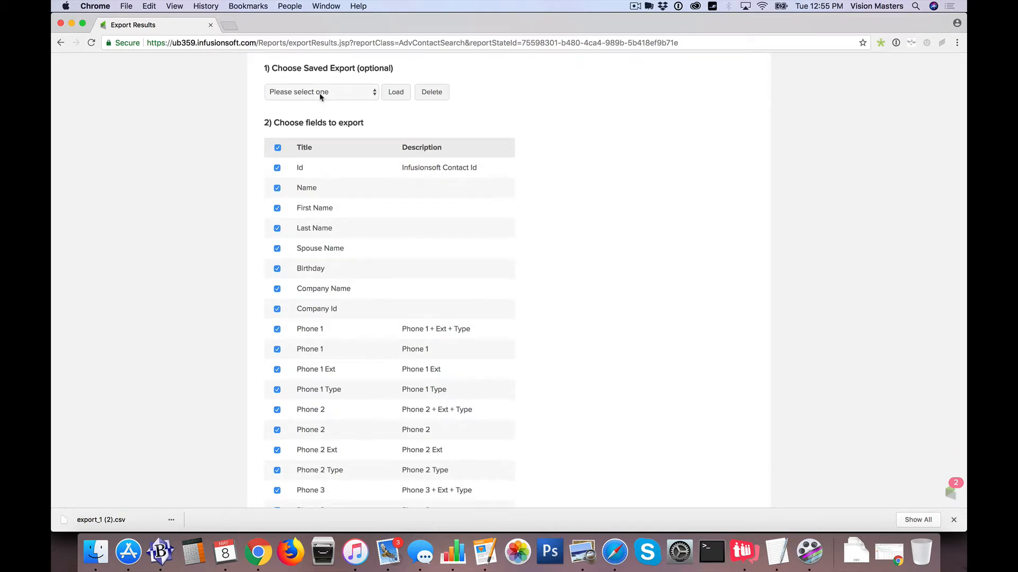
pyautogui.scroll(-3)
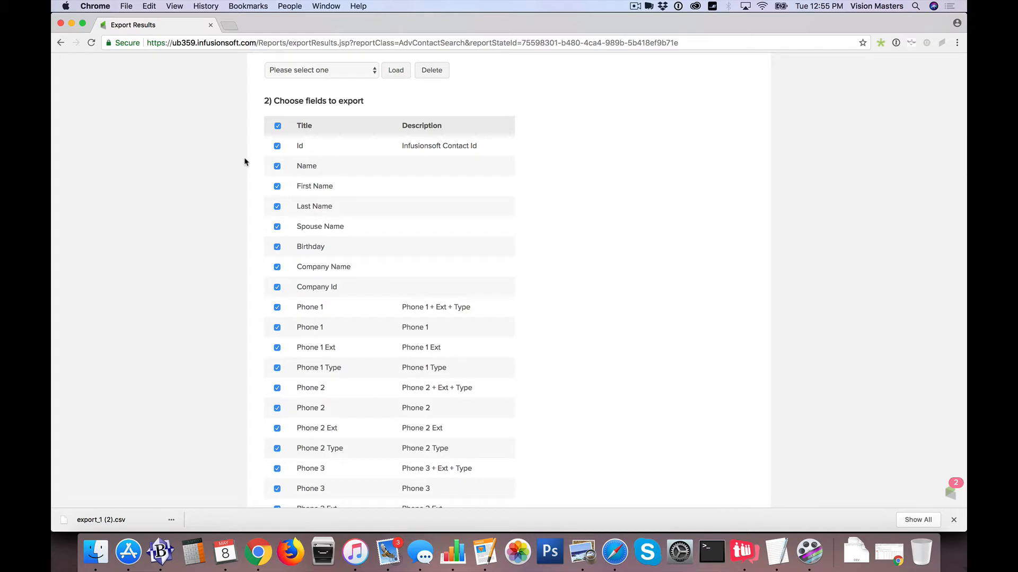
pyautogui.scroll(-3)
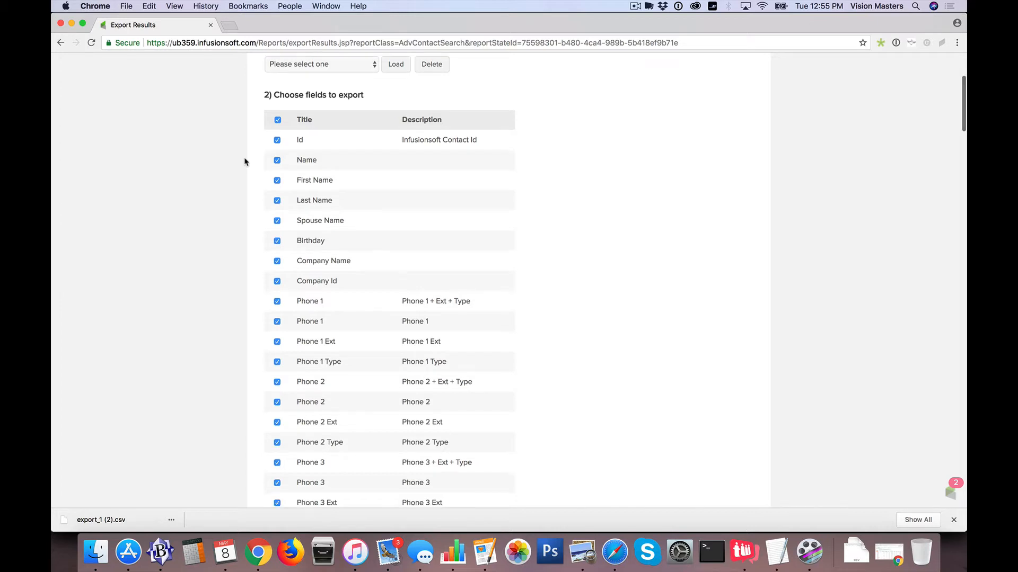
pyautogui.scroll(-3)
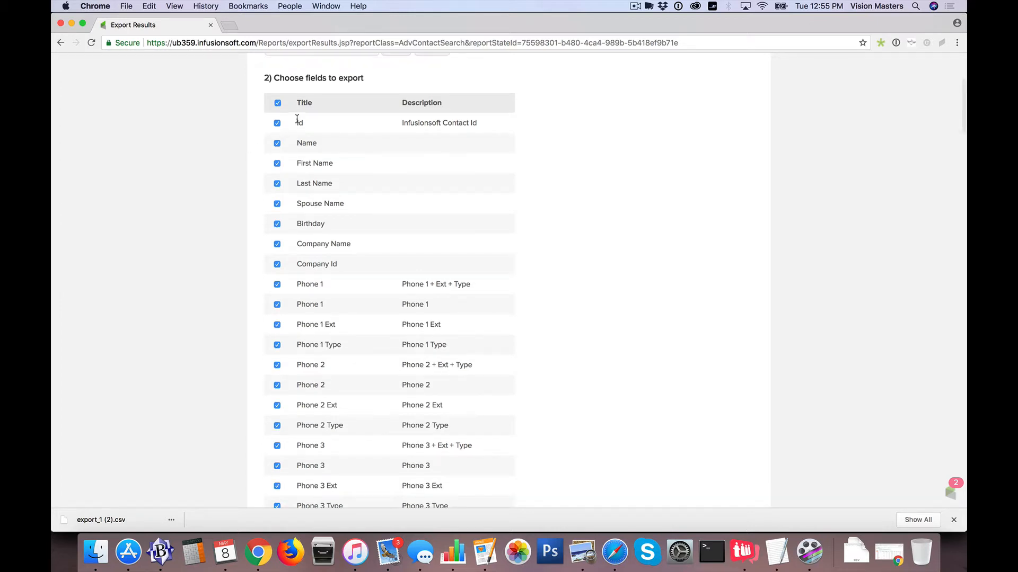
pyautogui.scroll(-3)
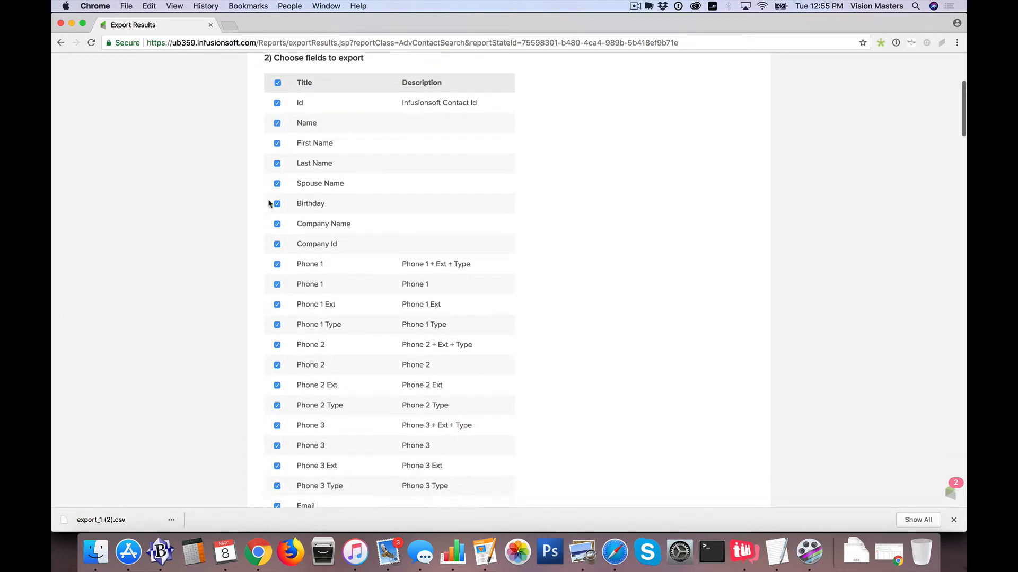
pyautogui.scroll(-3)
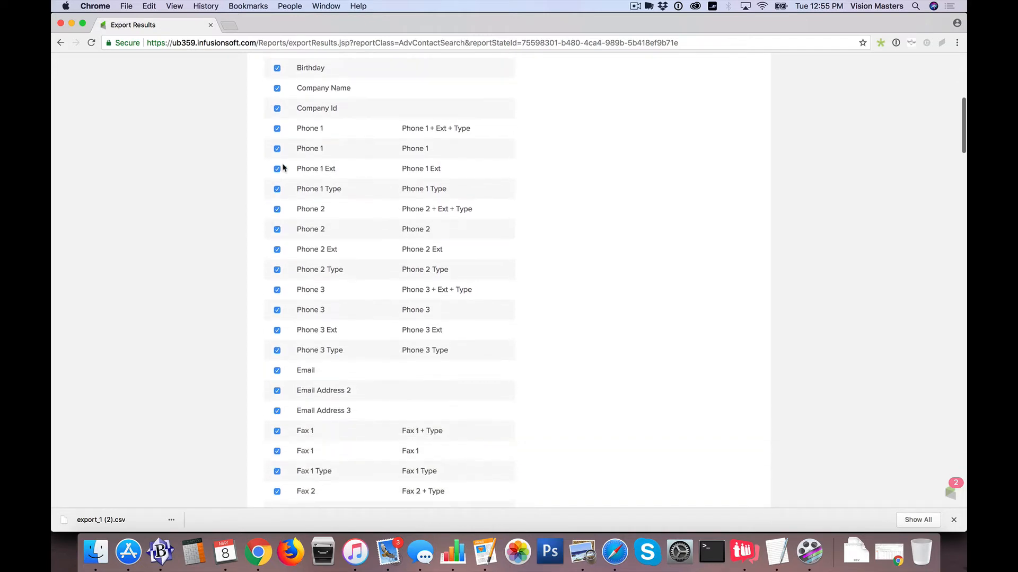
pyautogui.scroll(-3)
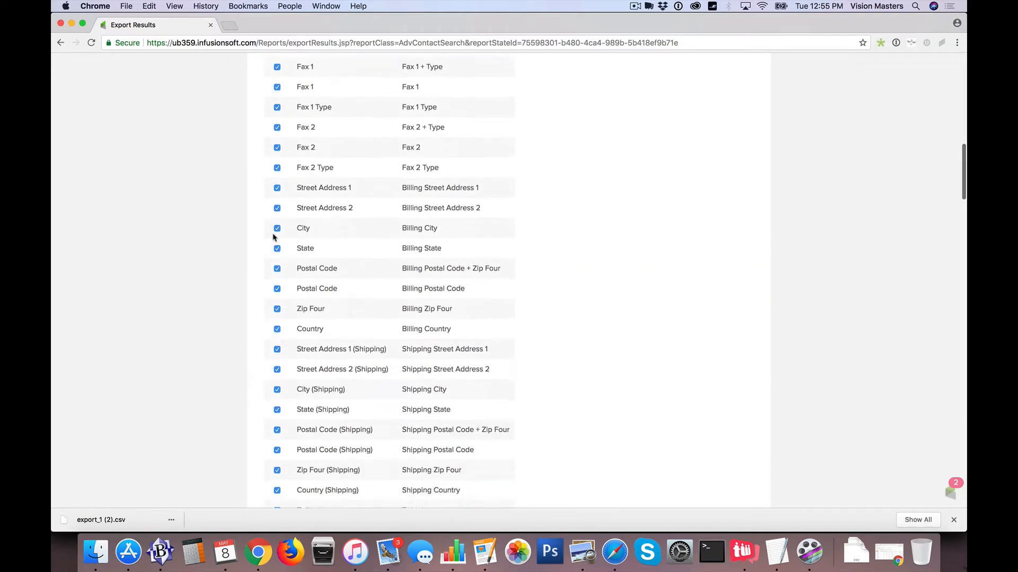
pyautogui.scroll(-3)
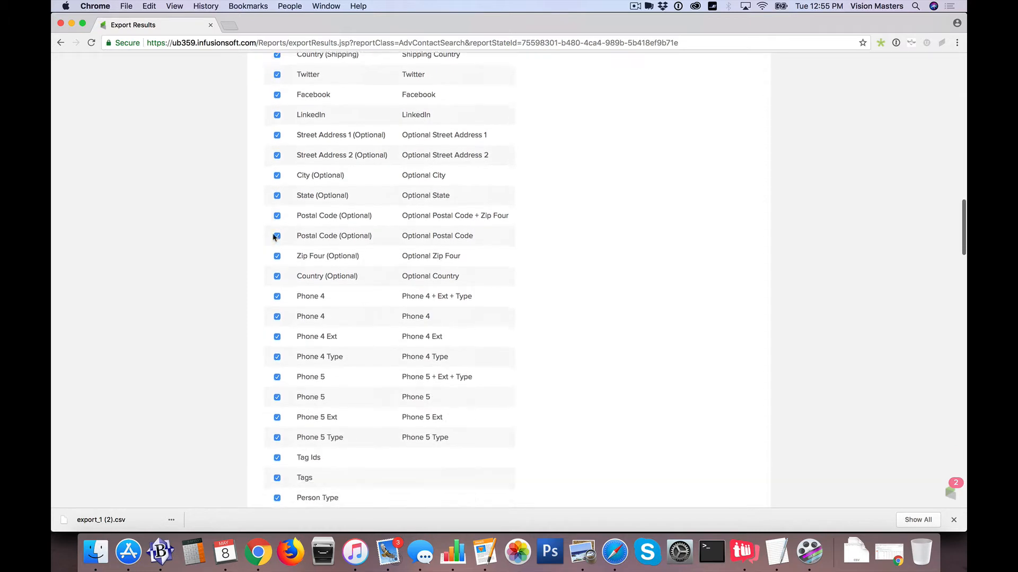
pyautogui.scroll(-3)
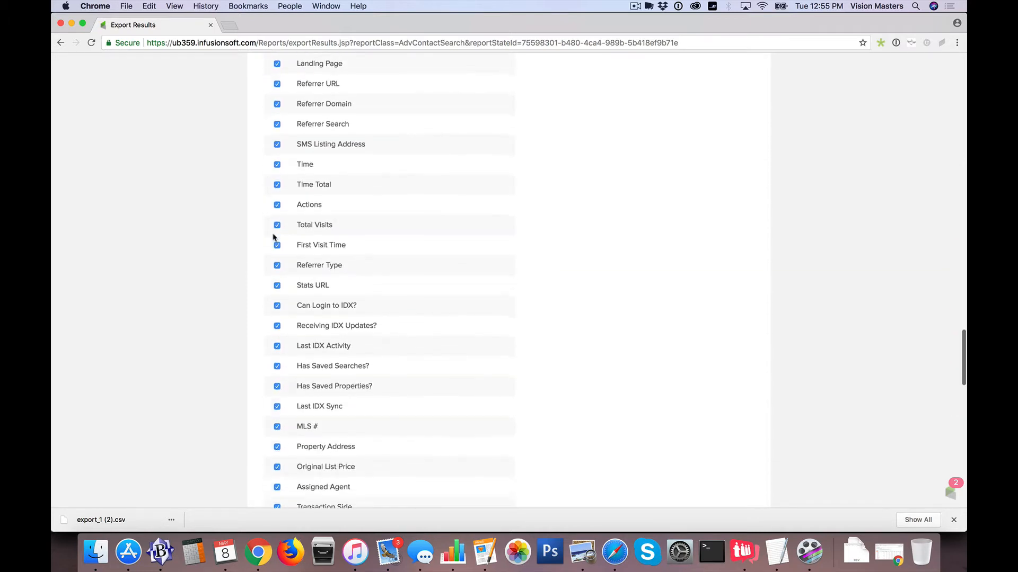
pyautogui.scroll(-3)
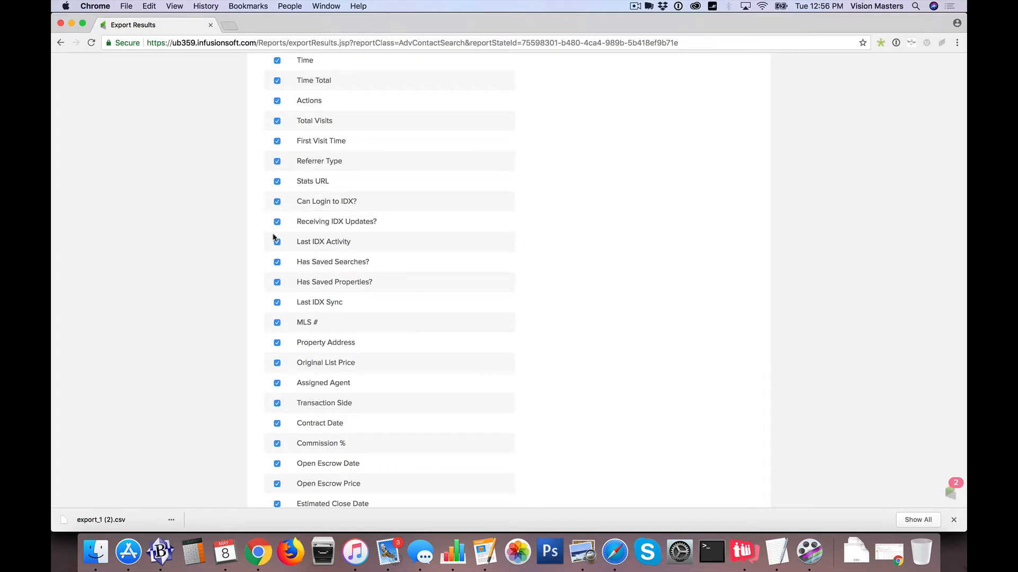
pyautogui.scroll(-3)
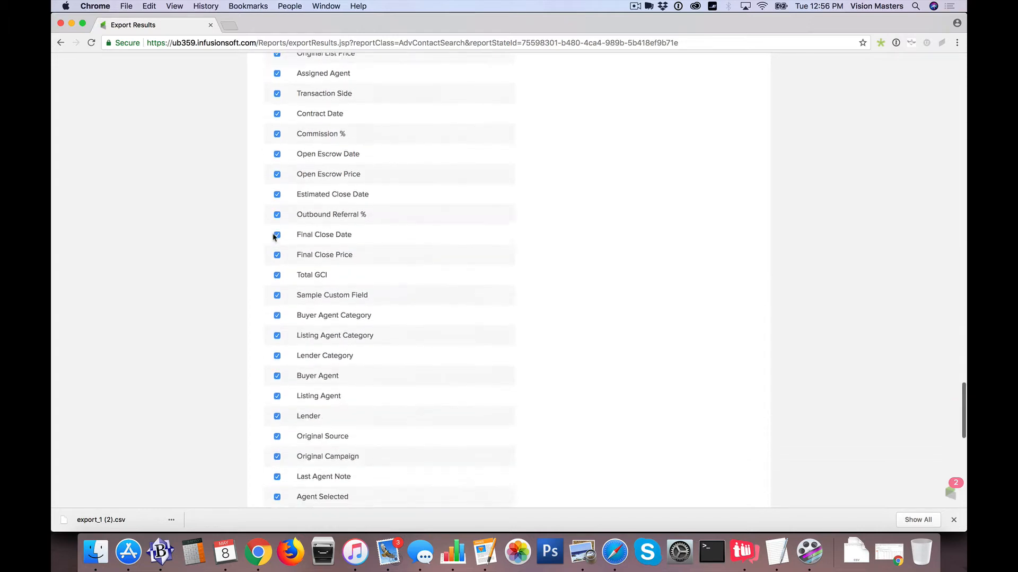
pyautogui.scroll(-3)
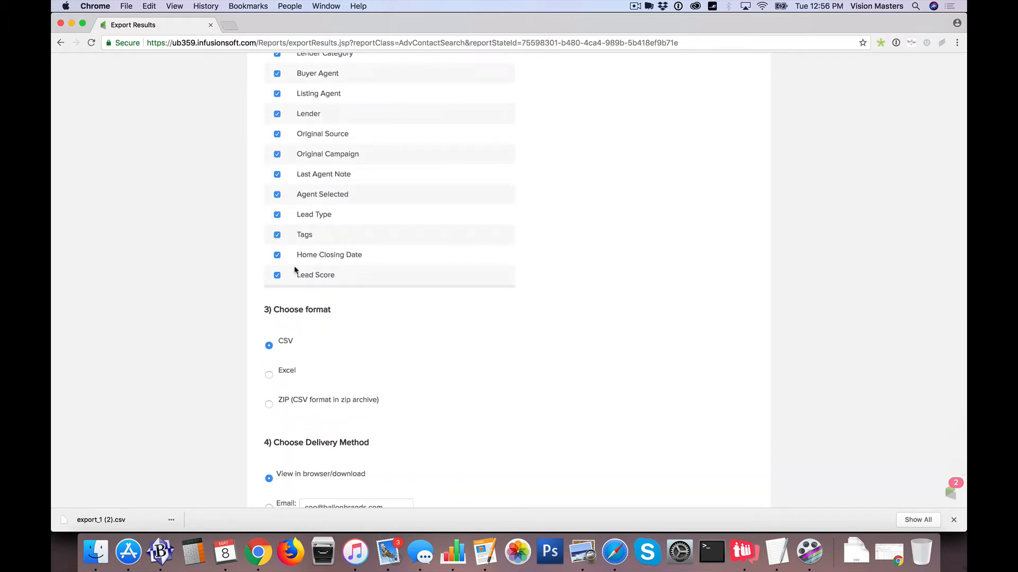
pyautogui.scroll(-3)
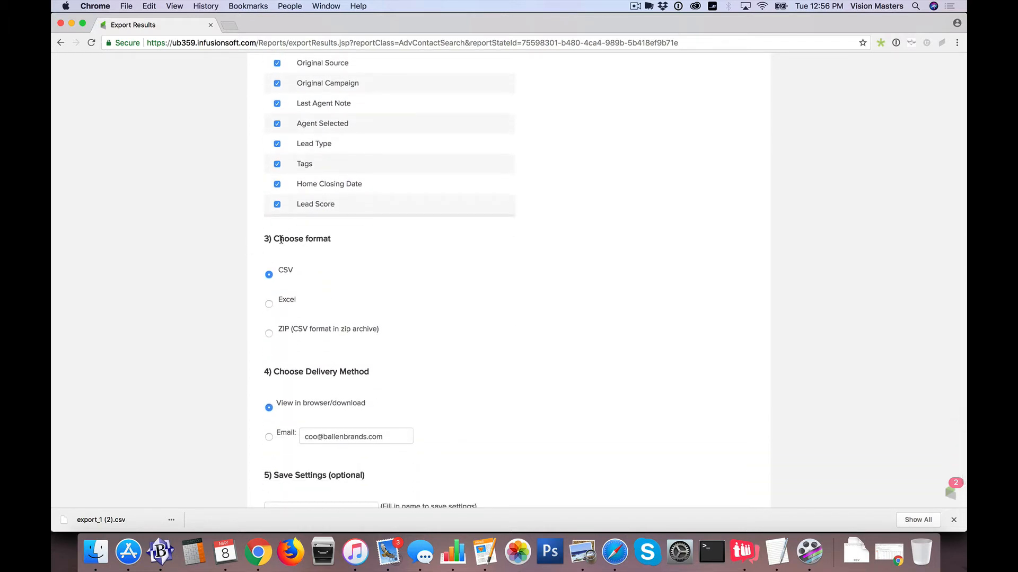
pyautogui.scroll(-3)
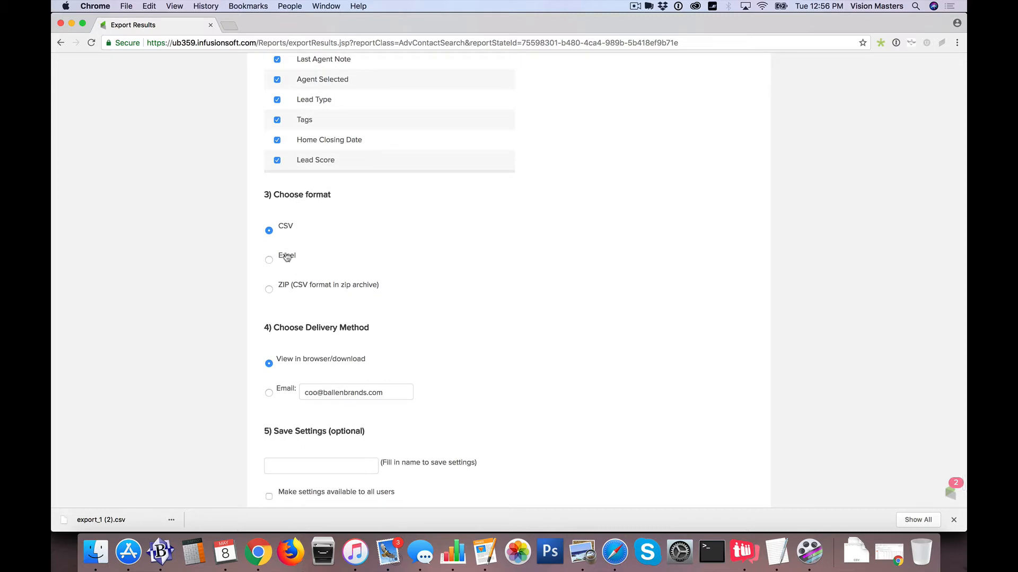
pyautogui.moveTo(233, 300)
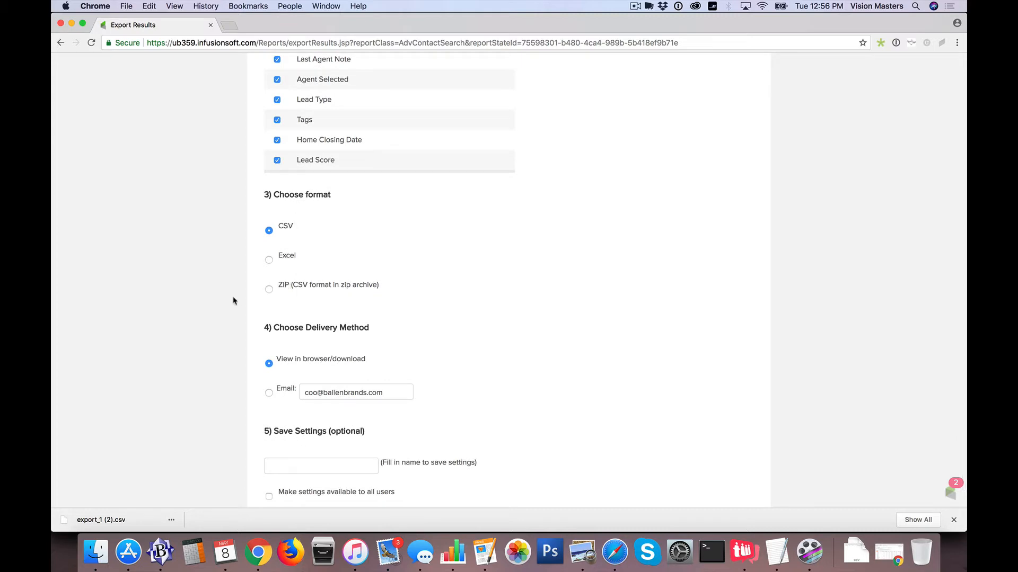
pyautogui.moveTo(245, 250)
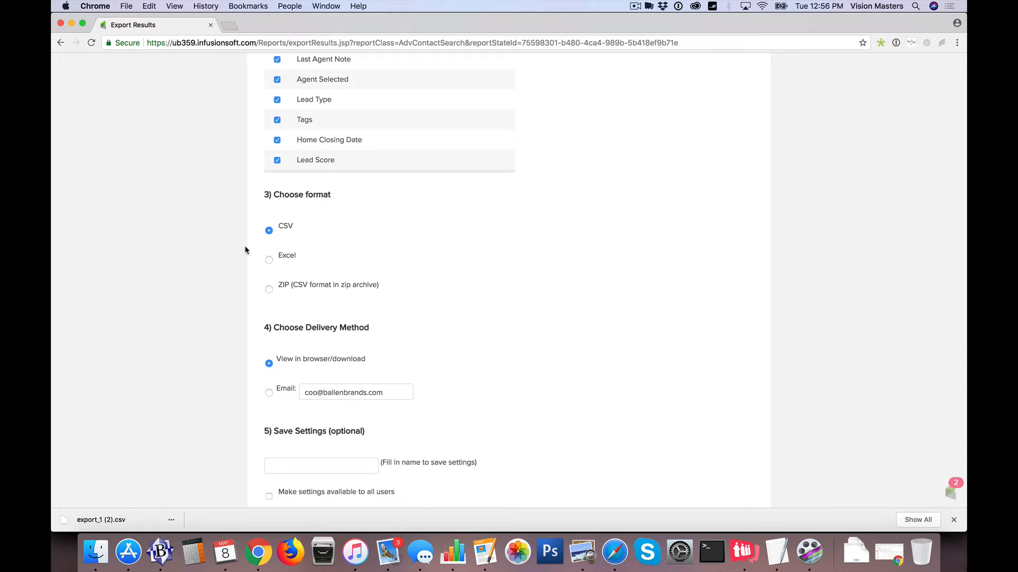
pyautogui.scroll(-3)
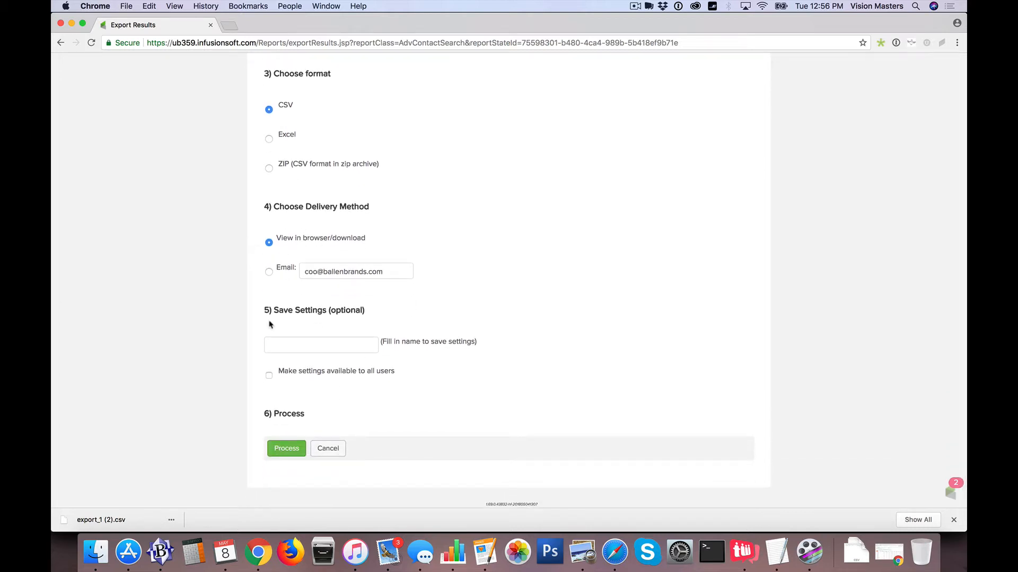
pyautogui.moveTo(309, 235)
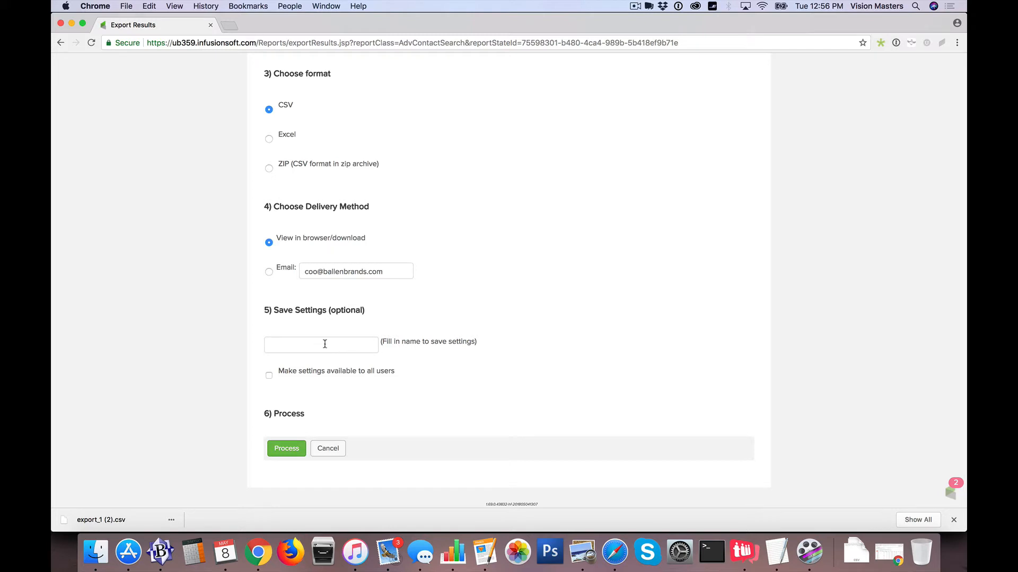
pyautogui.moveTo(230, 343)
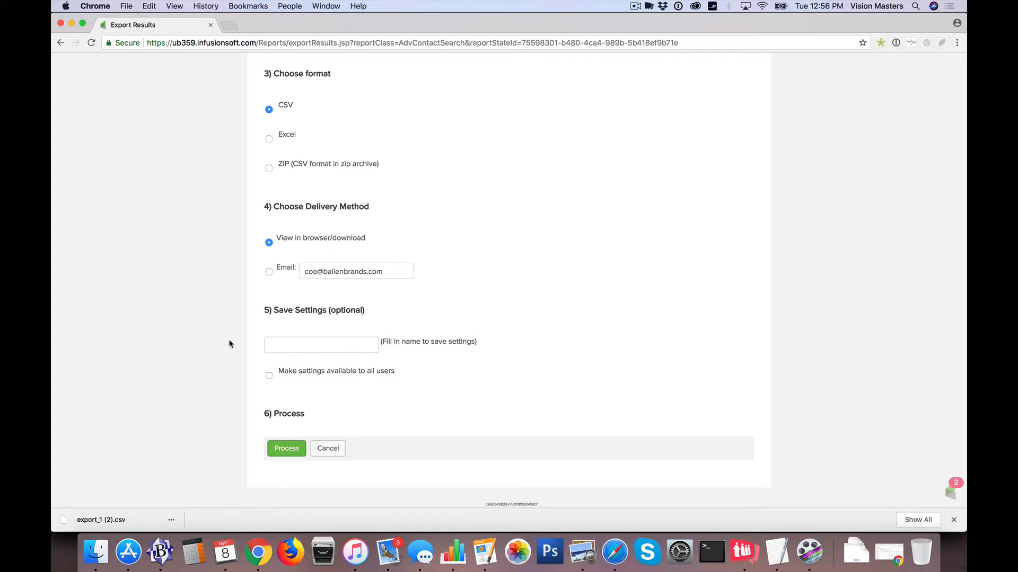
pyautogui.moveTo(300, 402)
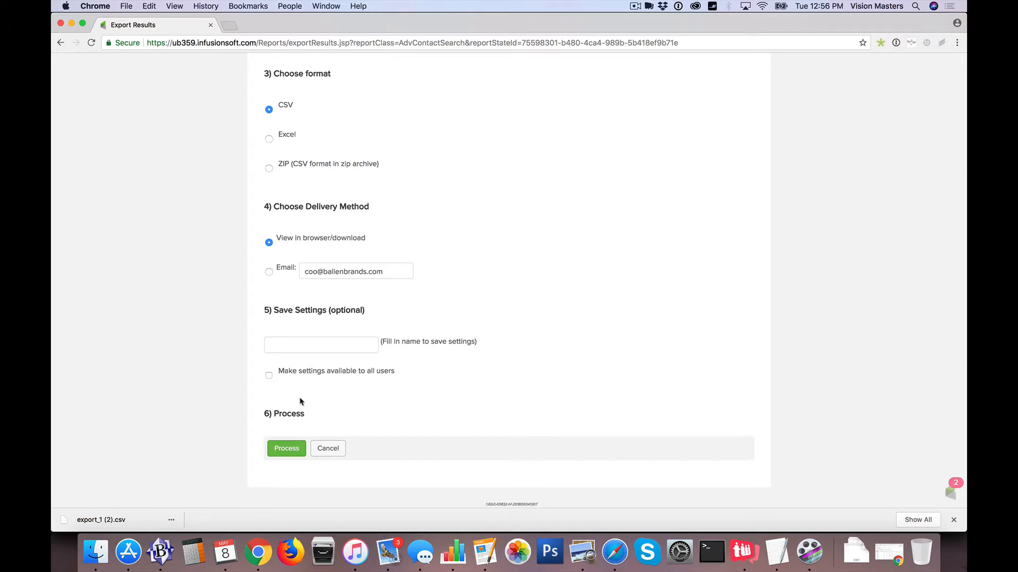
# - Process the export as a CSV to the browser and open the downloaded file
pyautogui.click(285, 447)
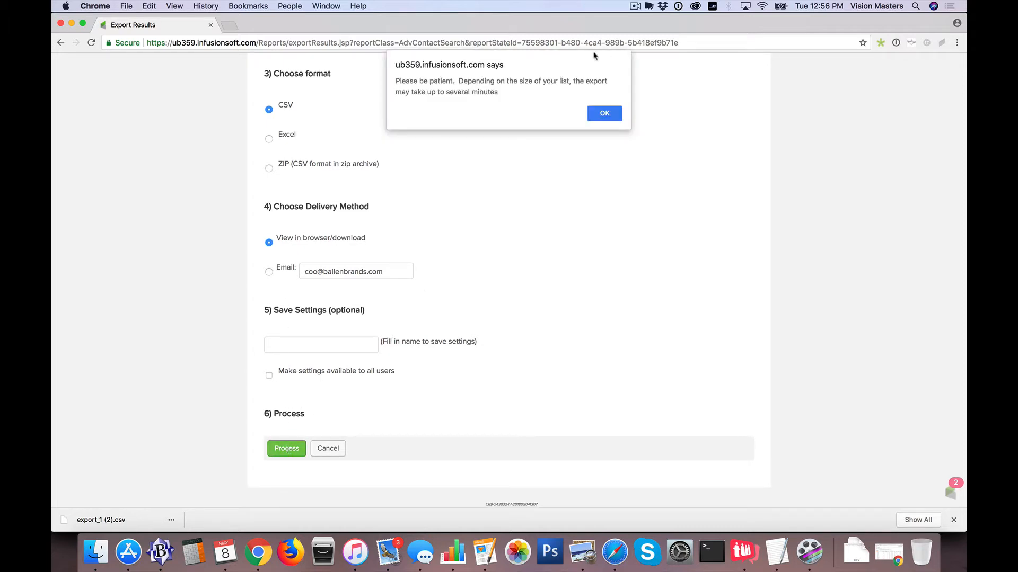
pyautogui.click(603, 114)
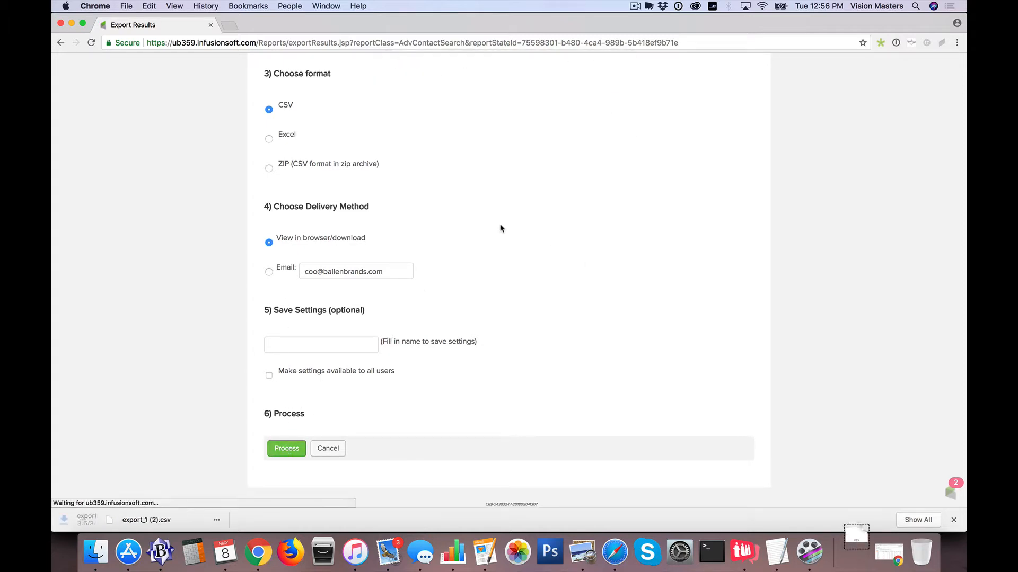
pyautogui.click(286, 448)
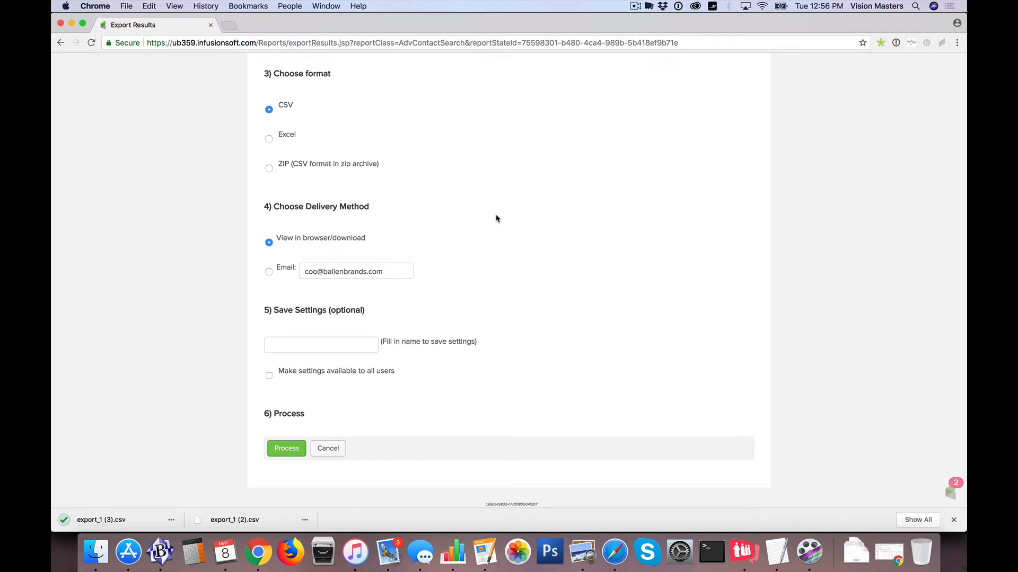
pyautogui.moveTo(534, 249)
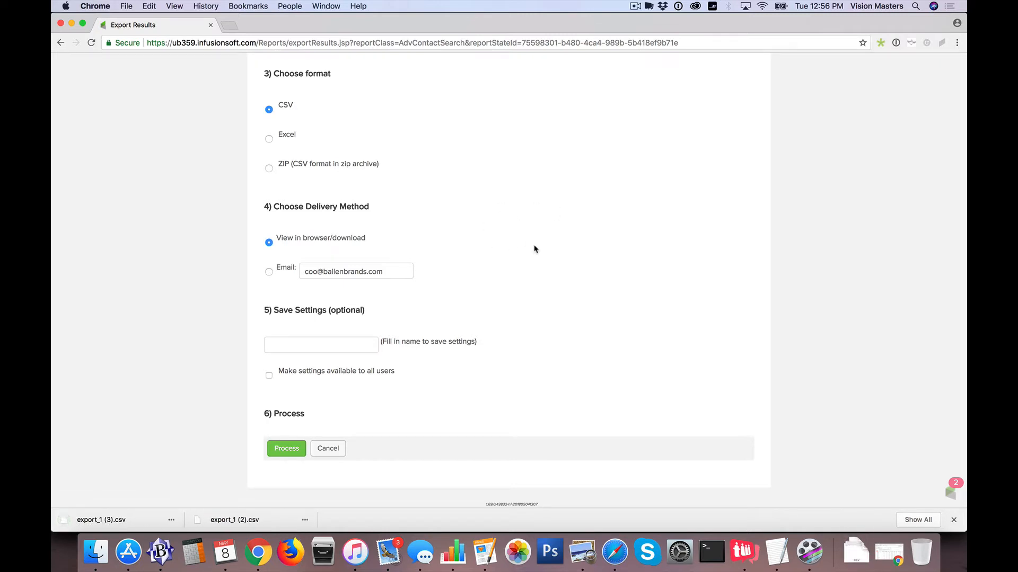
pyautogui.click(234, 520)
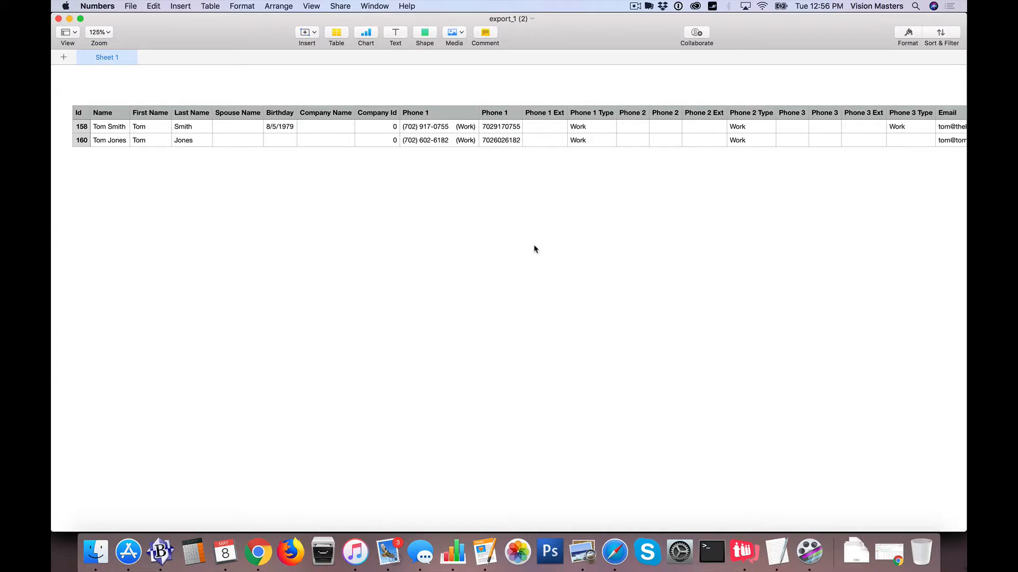
pyautogui.moveTo(321, 274)
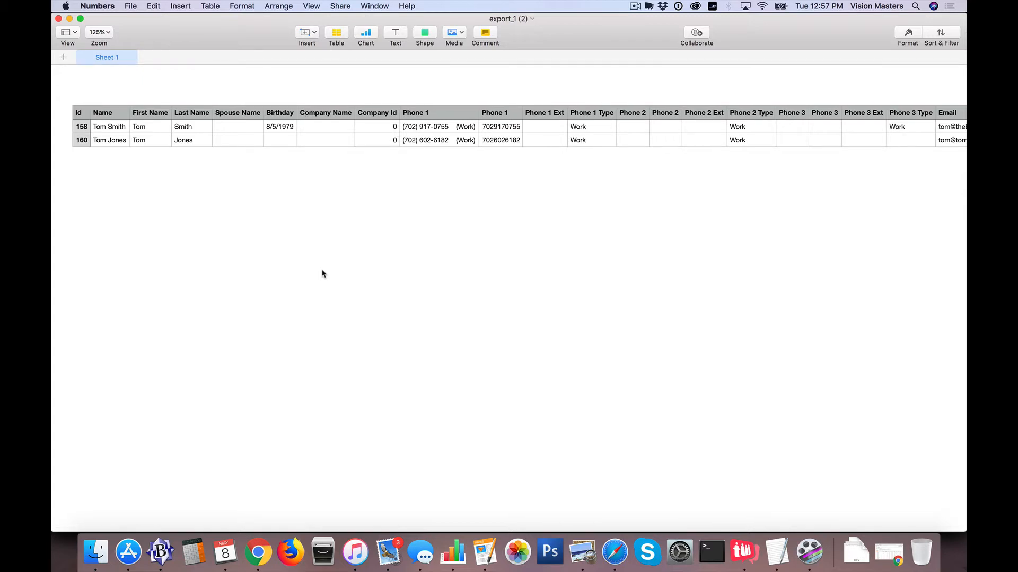
pyautogui.moveTo(109, 137)
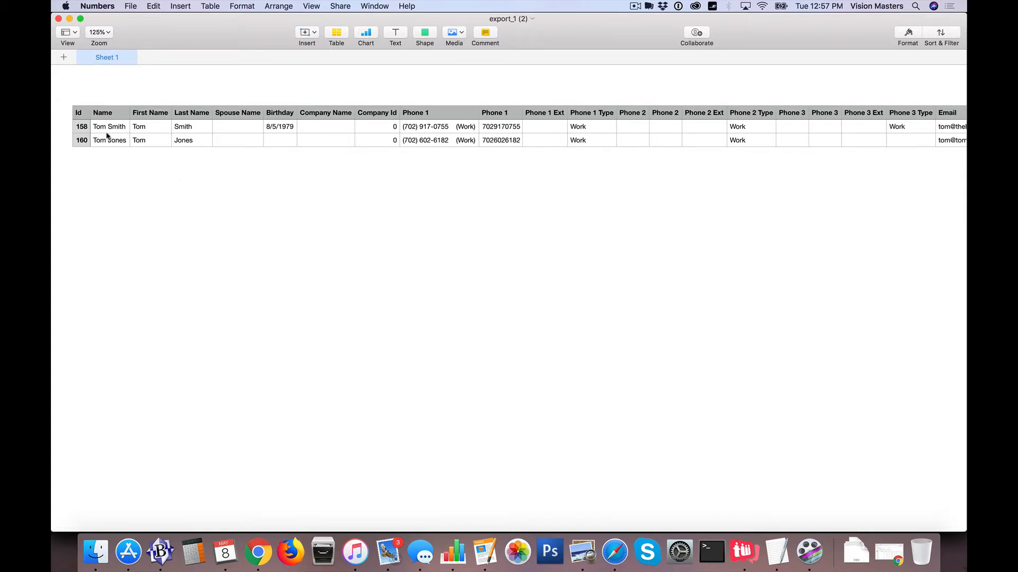
# - Scroll right across every column of the exported CSV, from tags through transaction fields
pyautogui.hscroll(3)
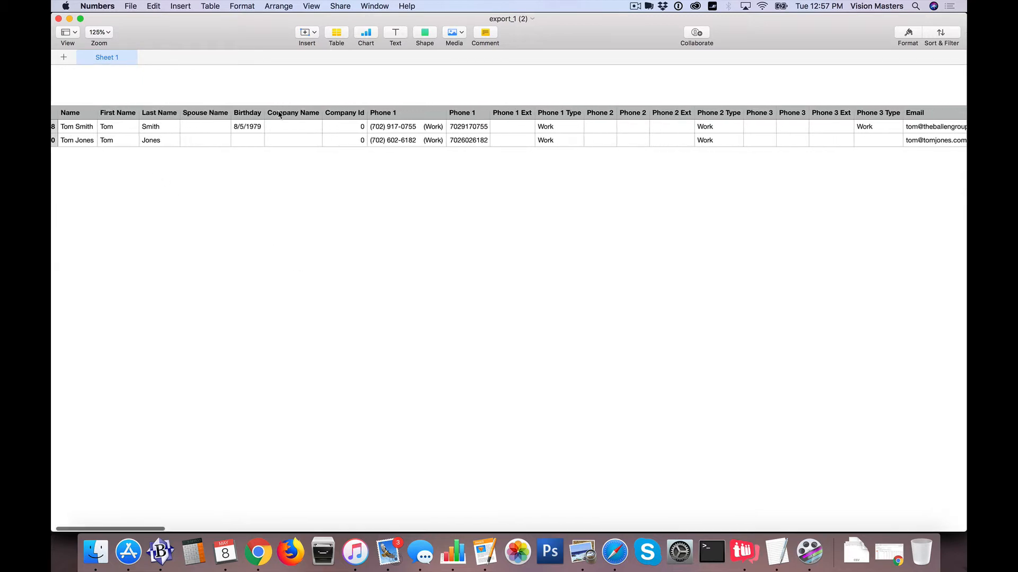
pyautogui.hscroll(3)
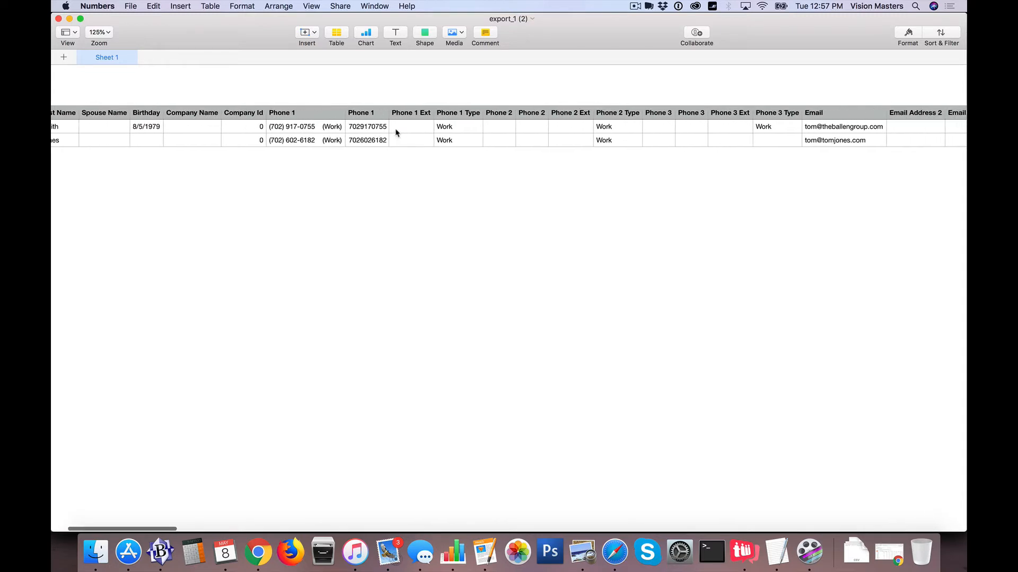
pyautogui.hscroll(3)
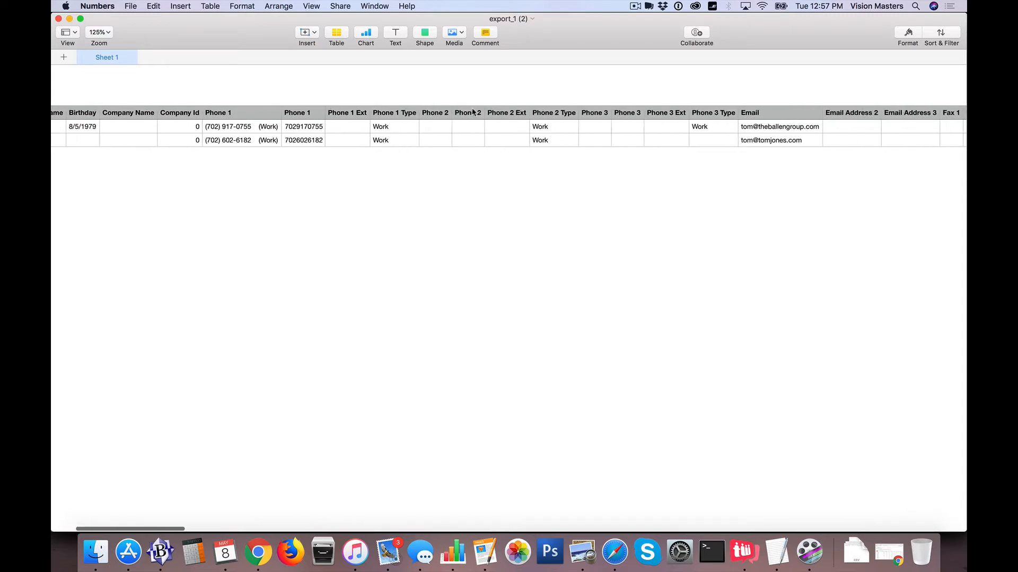
pyautogui.hscroll(3)
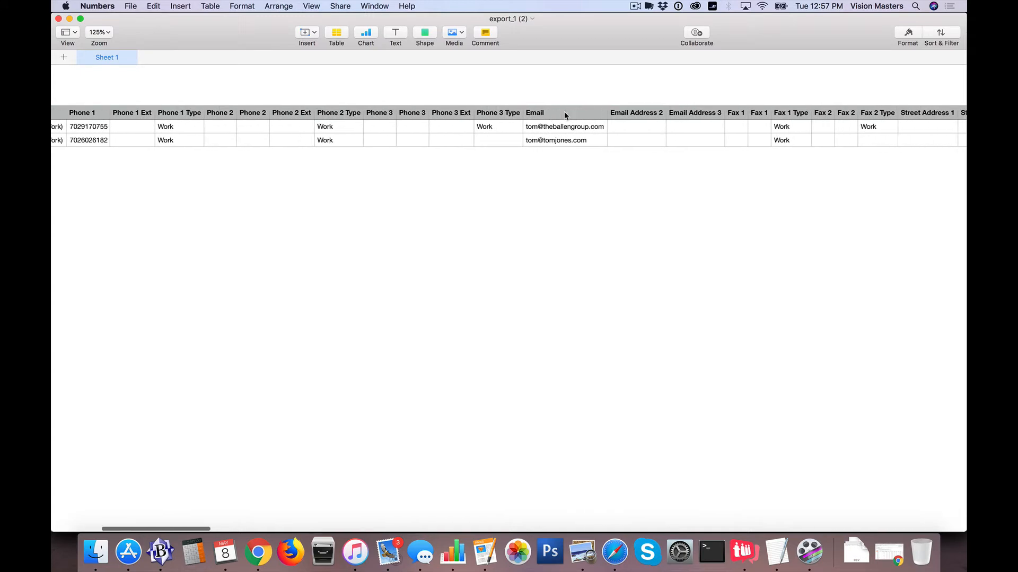
pyautogui.hscroll(3)
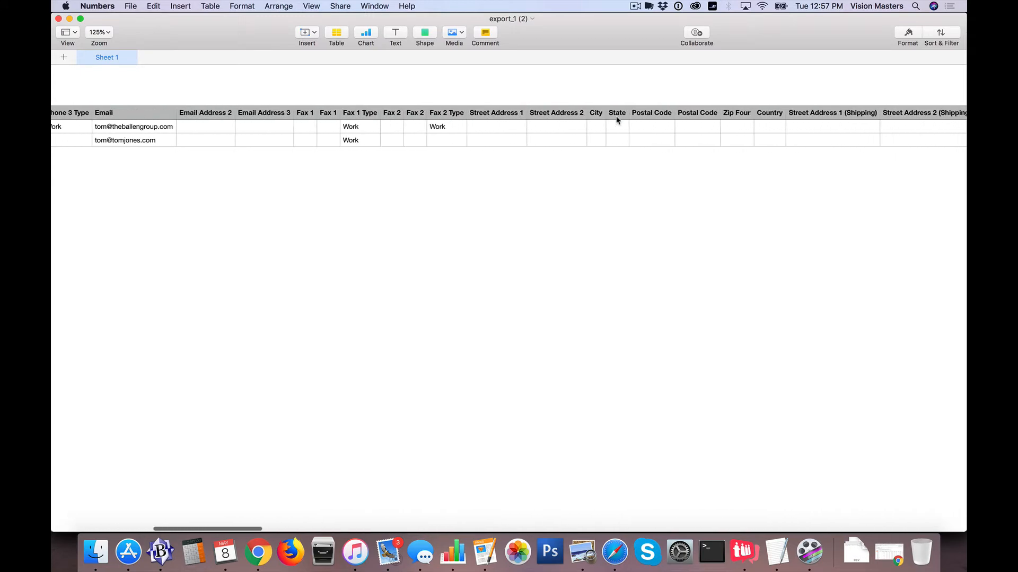
pyautogui.hscroll(3)
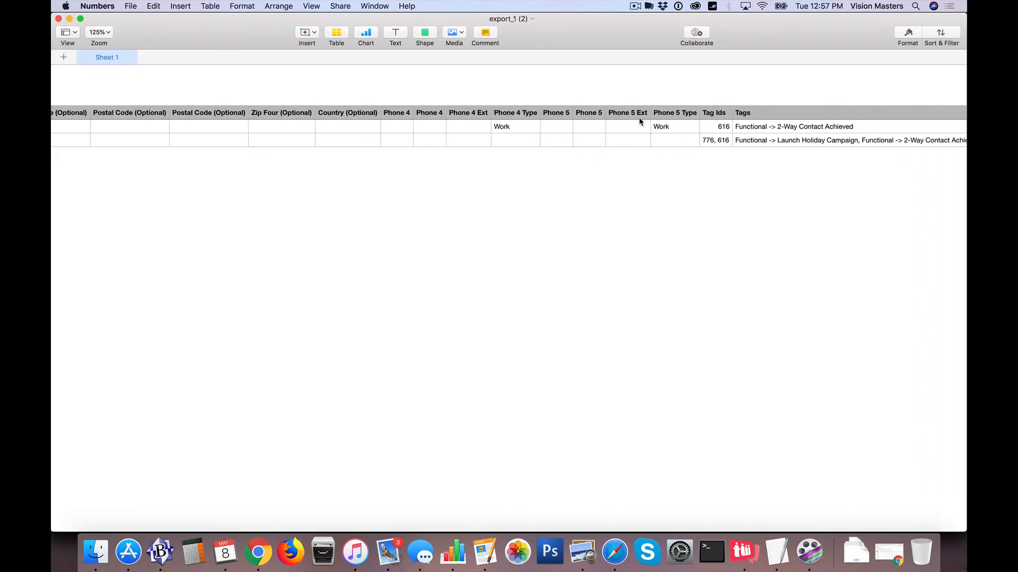
pyautogui.hscroll(3)
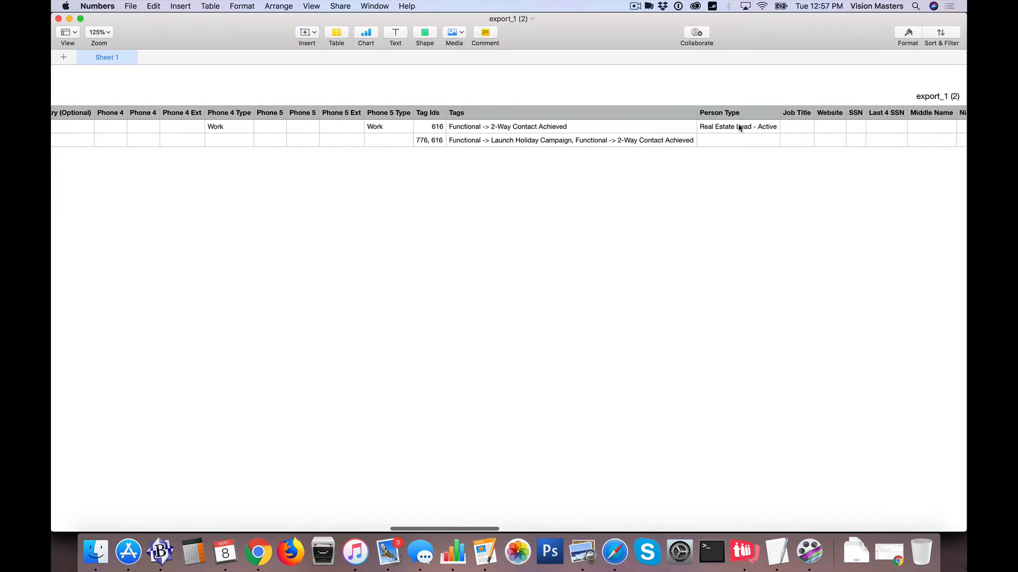
pyautogui.hscroll(3)
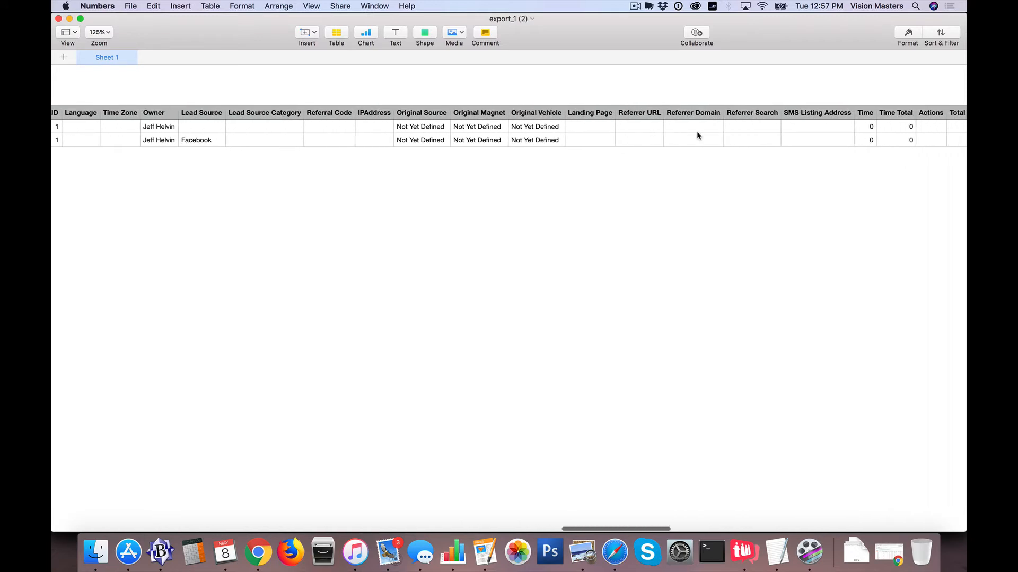
pyautogui.hscroll(3)
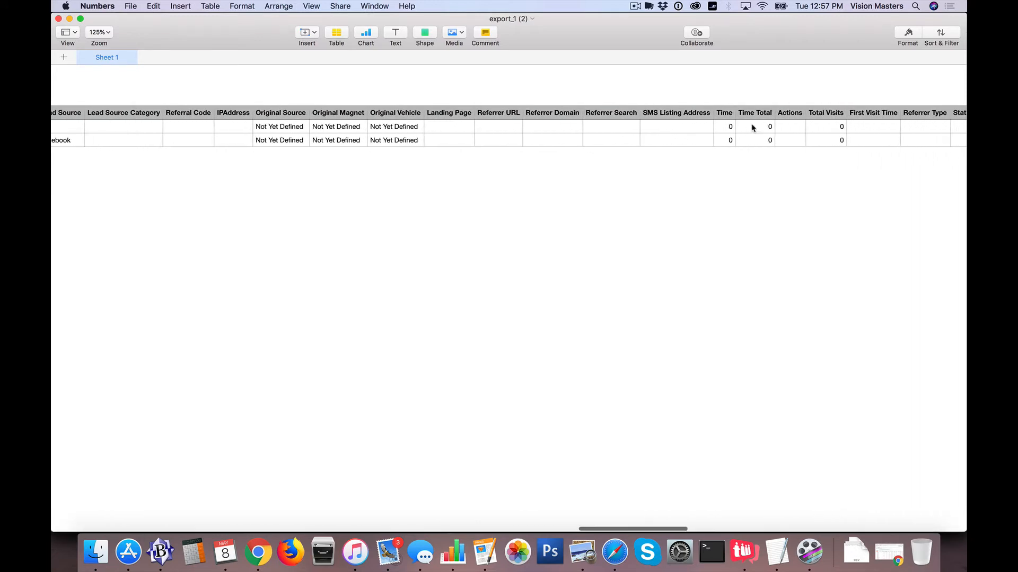
pyautogui.hscroll(3)
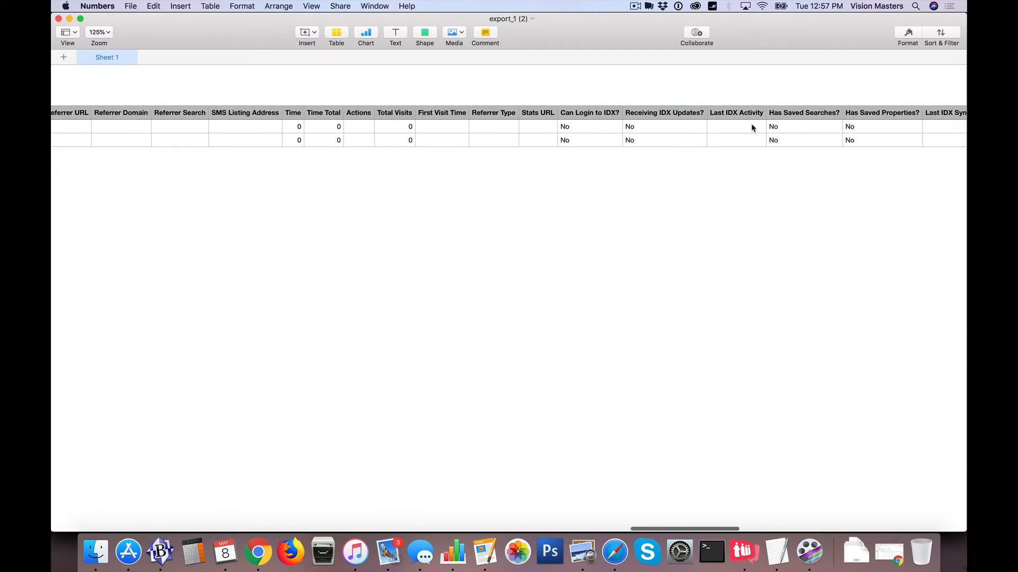
pyautogui.hscroll(3)
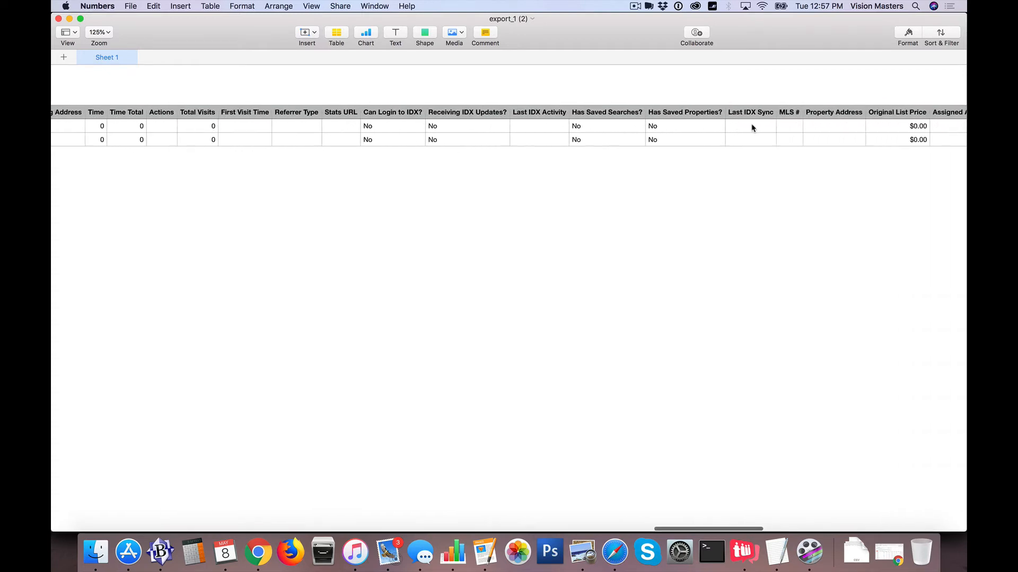
pyautogui.hscroll(3)
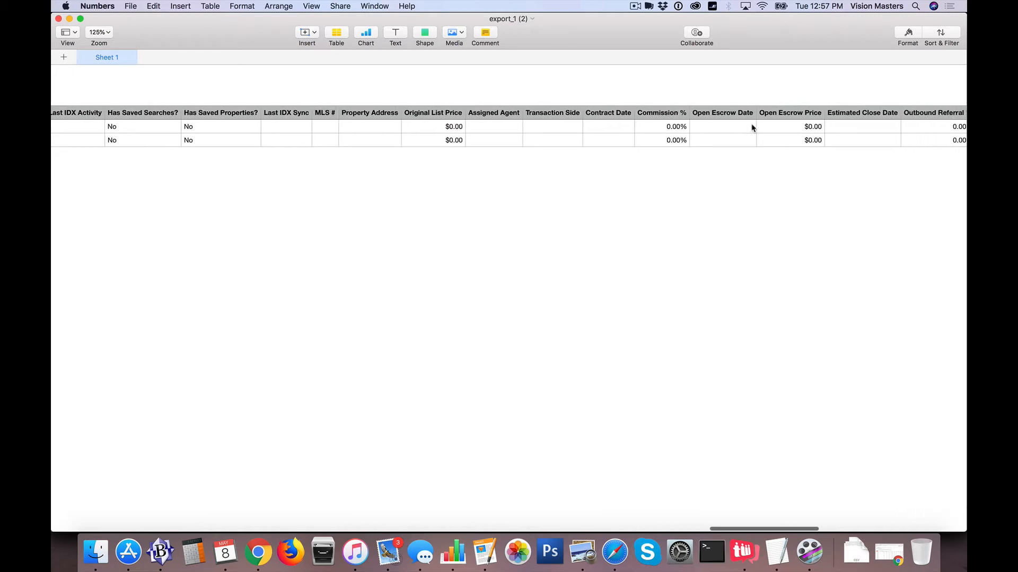
pyautogui.hscroll(3)
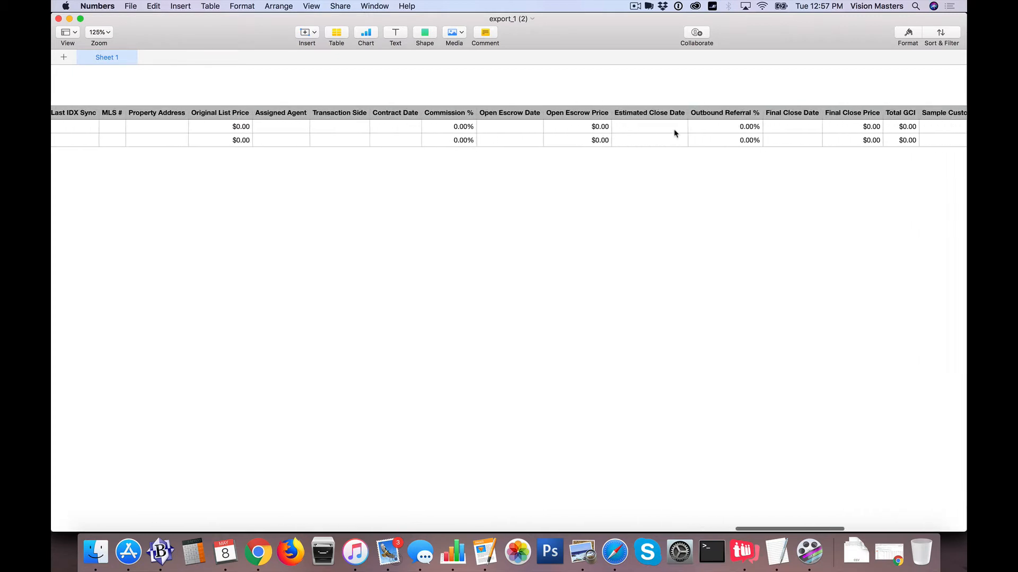
pyautogui.hscroll(3)
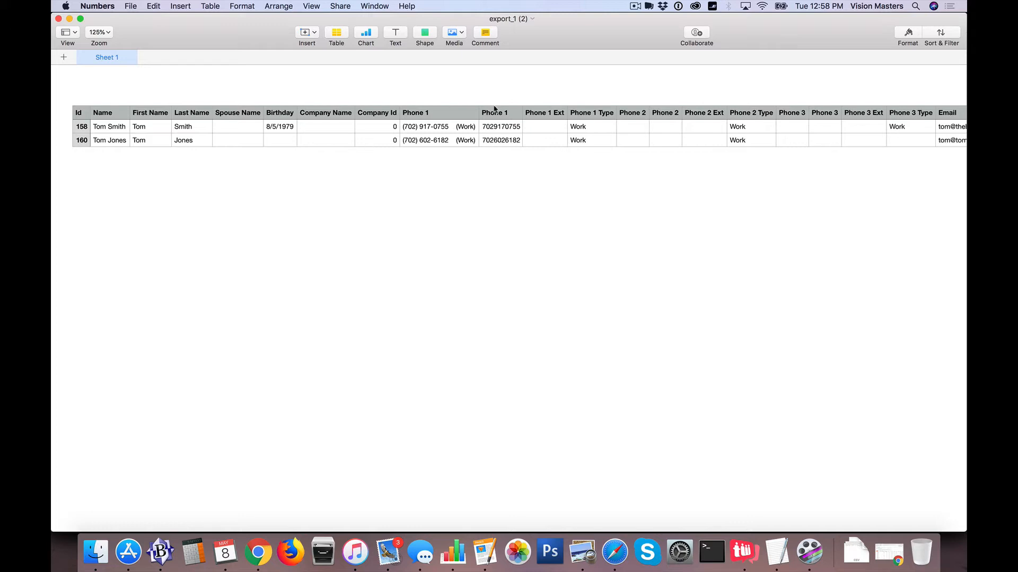
pyautogui.moveTo(503, 121)
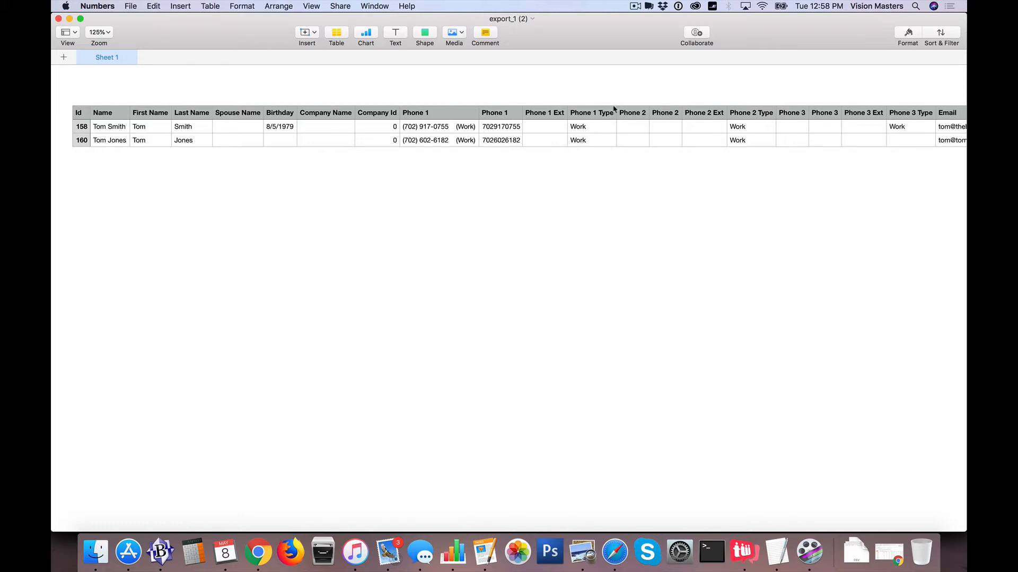
pyautogui.hscroll(3)
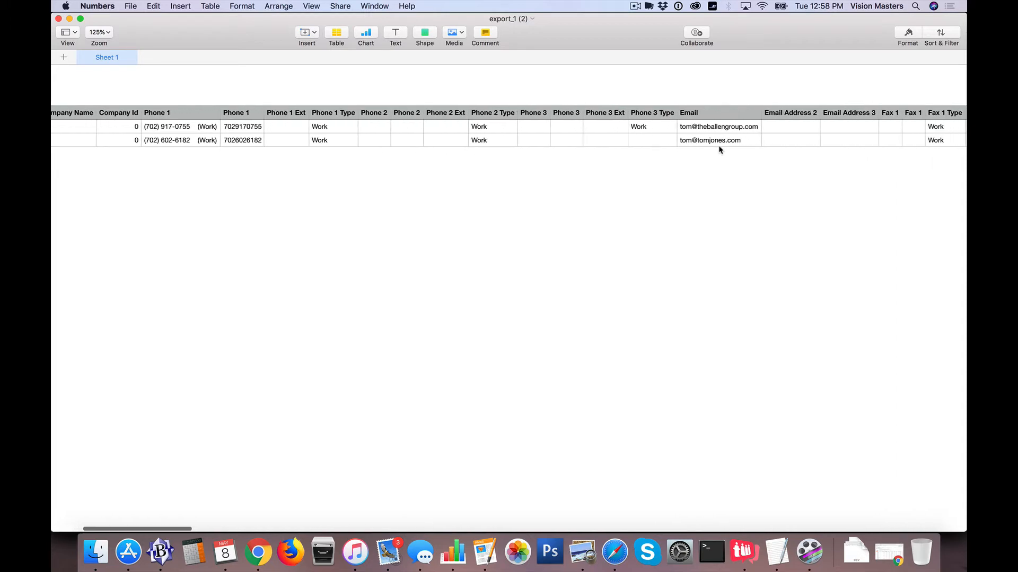
pyautogui.hscroll(3)
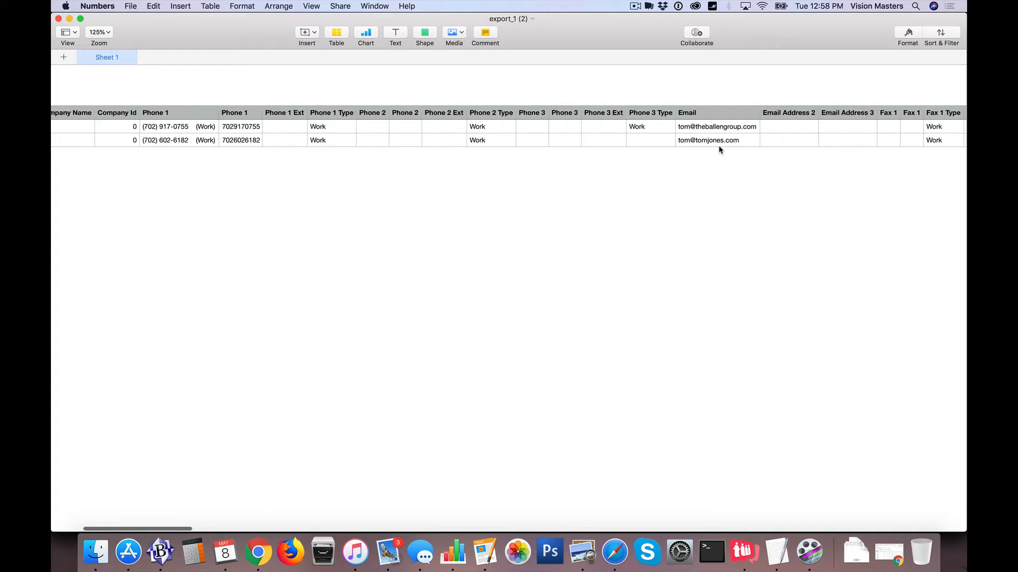
pyautogui.hscroll(-3)
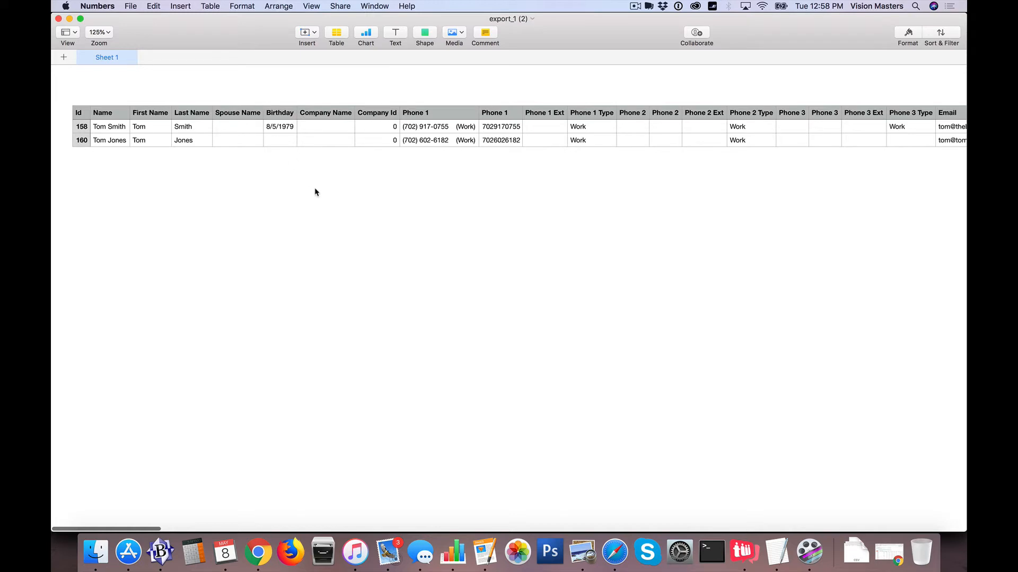
pyautogui.moveTo(277, 188)
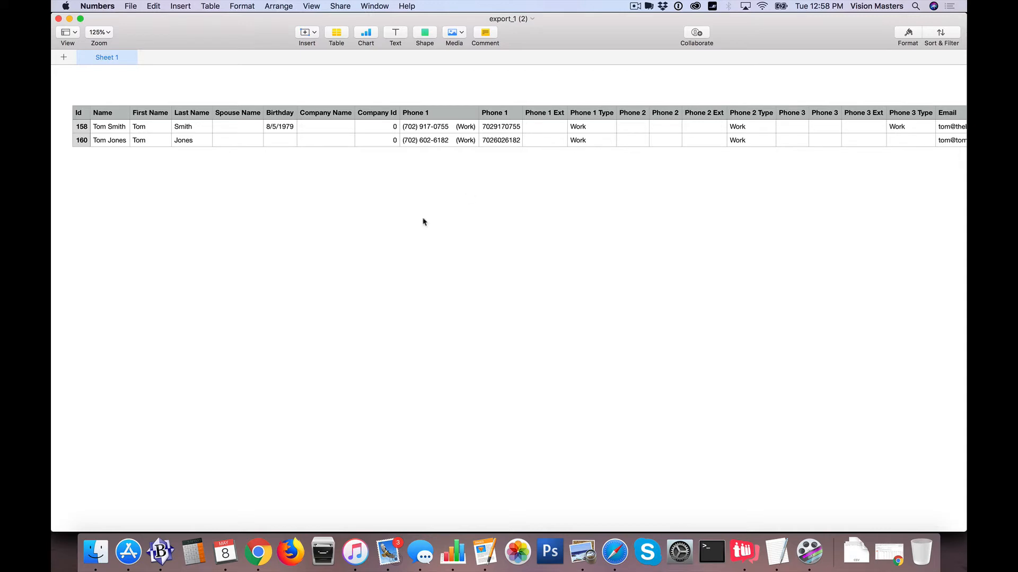
pyautogui.moveTo(111, 154)
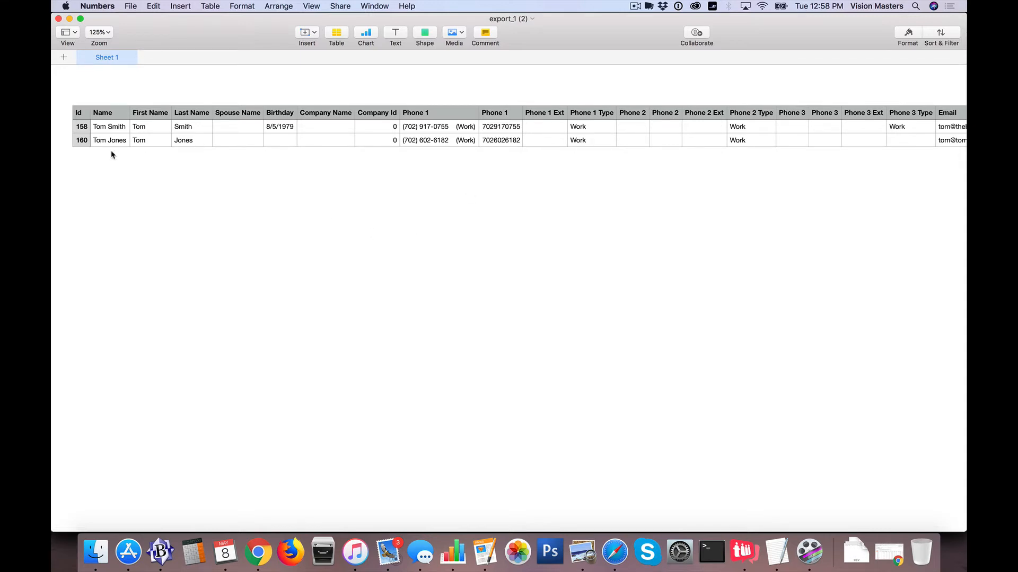
pyautogui.moveTo(753, 140)
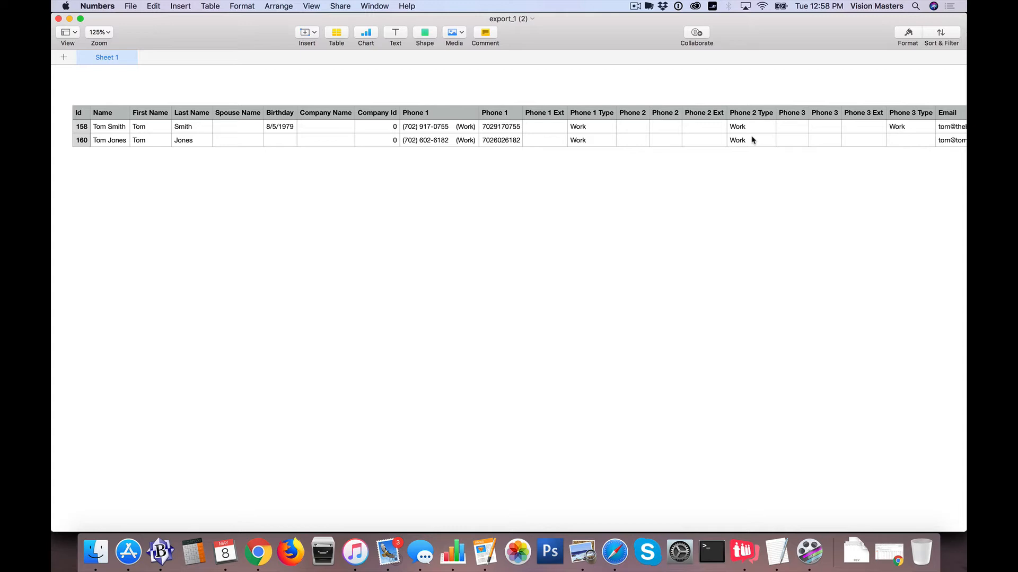
pyautogui.moveTo(629, 140)
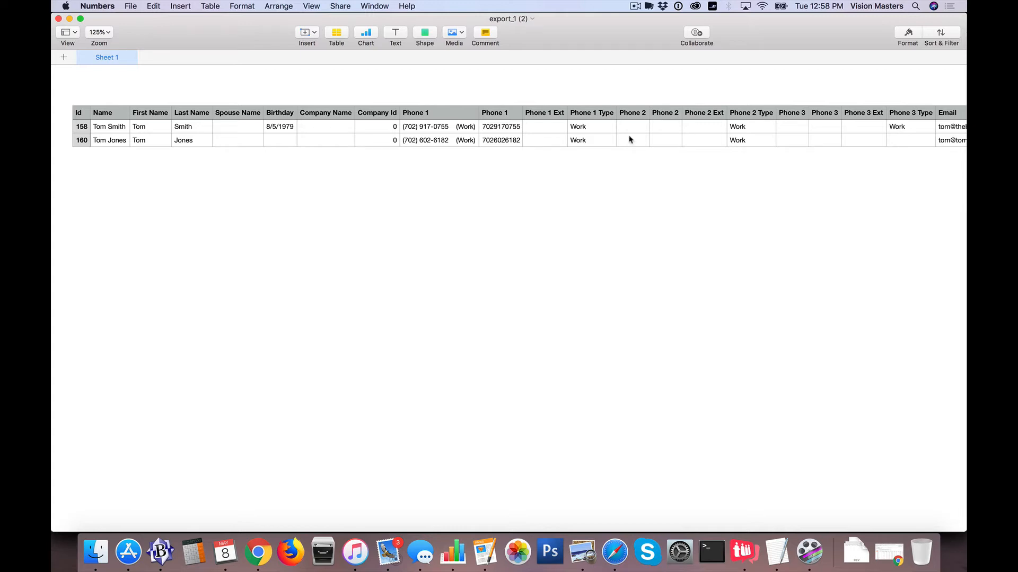
# - Delete the Spouse Name and Company Name columns and scroll toward the remaining empty columns
pyautogui.click(237, 112)
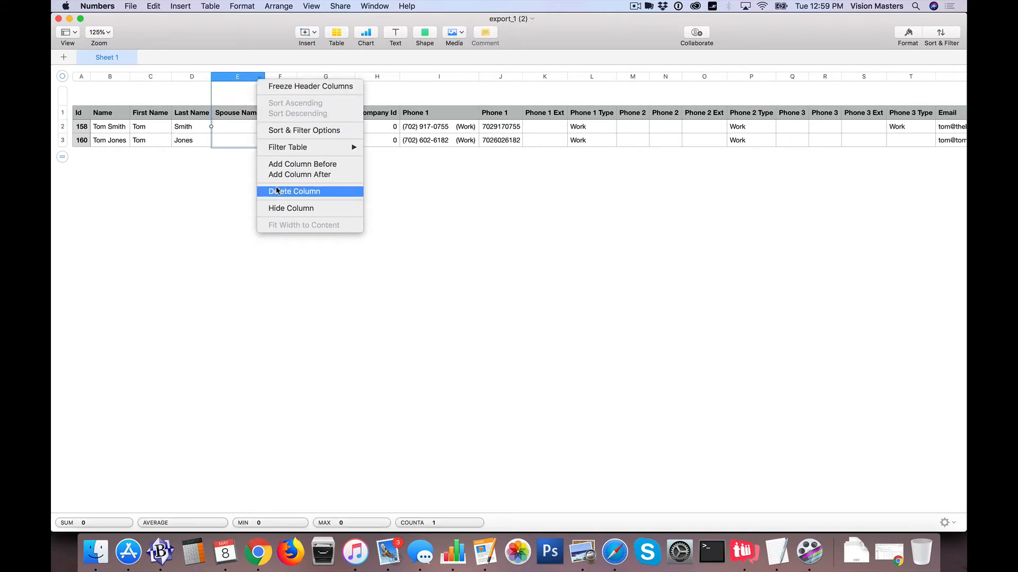
pyautogui.click(293, 191)
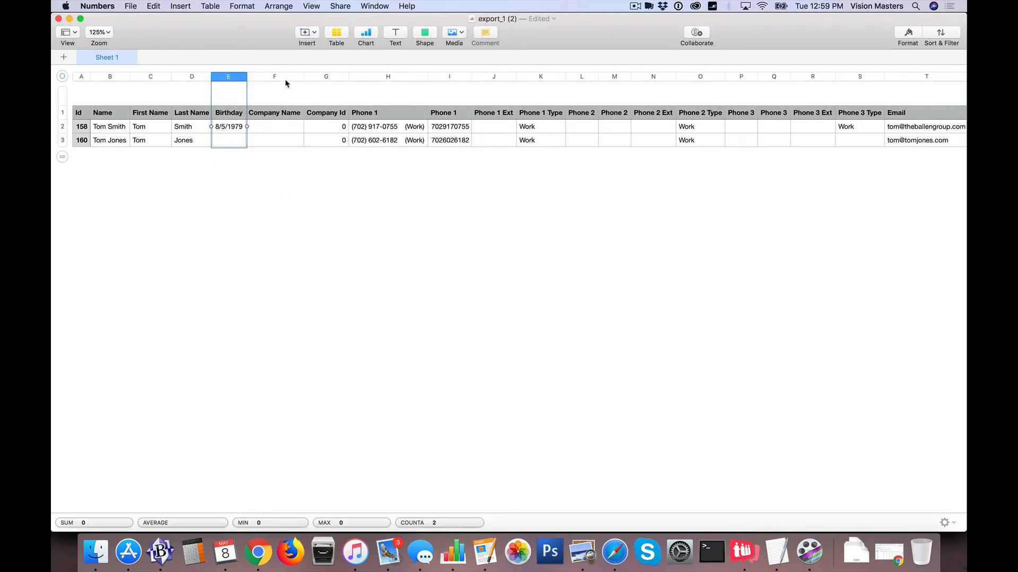
pyautogui.click(273, 76)
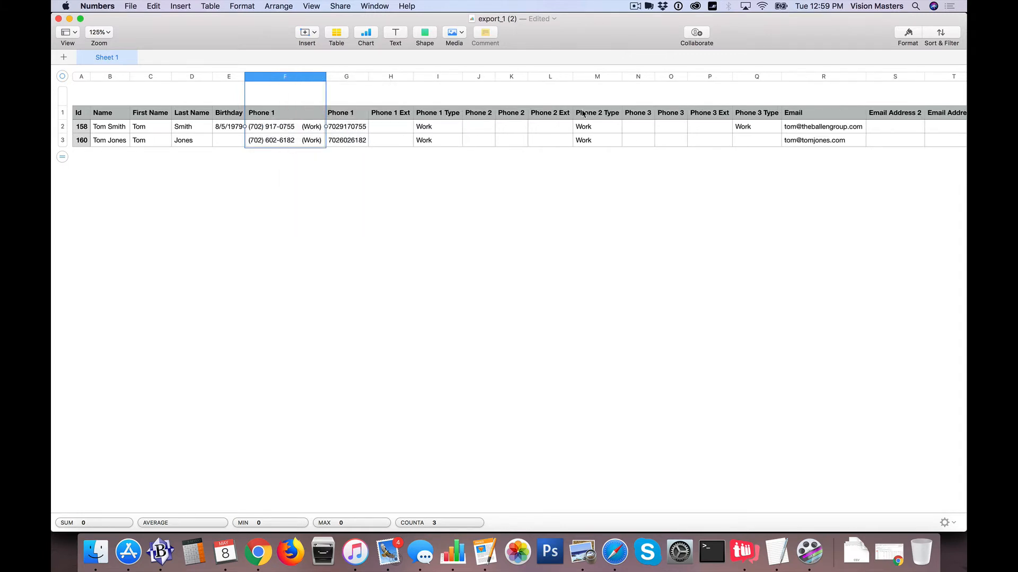
pyautogui.hscroll(3)
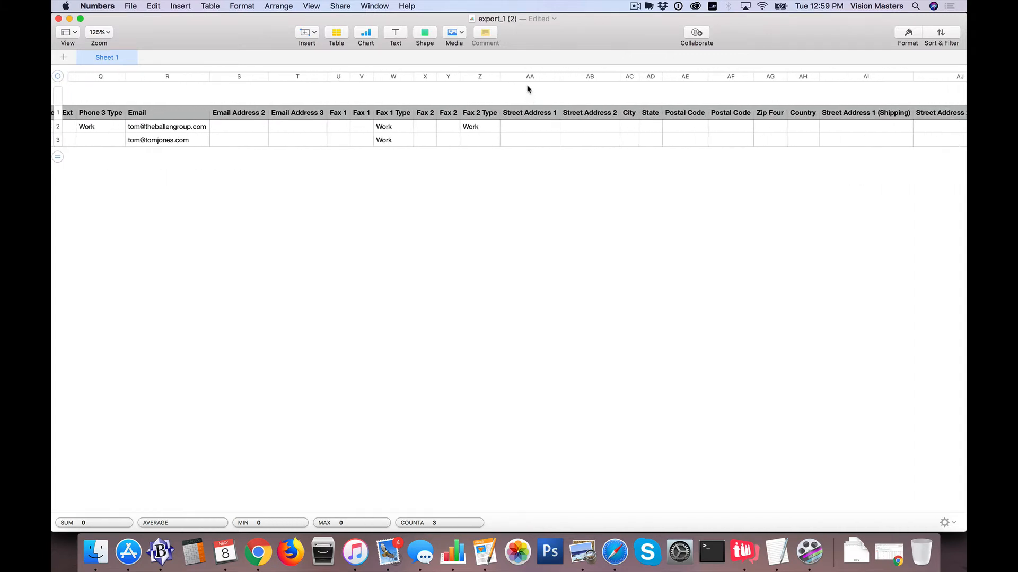
pyautogui.hscroll(3)
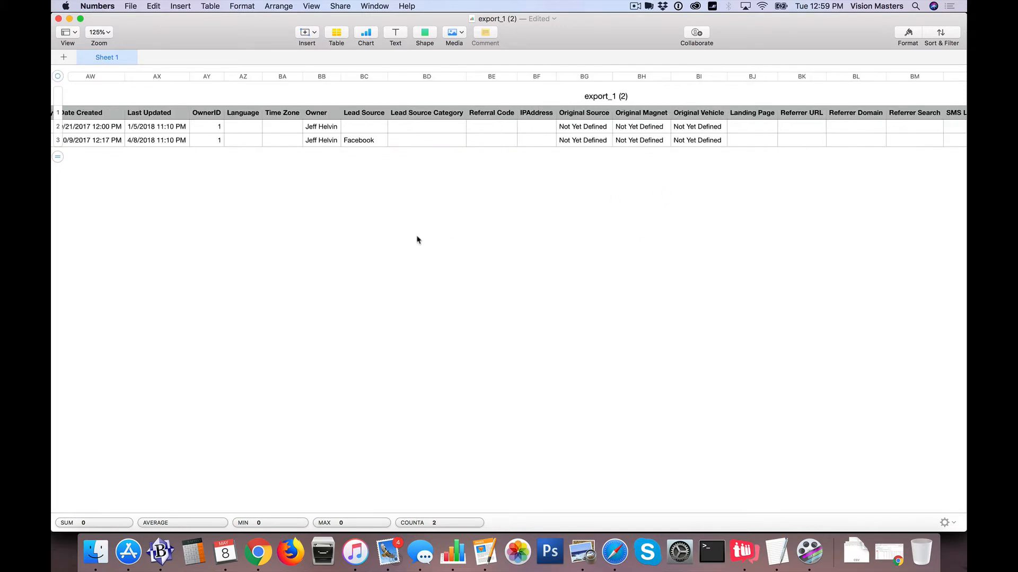
pyautogui.moveTo(245, 83)
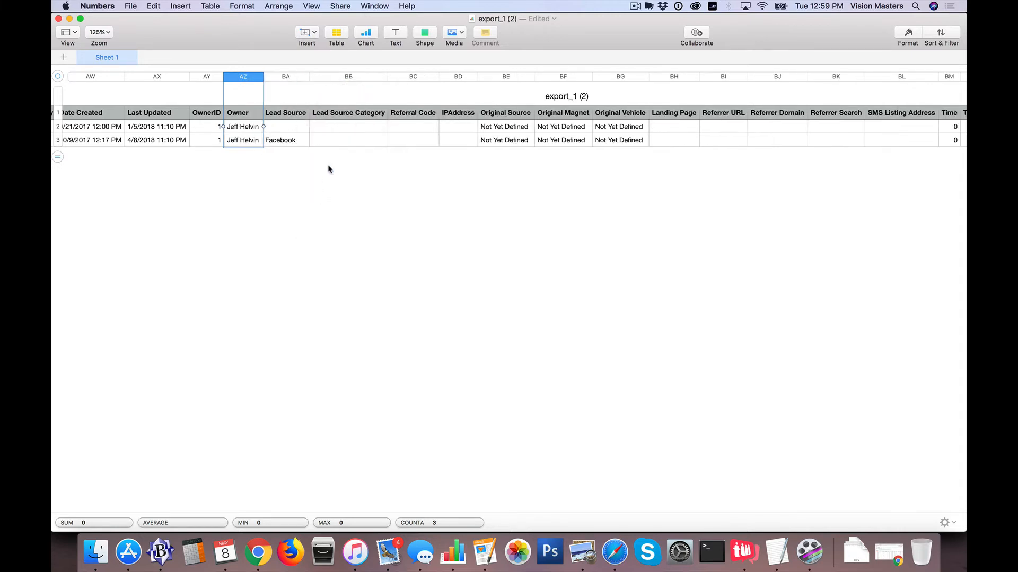
pyautogui.hscroll(3)
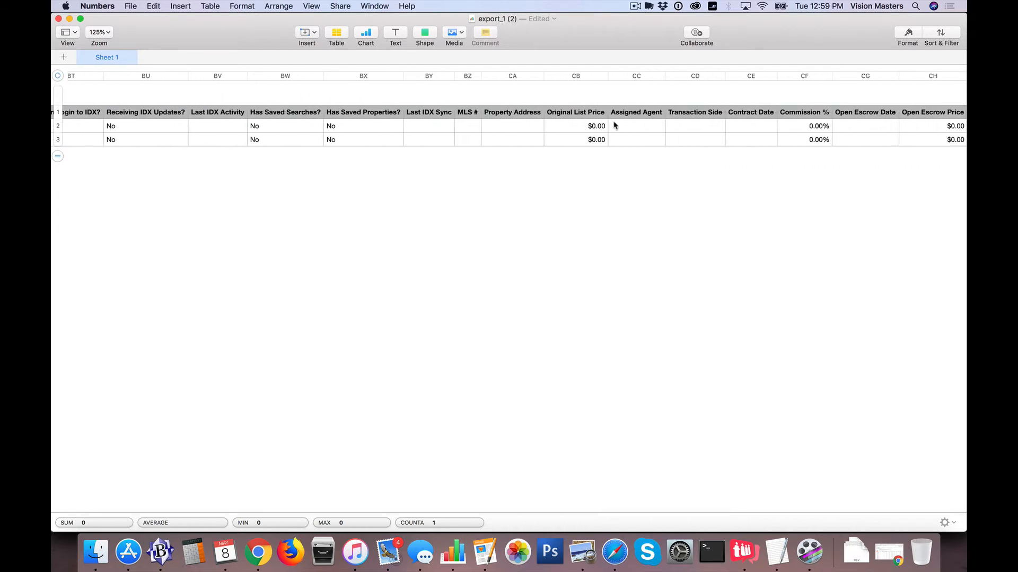
pyautogui.hscroll(3)
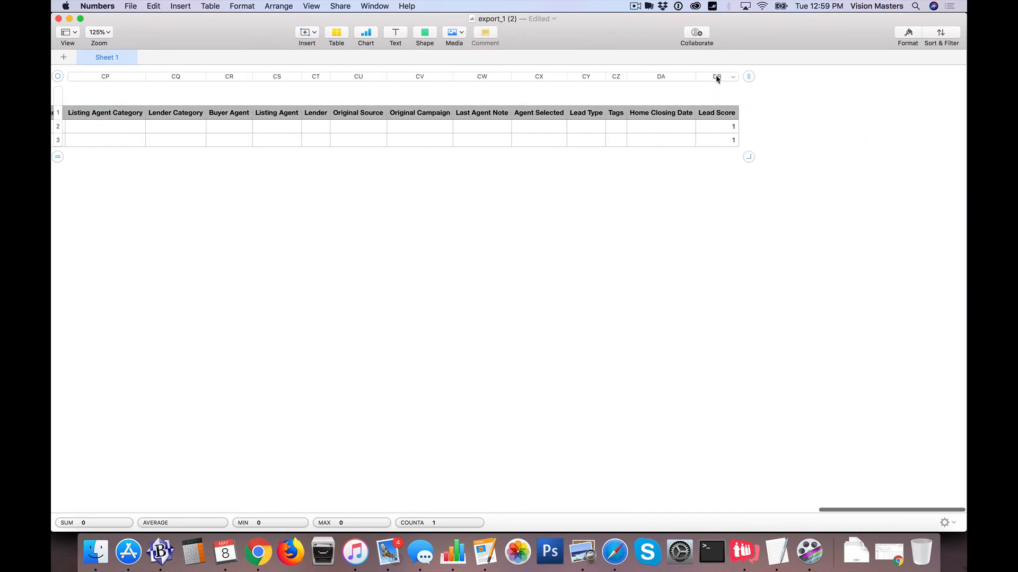
# - Delete all columns after Original Vehicle, then the Job Title through Anniversary columns
pyautogui.click(716, 77)
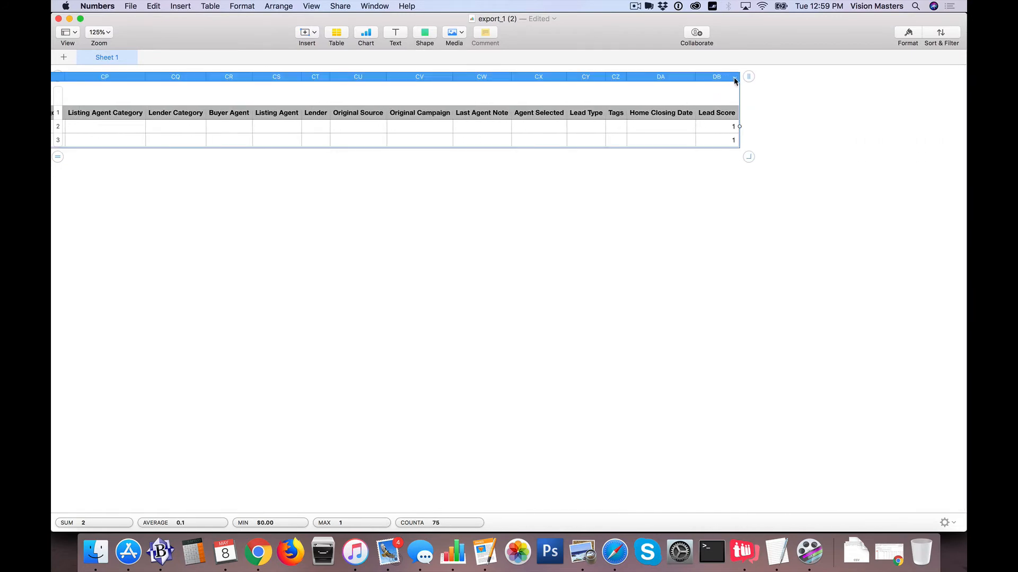
pyautogui.click(734, 81)
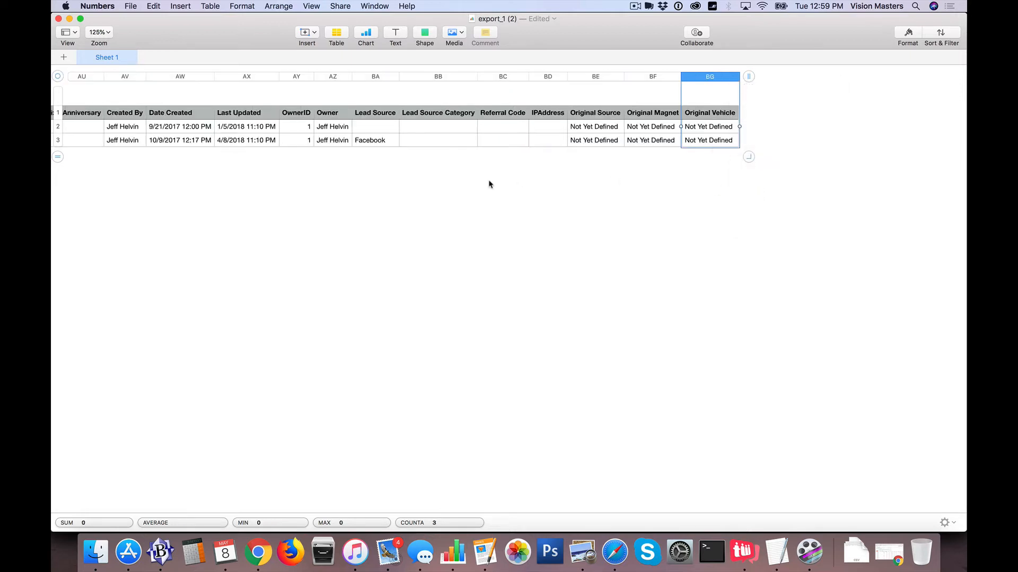
pyautogui.hscroll(-3)
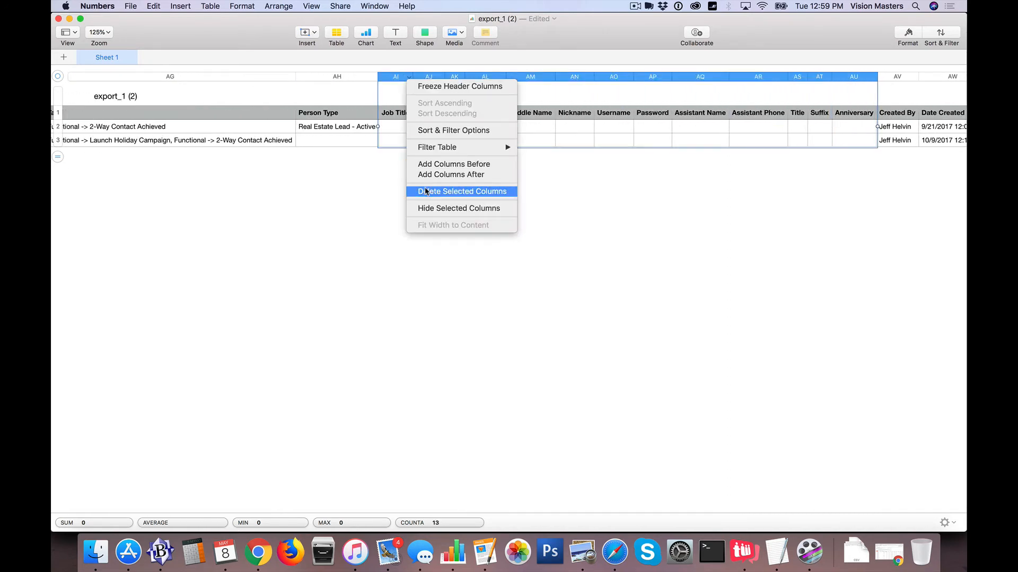
pyautogui.click(461, 191)
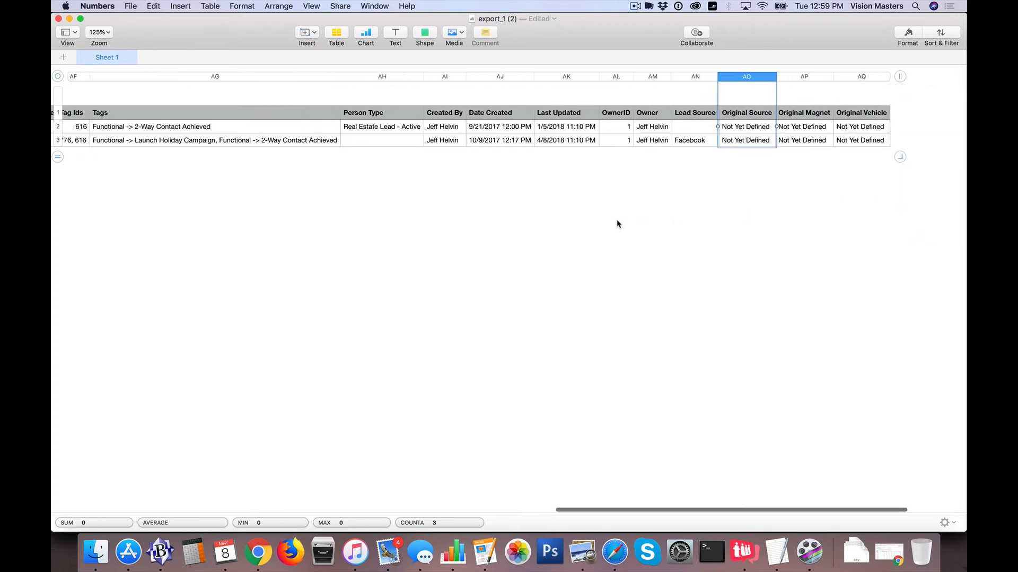
pyautogui.hscroll(-3)
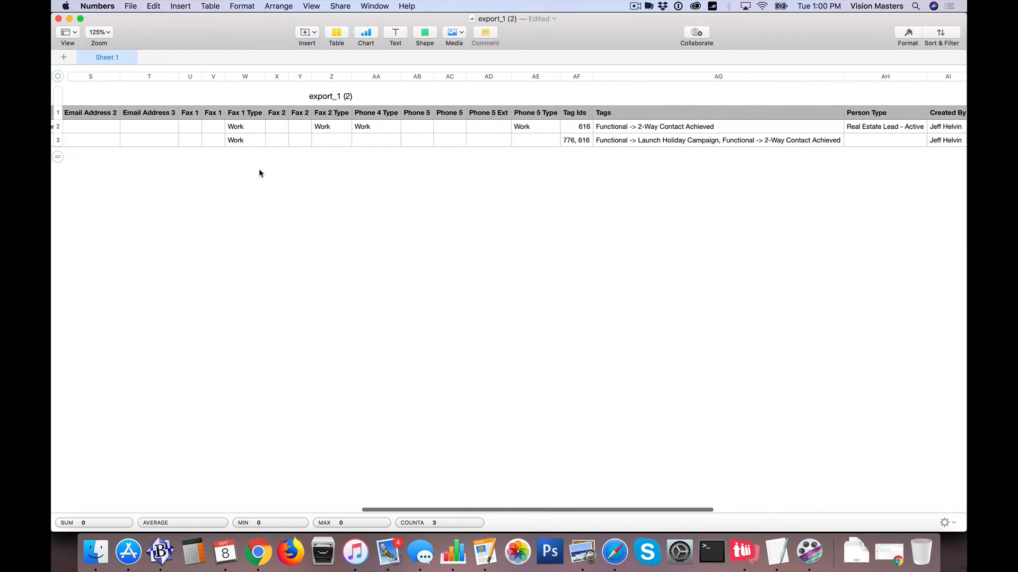
pyautogui.hscroll(-3)
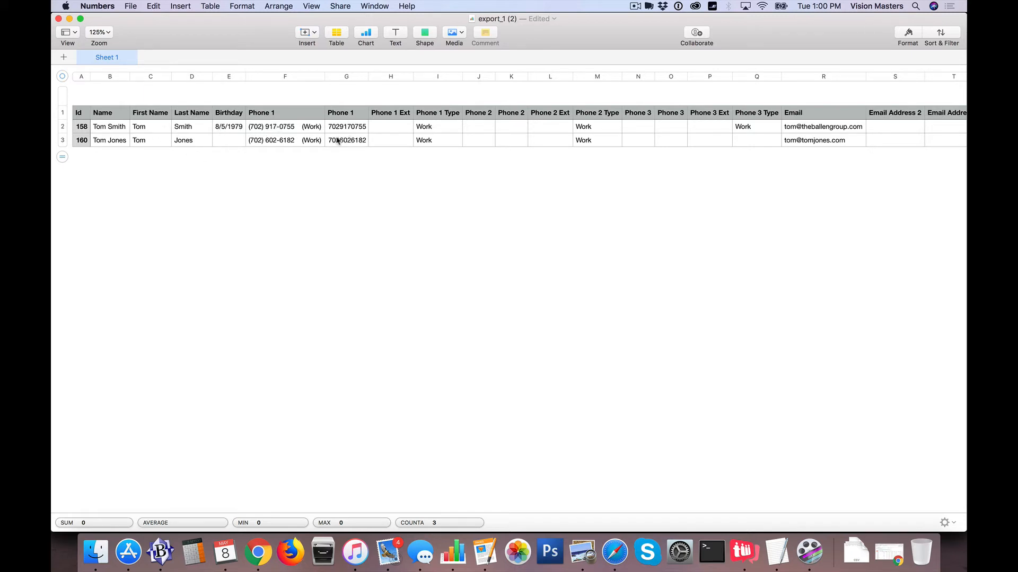
# - Check the phone value in G2 and start deleting the Phone 1 Ext column
pyautogui.click(345, 126)
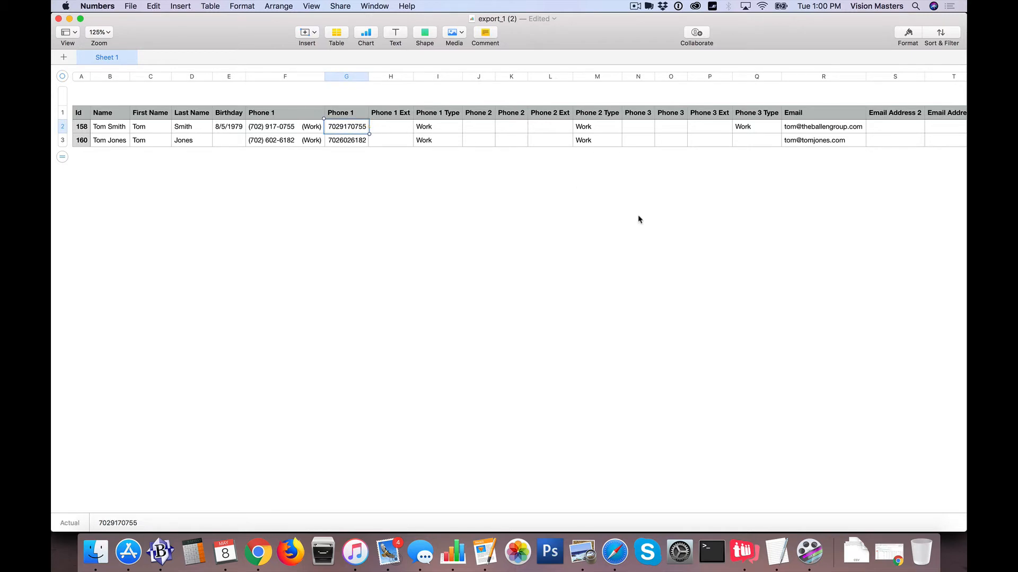
pyautogui.moveTo(650, 230)
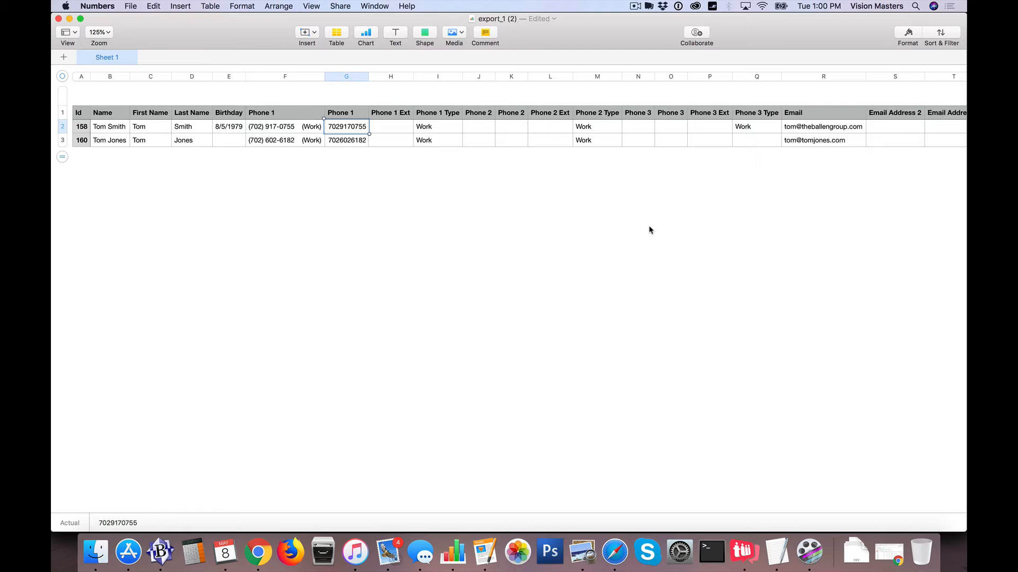
pyautogui.moveTo(385, 77)
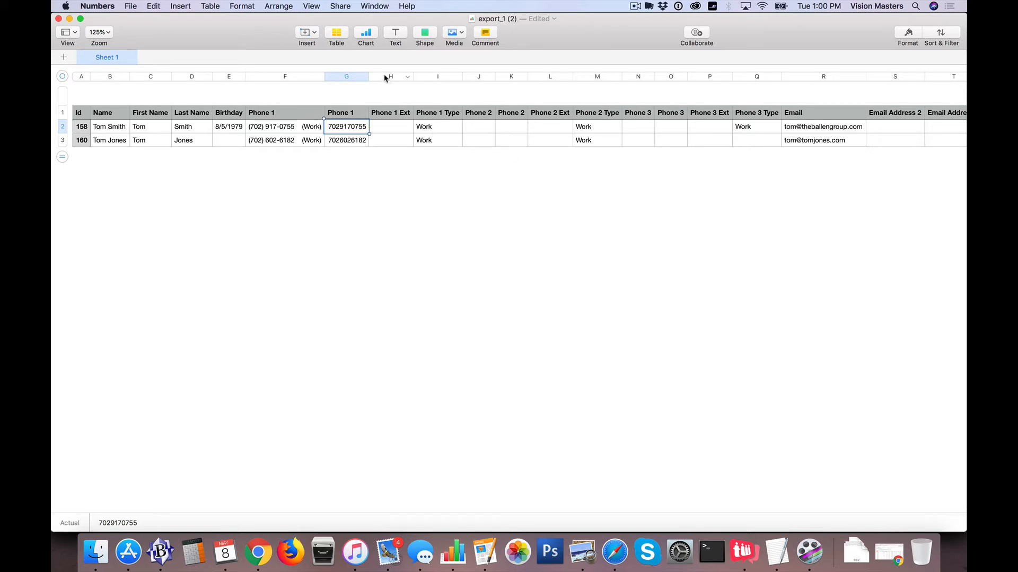
pyautogui.rightClick(390, 77)
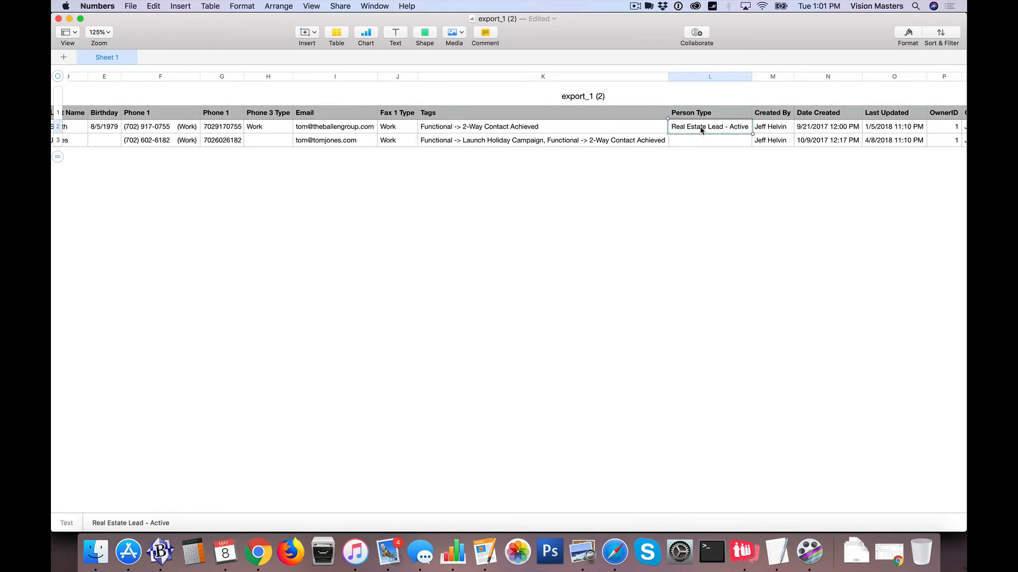
# - Scroll right to reach the Created By column for deletion
pyautogui.hscroll(3)
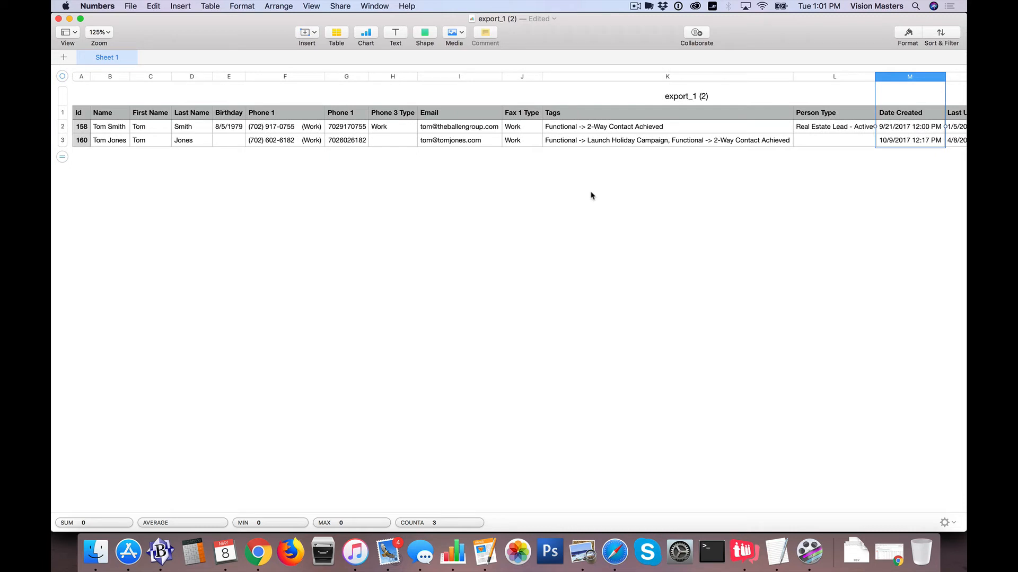
pyautogui.moveTo(59, 163)
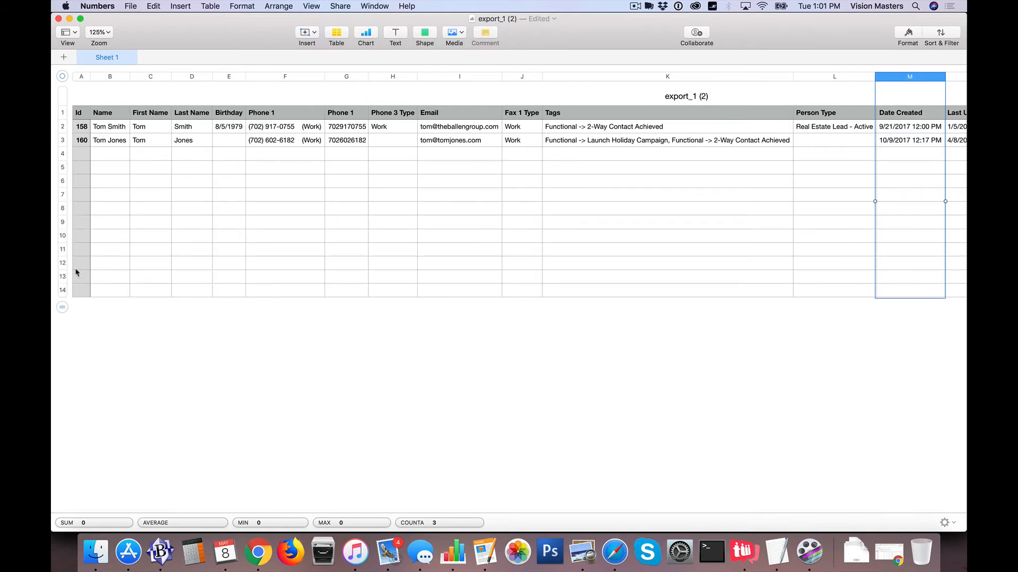
# - Select an empty cell below the contacts and start exporting the spreadsheet via File > Export To
pyautogui.click(80, 154)
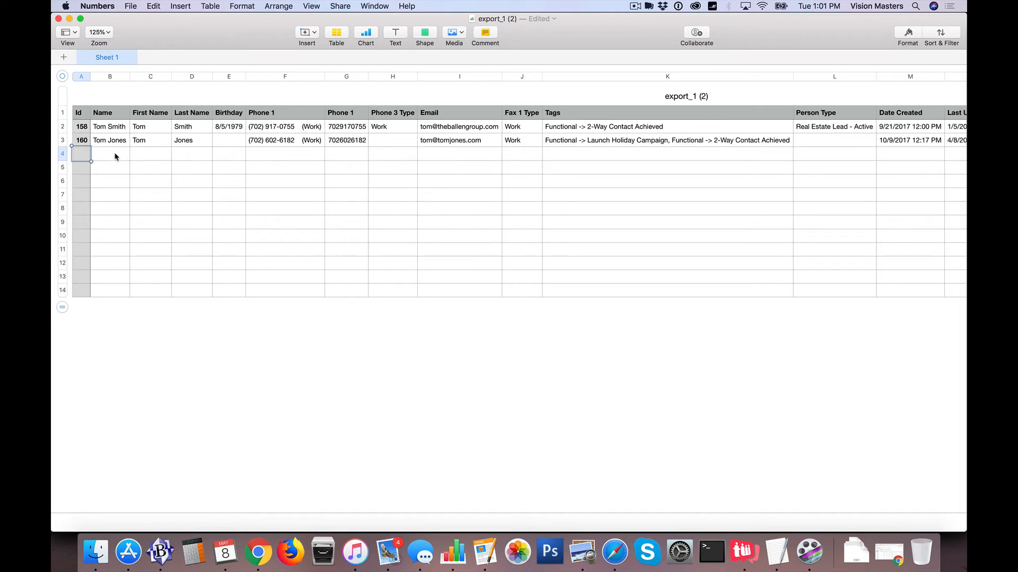
pyautogui.click(150, 154)
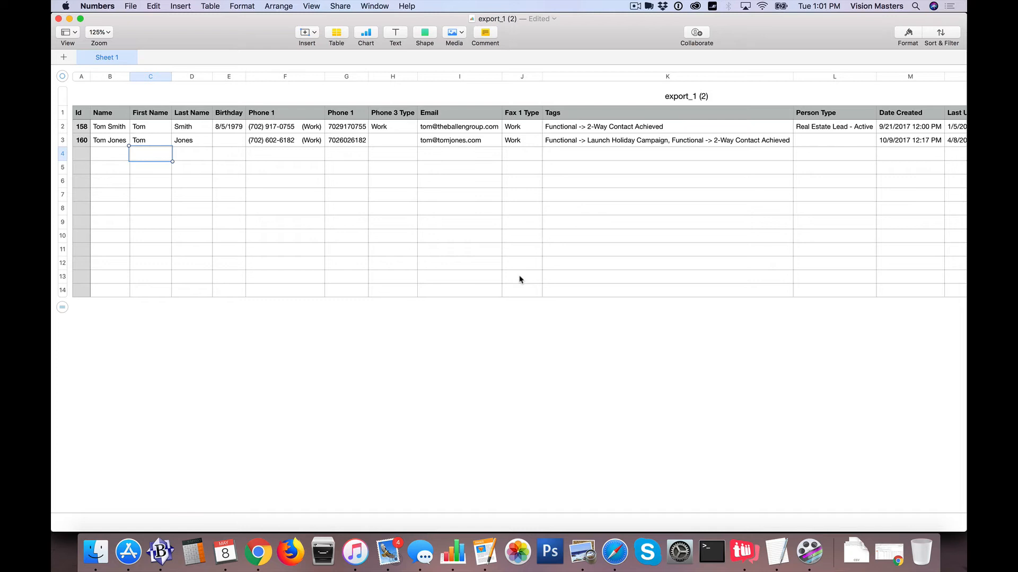
pyautogui.moveTo(430, 212)
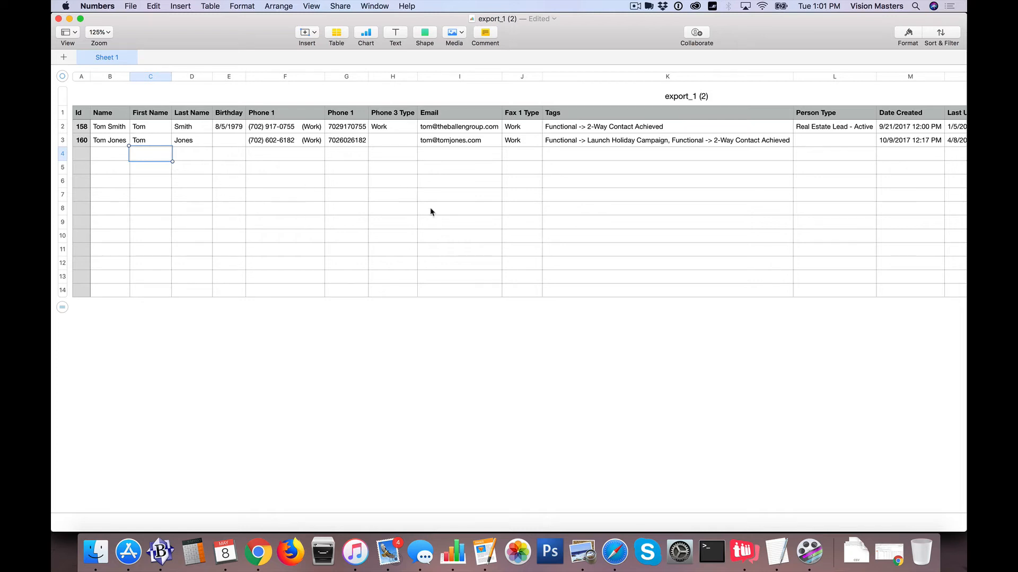
pyautogui.moveTo(492, 402)
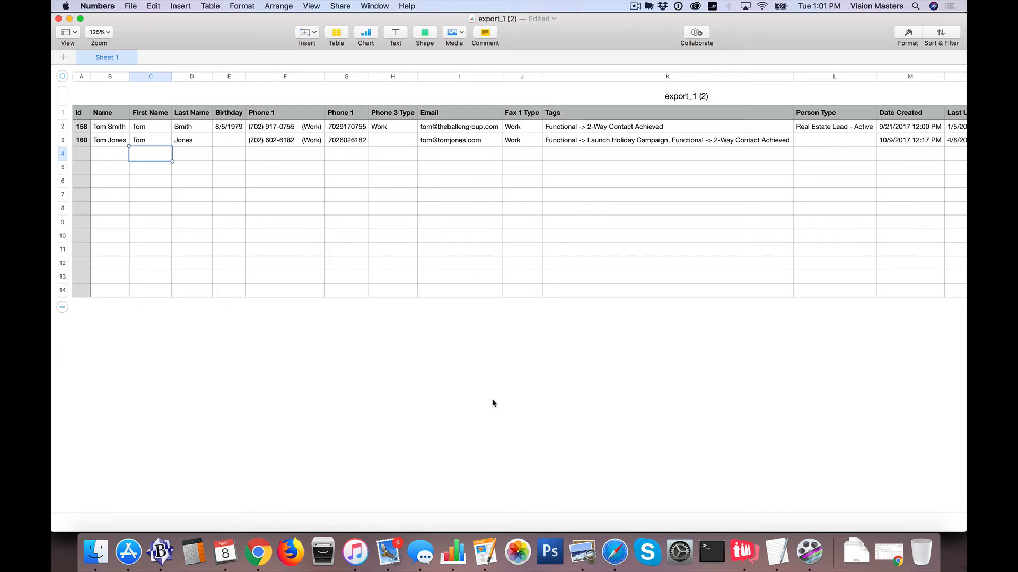
pyautogui.moveTo(178, 46)
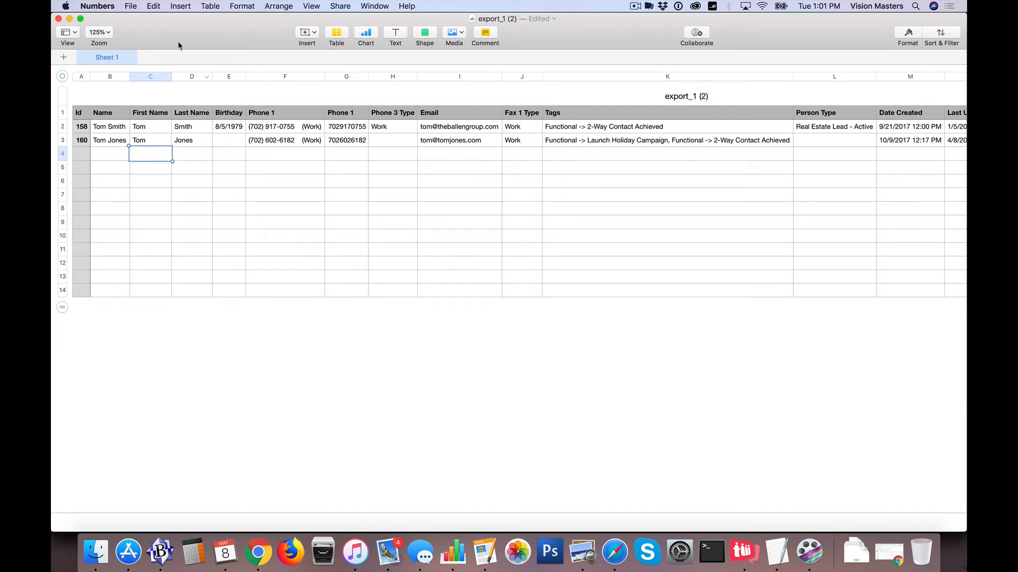
pyautogui.click(130, 6)
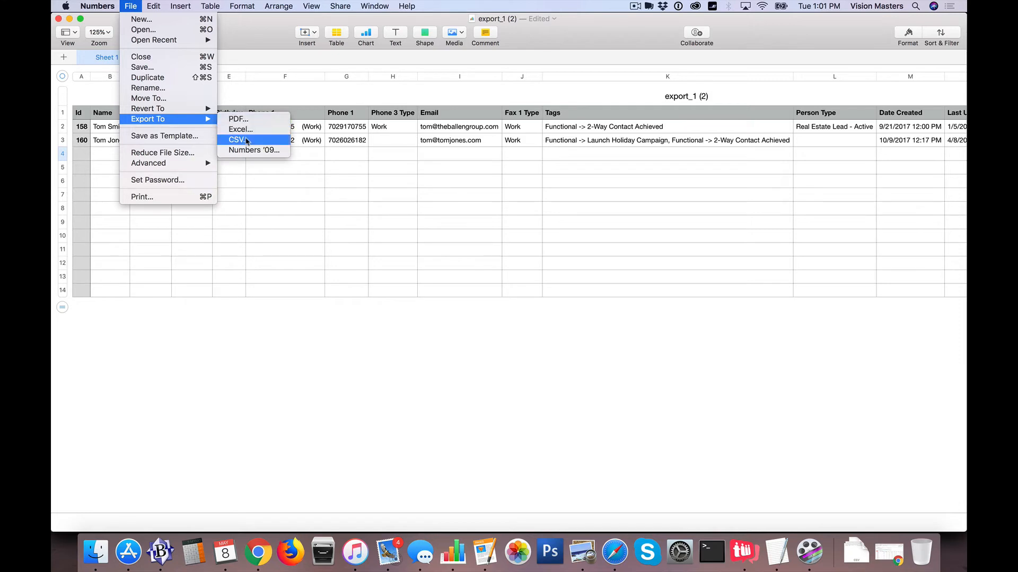
# - Export the table as a CSV named is-import-sample to the Desktop
pyautogui.click(238, 139)
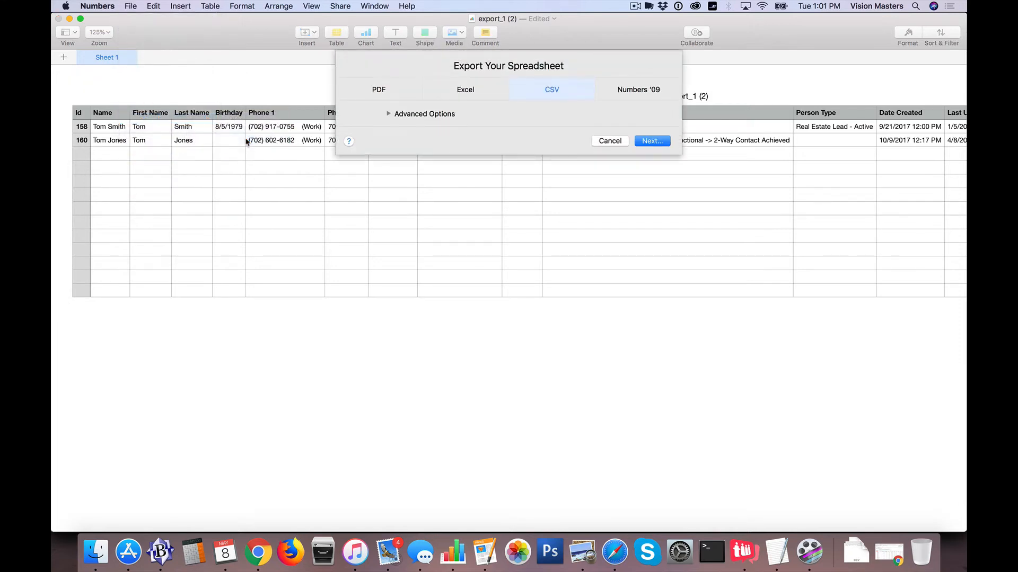
pyautogui.click(609, 141)
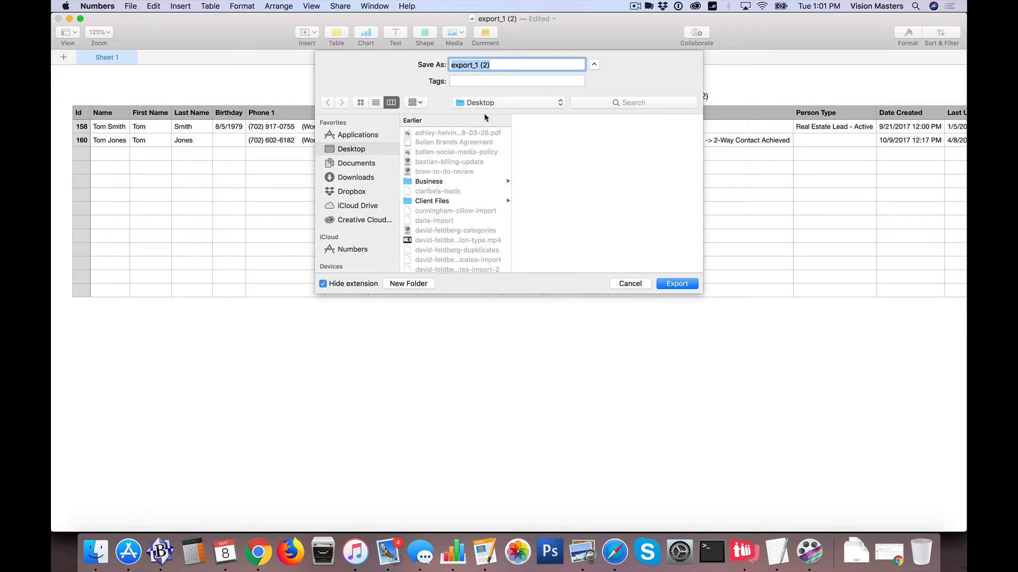
pyautogui.write('is-import')
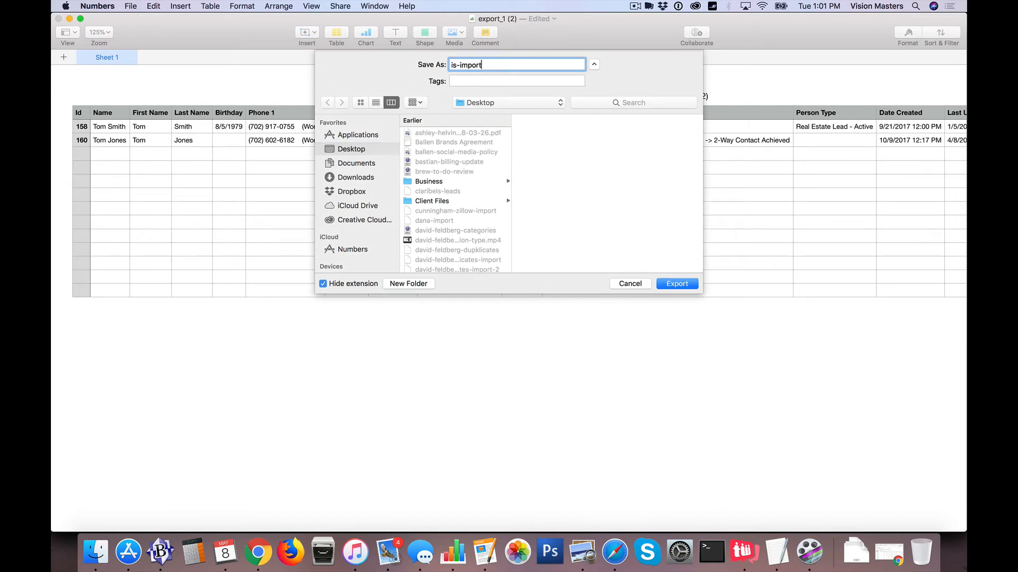
pyautogui.write('-sample')
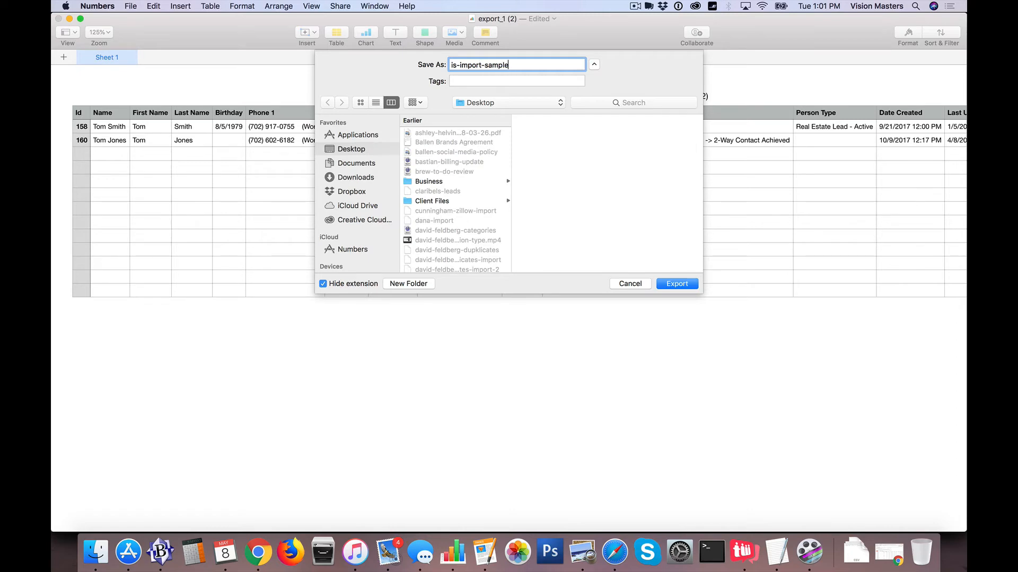
pyautogui.click(676, 284)
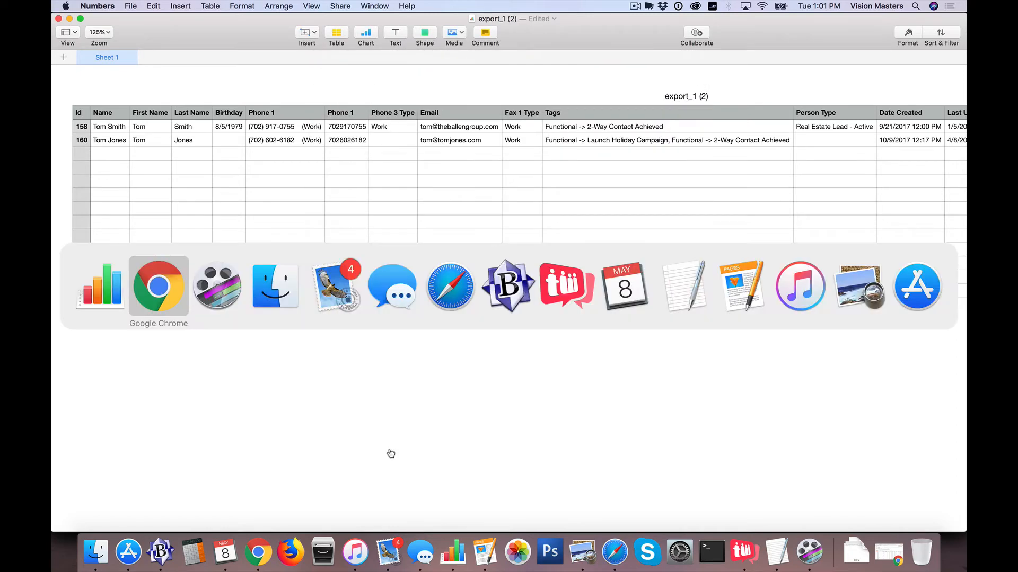
# - Switch to Chrome and go to Admin > Import Data in Infusionsoft
pyautogui.click(158, 287)
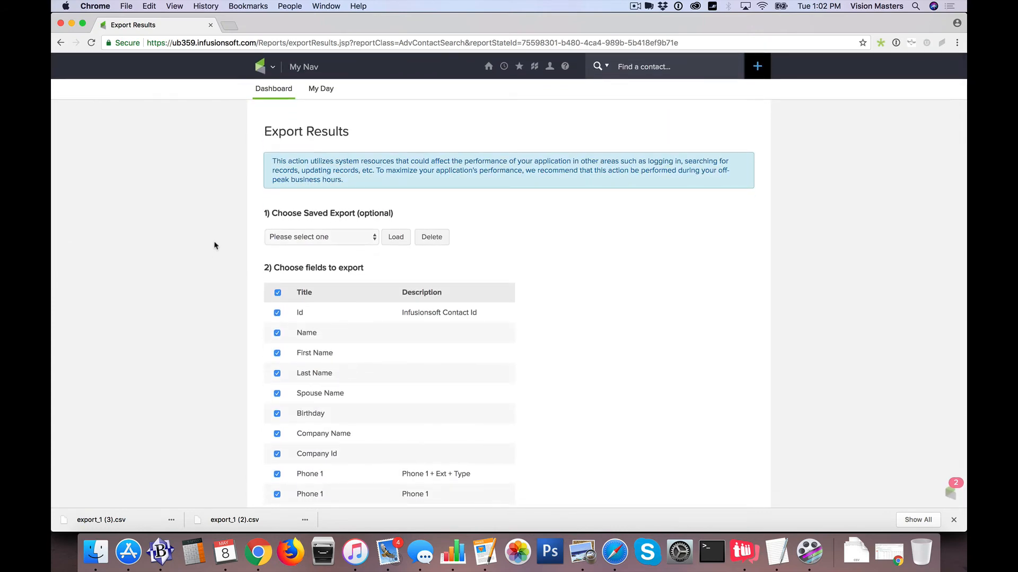
pyautogui.click(263, 65)
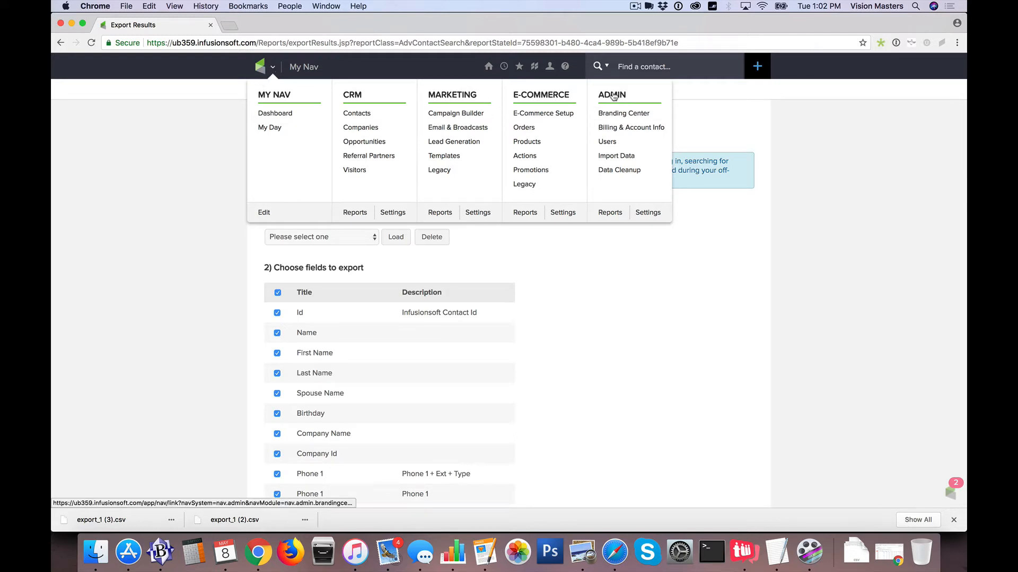
pyautogui.moveTo(615, 156)
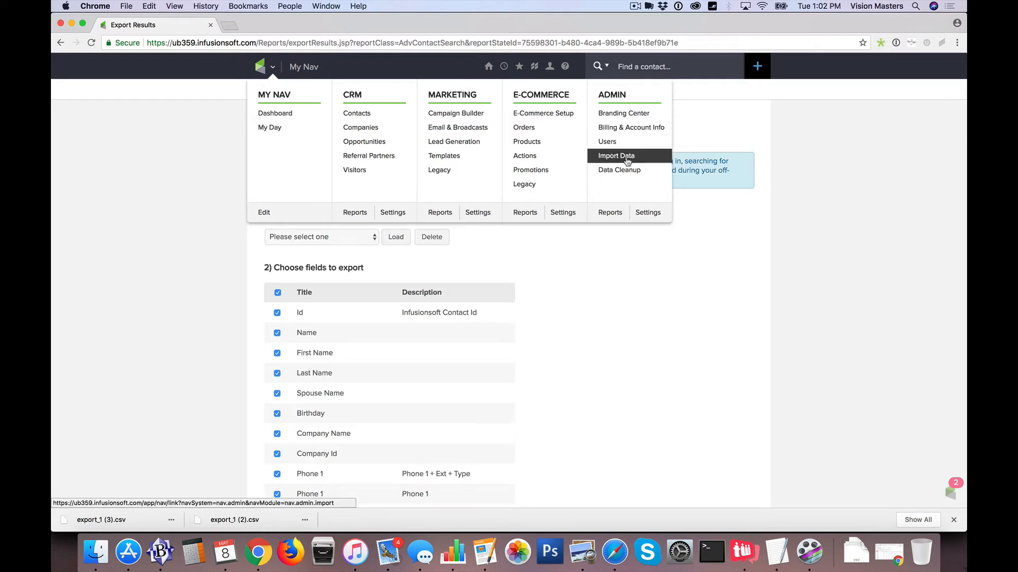
pyautogui.click(615, 156)
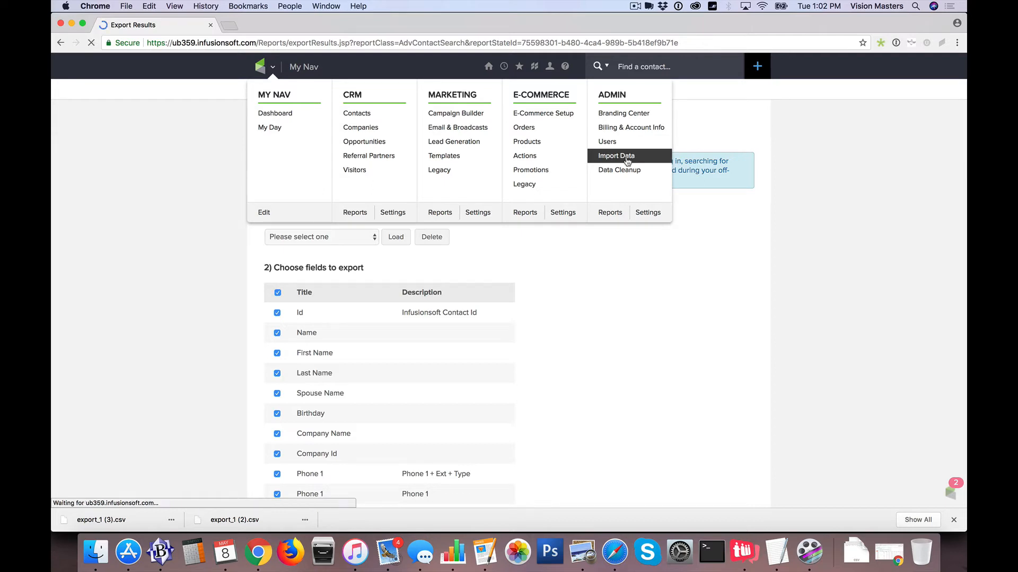
pyautogui.click(615, 156)
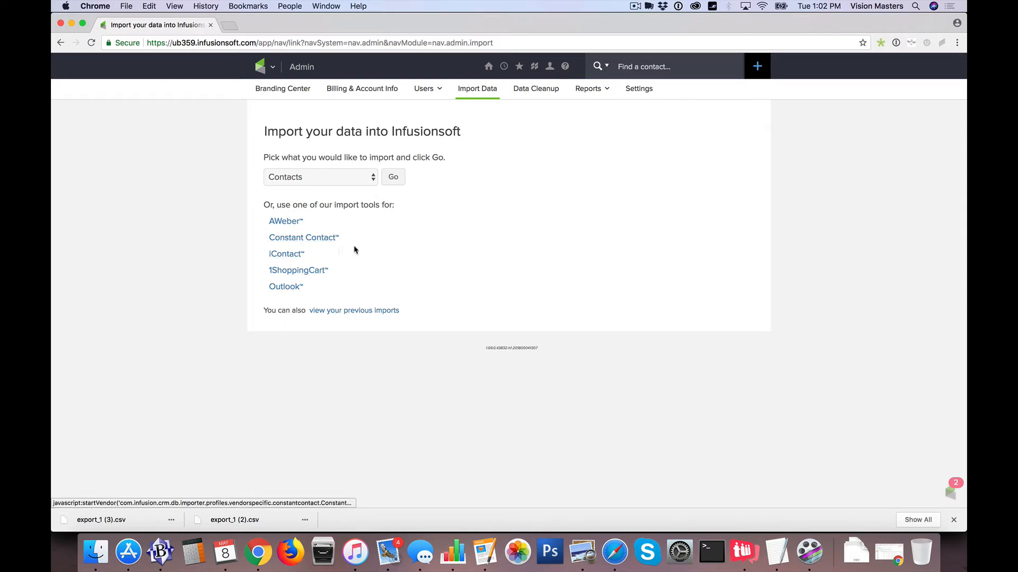
pyautogui.moveTo(337, 221)
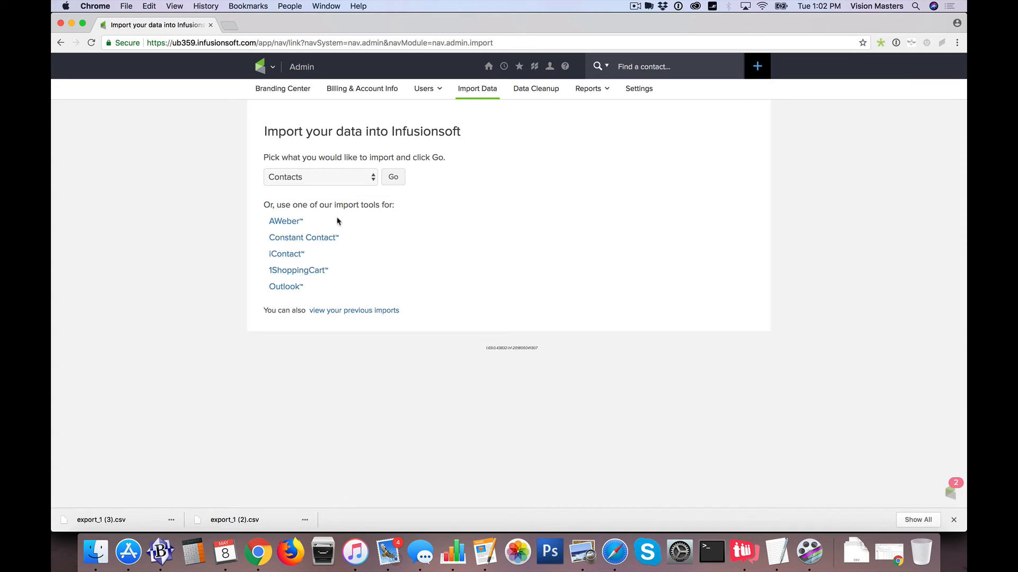
pyautogui.moveTo(312, 183)
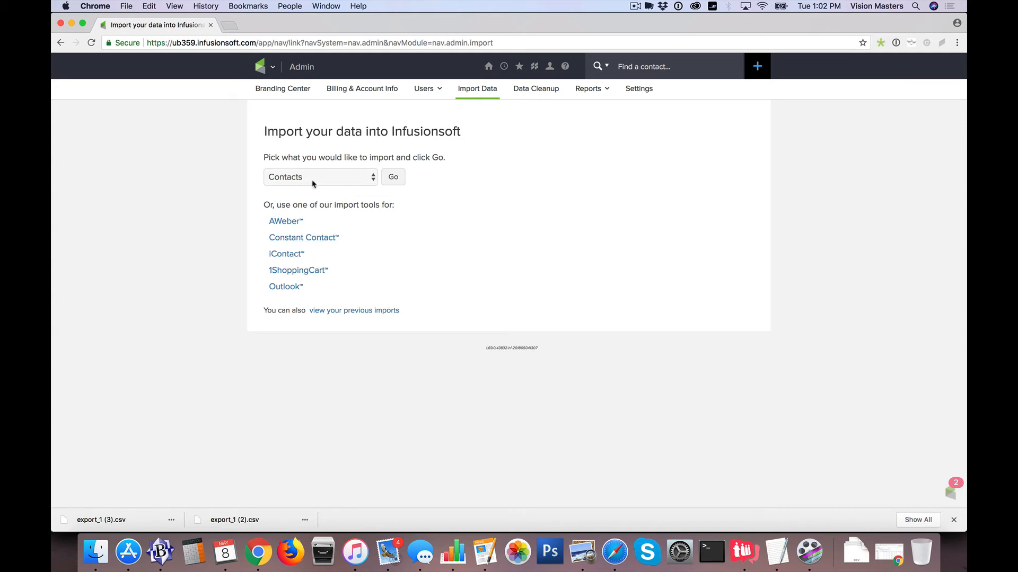
# - Start a Contacts import from the import dropdown via Go
pyautogui.click(392, 177)
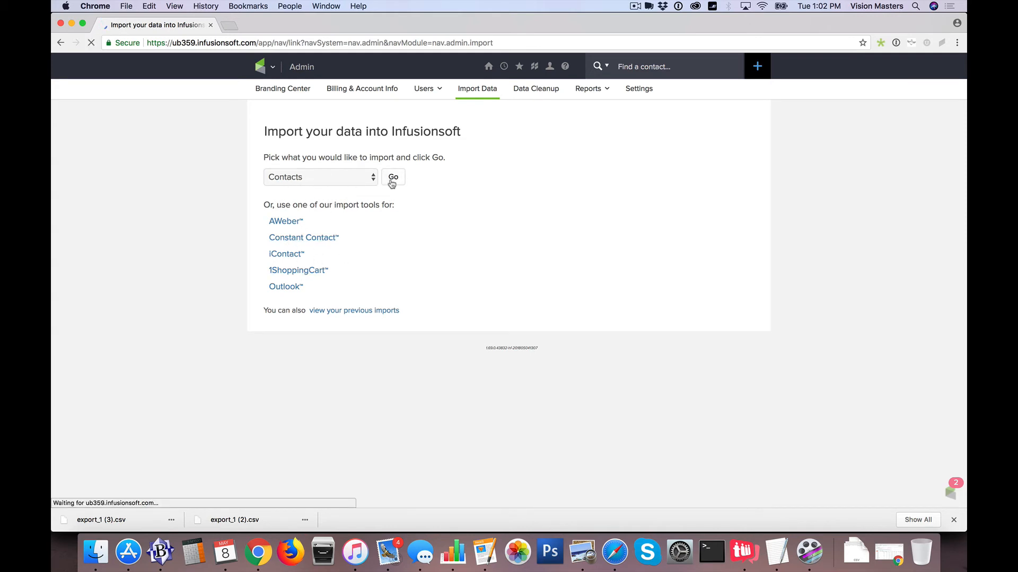
pyautogui.click(392, 177)
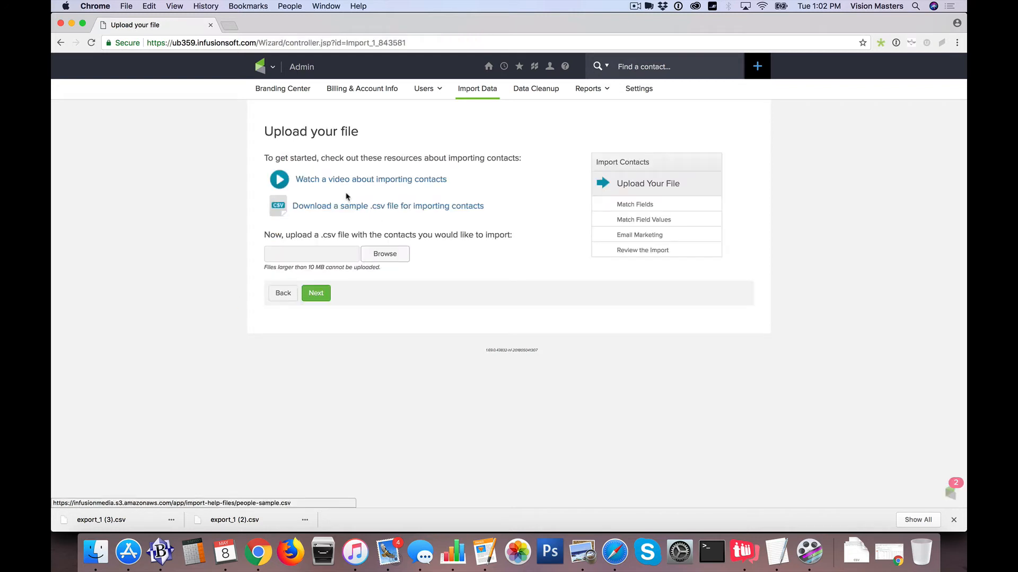
pyautogui.moveTo(407, 208)
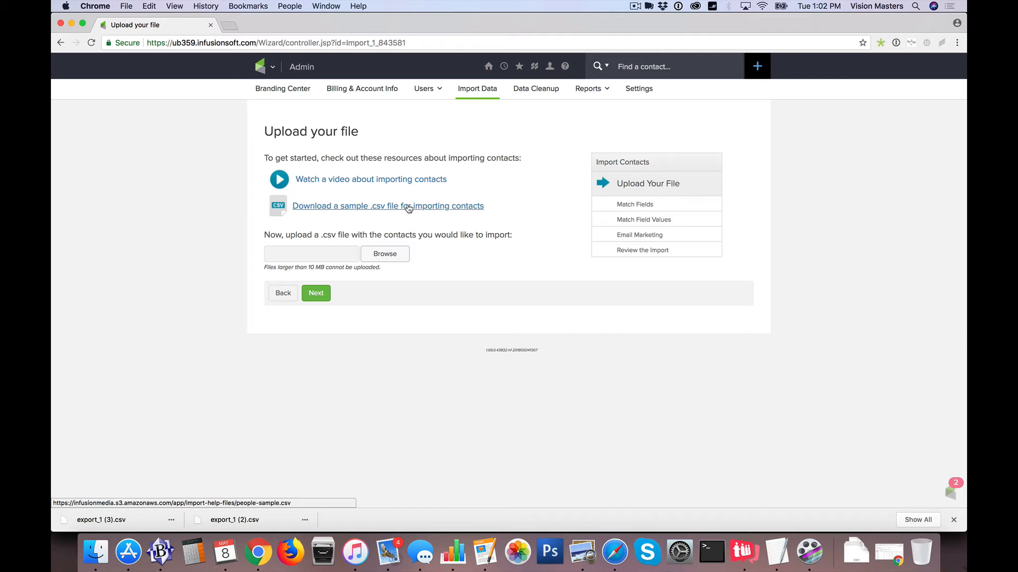
pyautogui.moveTo(370, 179)
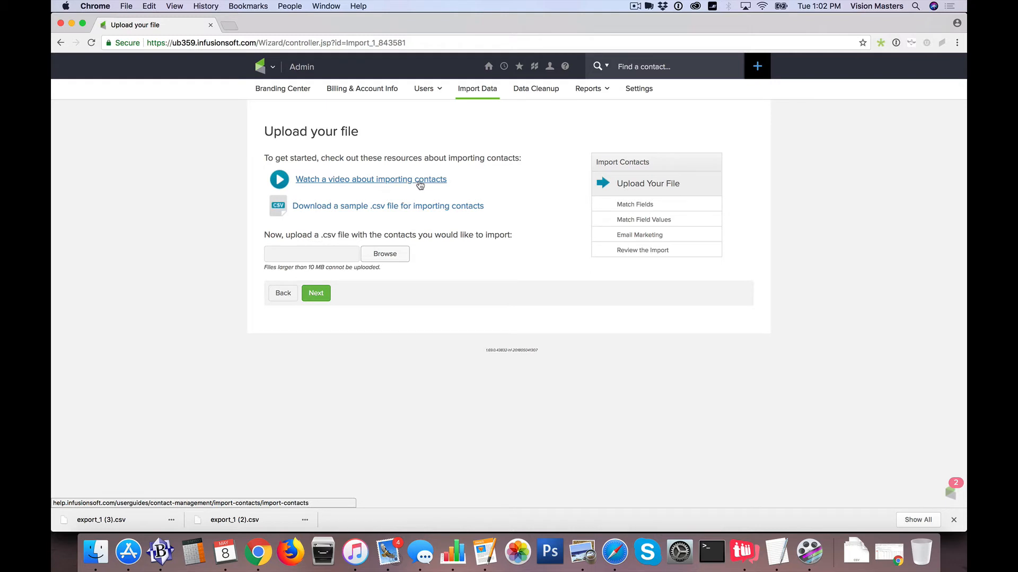
pyautogui.moveTo(424, 206)
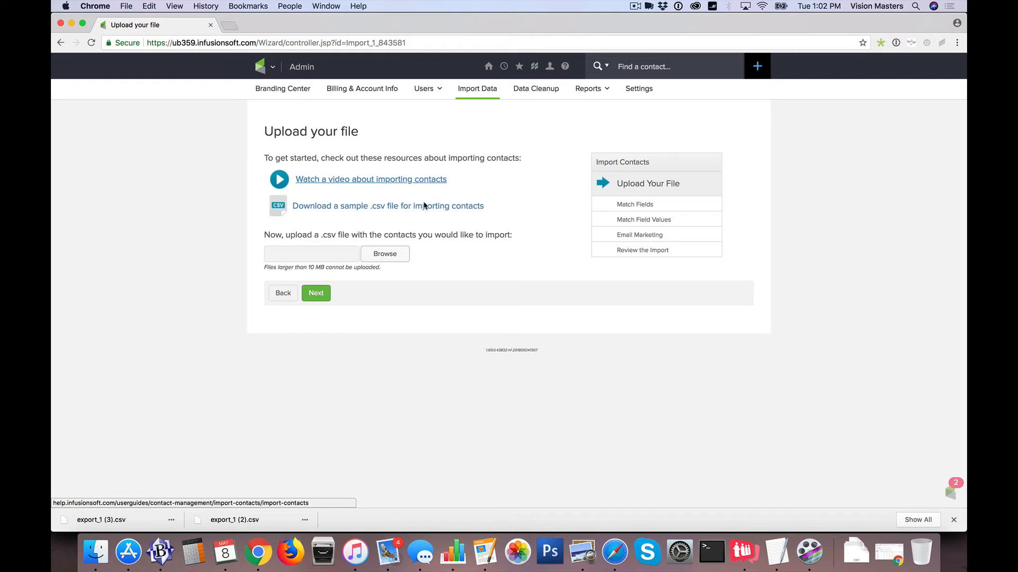
pyautogui.moveTo(339, 246)
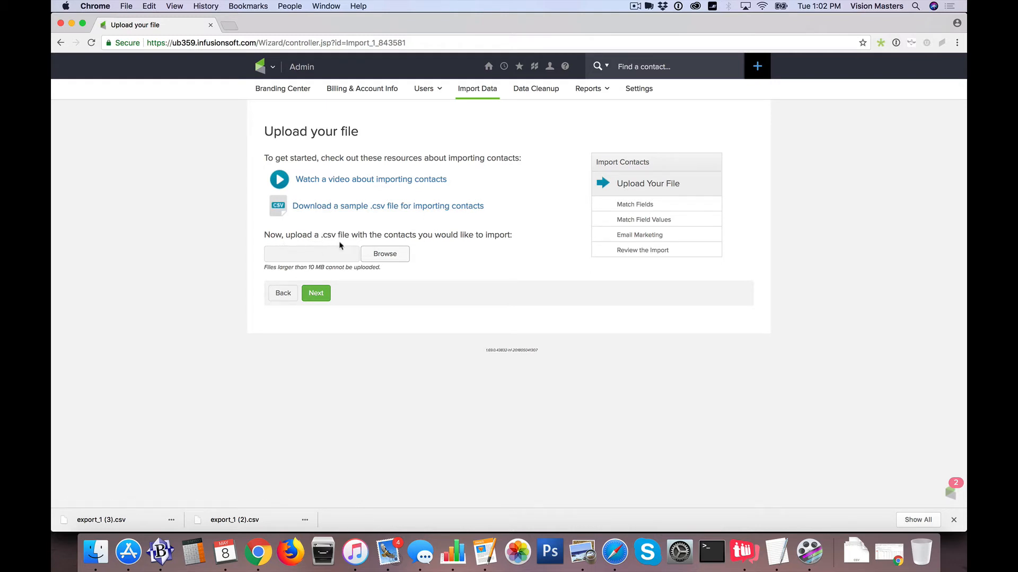
# - Upload is-import-sample.csv from the Desktop and continue to Match Fields
pyautogui.click(384, 253)
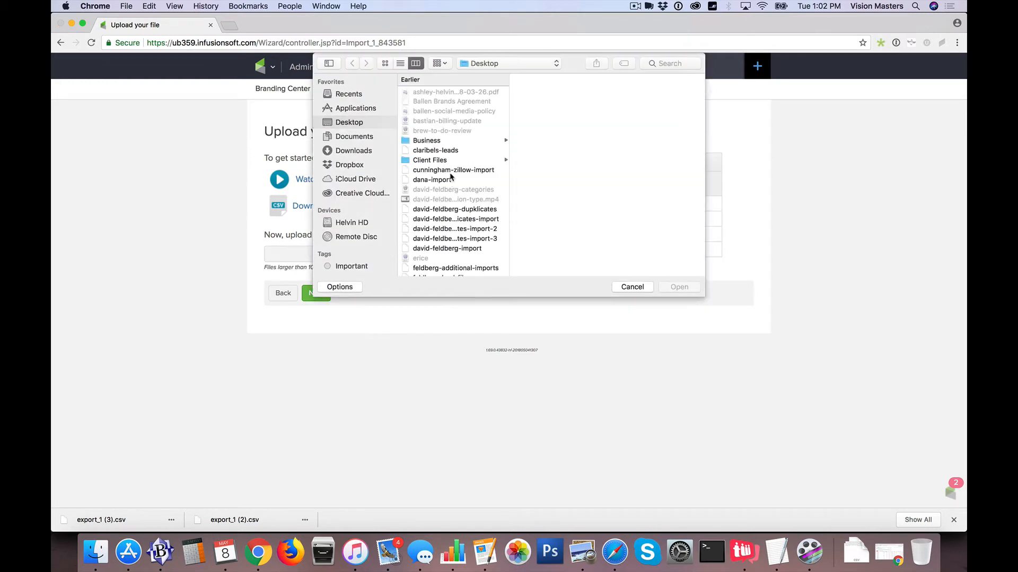
pyautogui.scroll(-3)
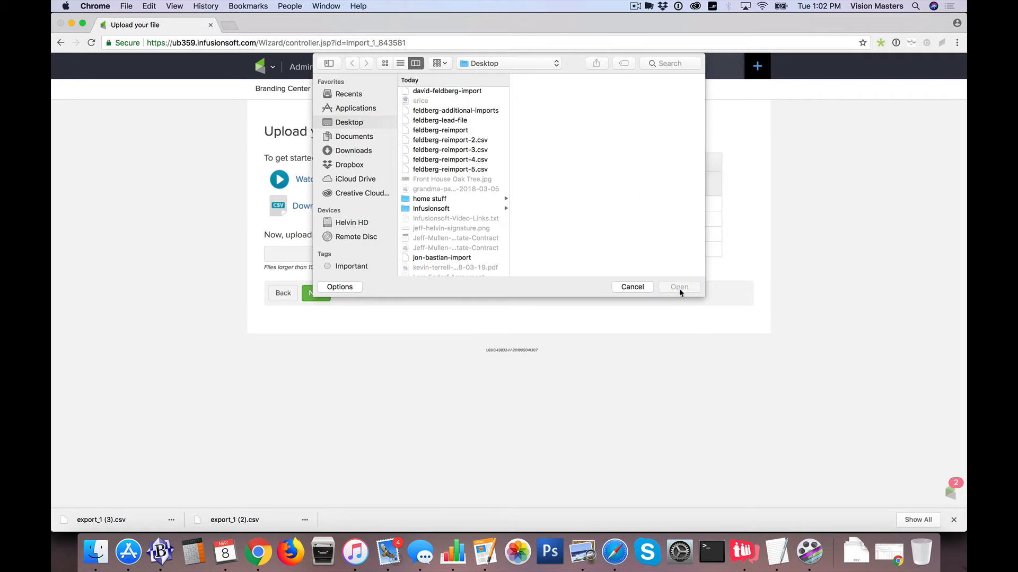
pyautogui.moveTo(370, 193)
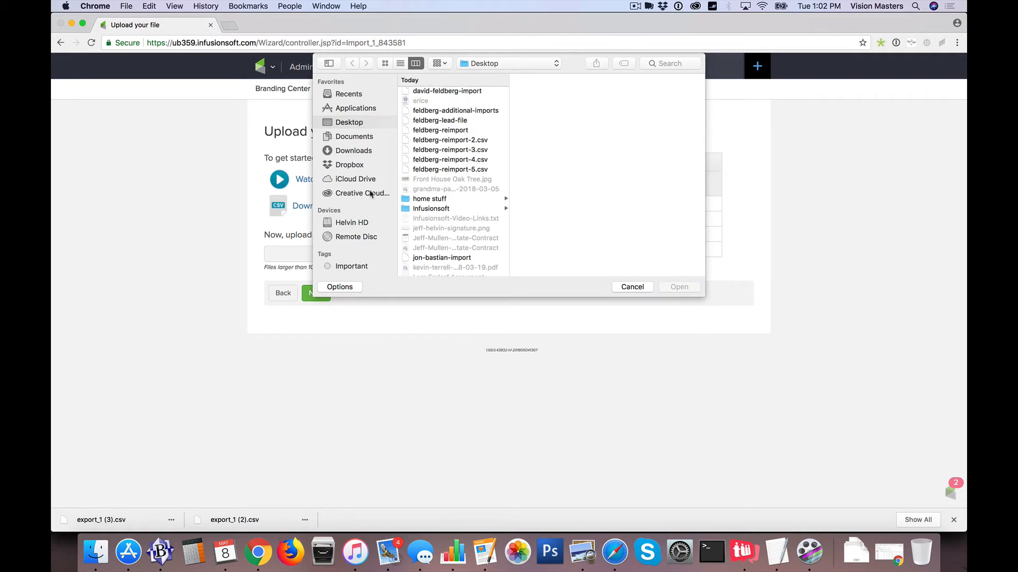
pyautogui.moveTo(222, 302)
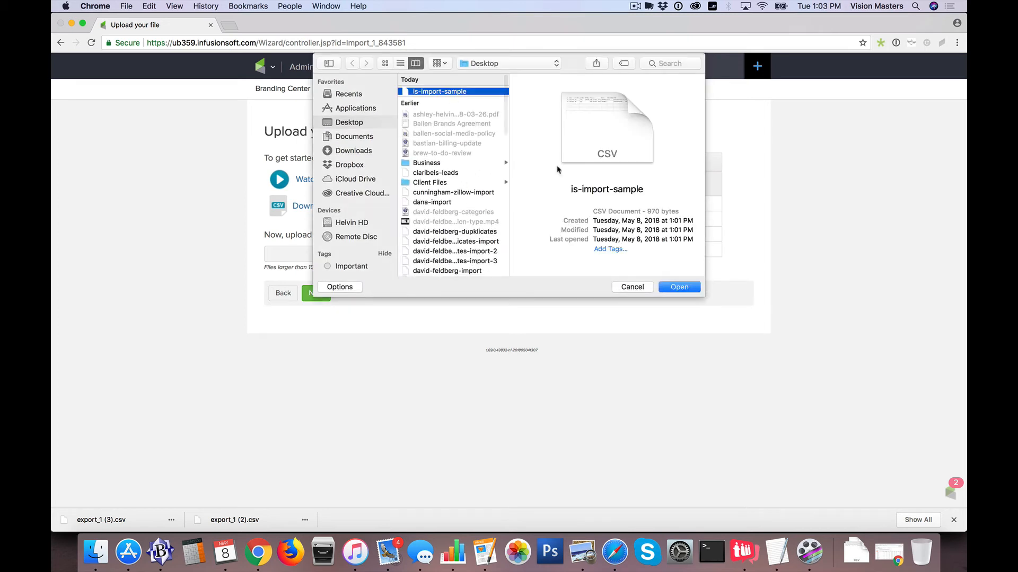
pyautogui.click(679, 287)
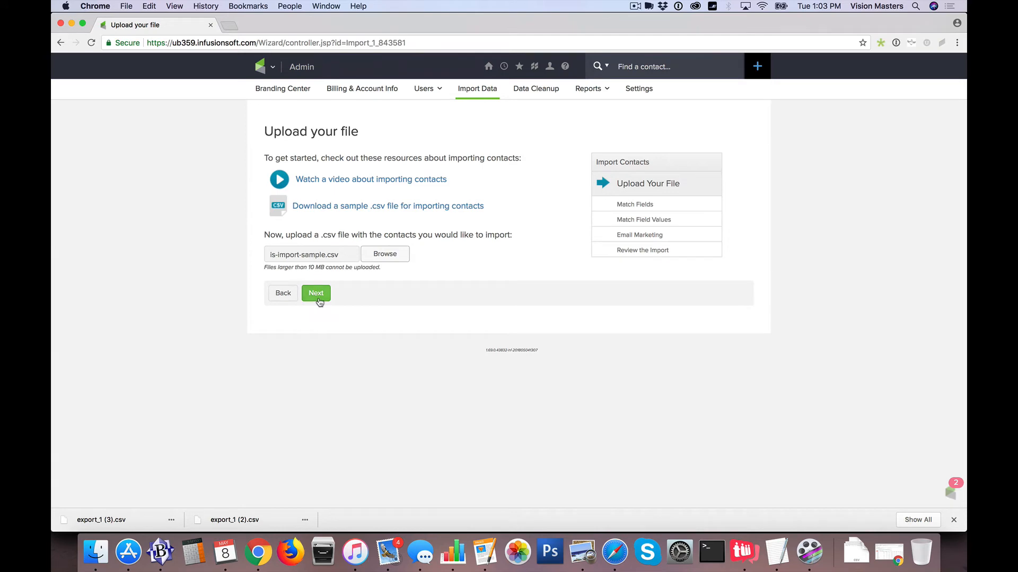
pyautogui.click(315, 293)
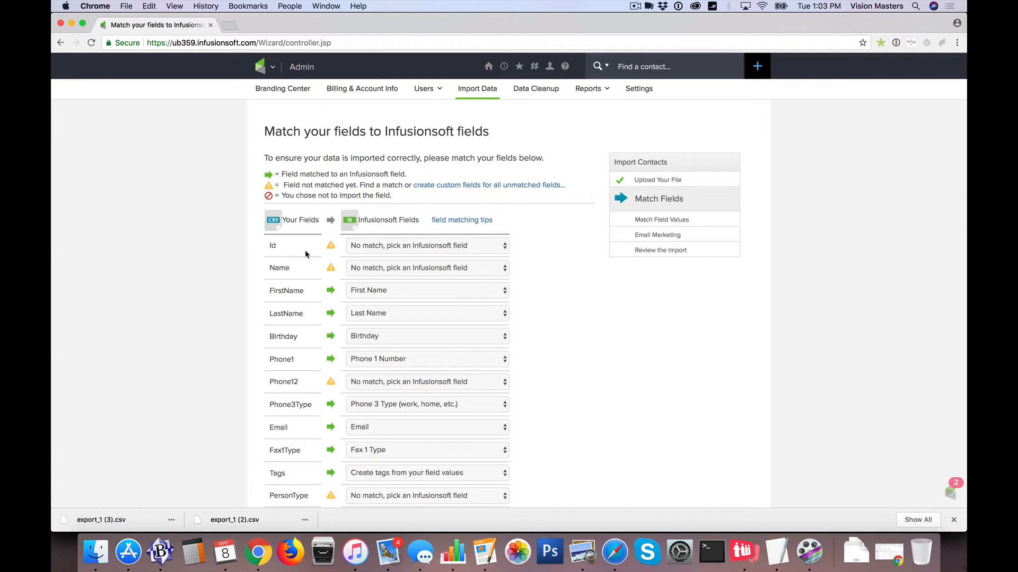
pyautogui.moveTo(458, 259)
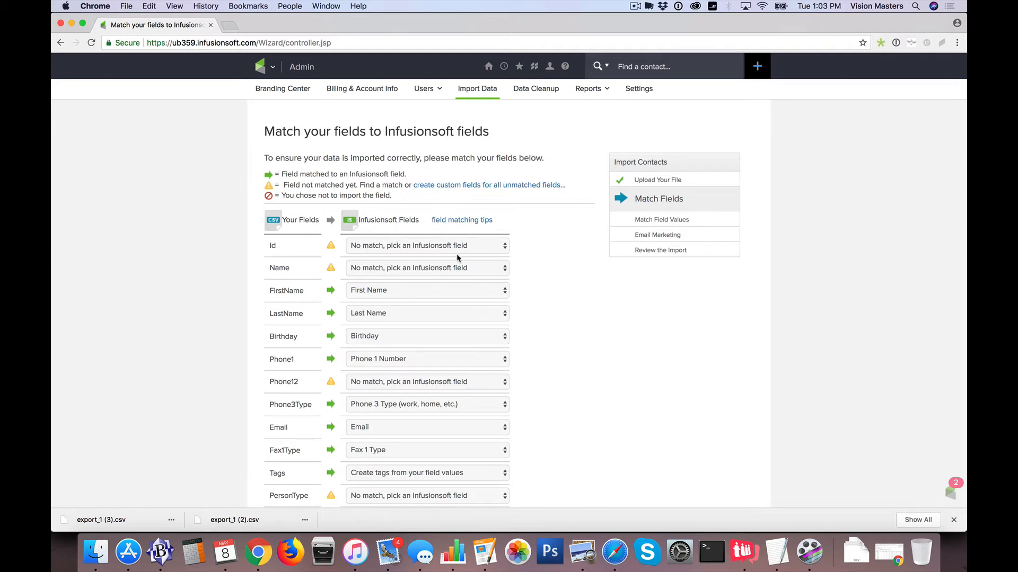
pyautogui.moveTo(266, 304)
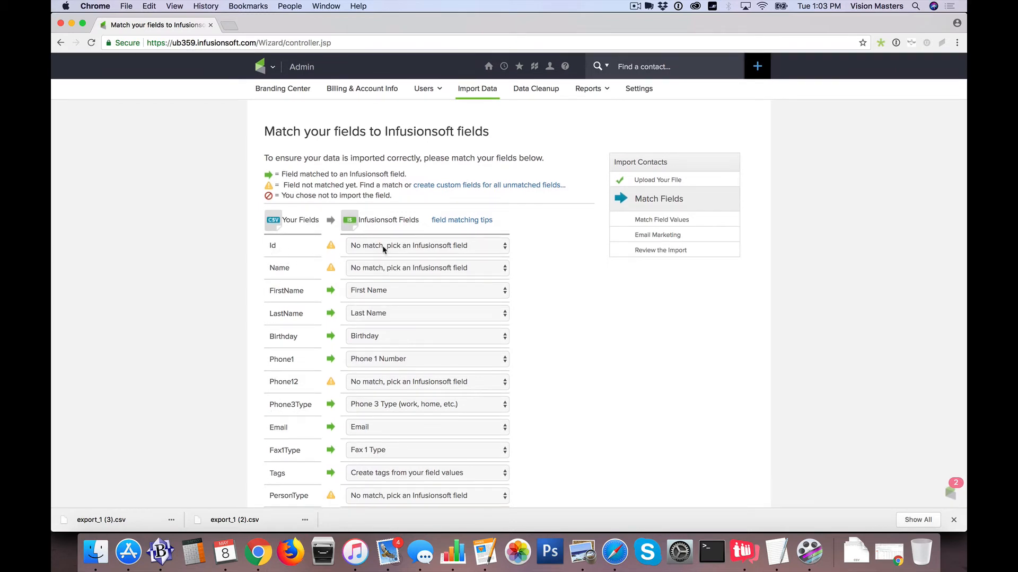
pyautogui.moveTo(379, 371)
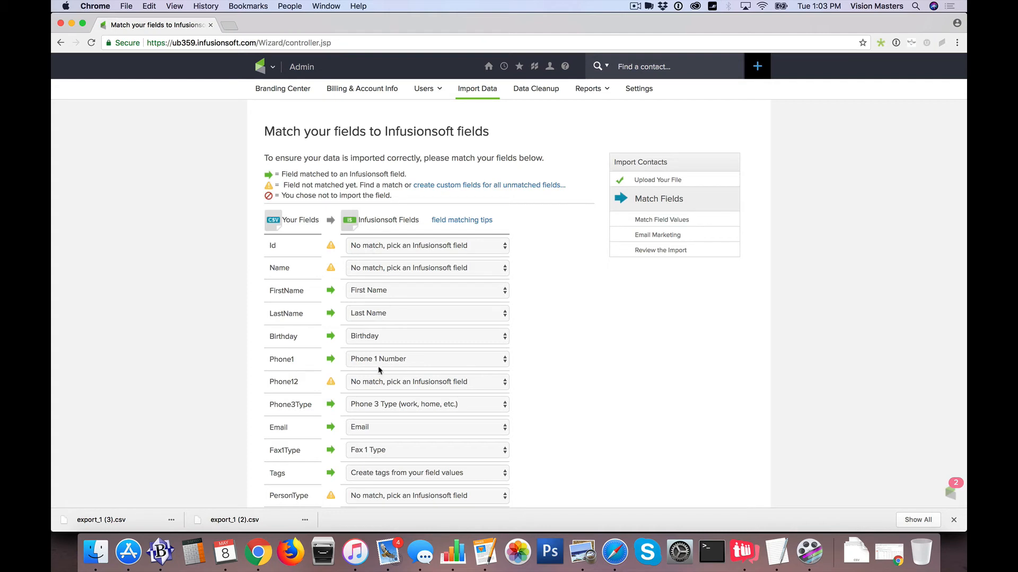
pyautogui.moveTo(295, 249)
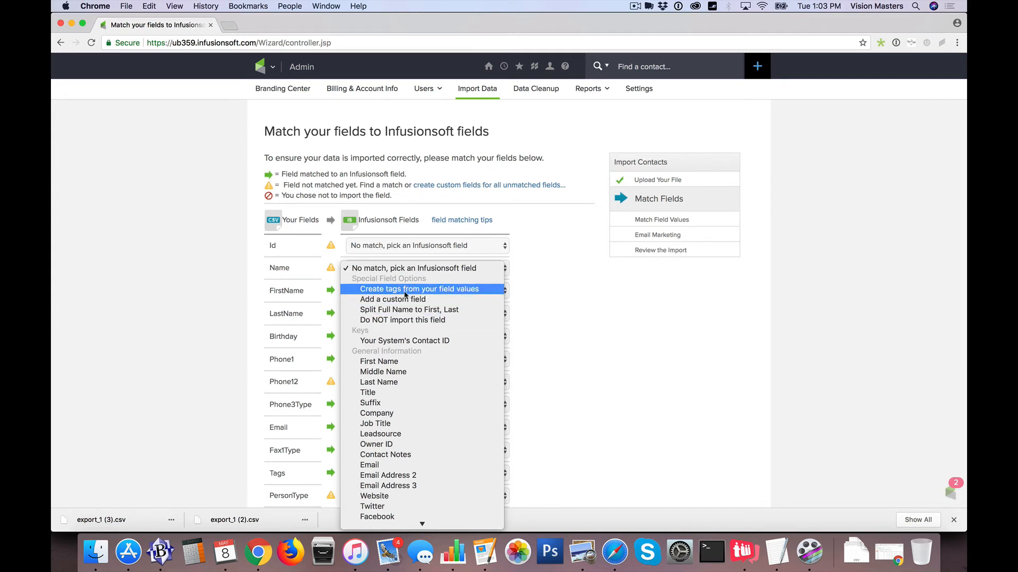
pyautogui.moveTo(409, 309)
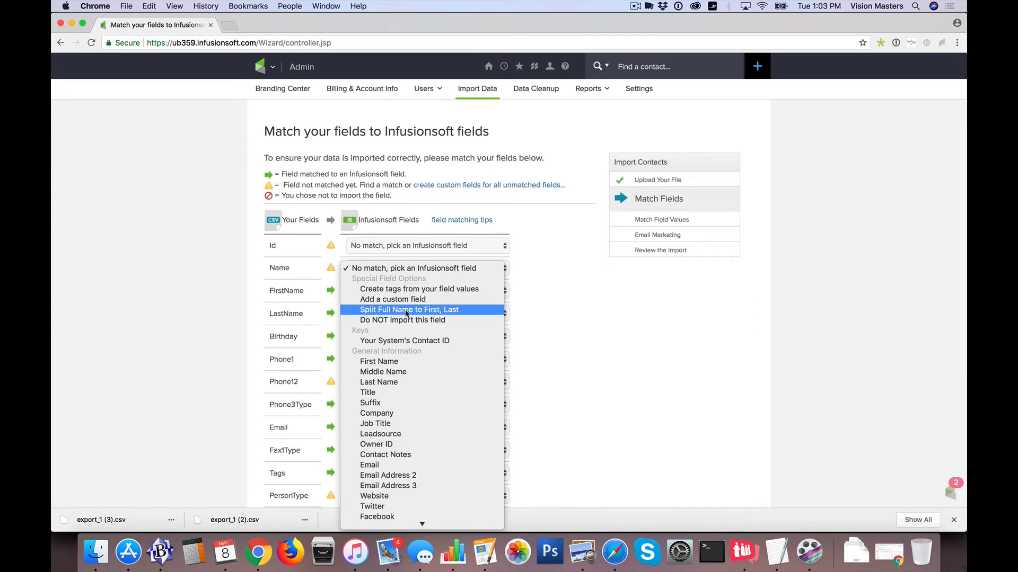
# - Set the Name column to 'No match, pick an Infusionsoft field' instead of splitting it
pyautogui.click(409, 310)
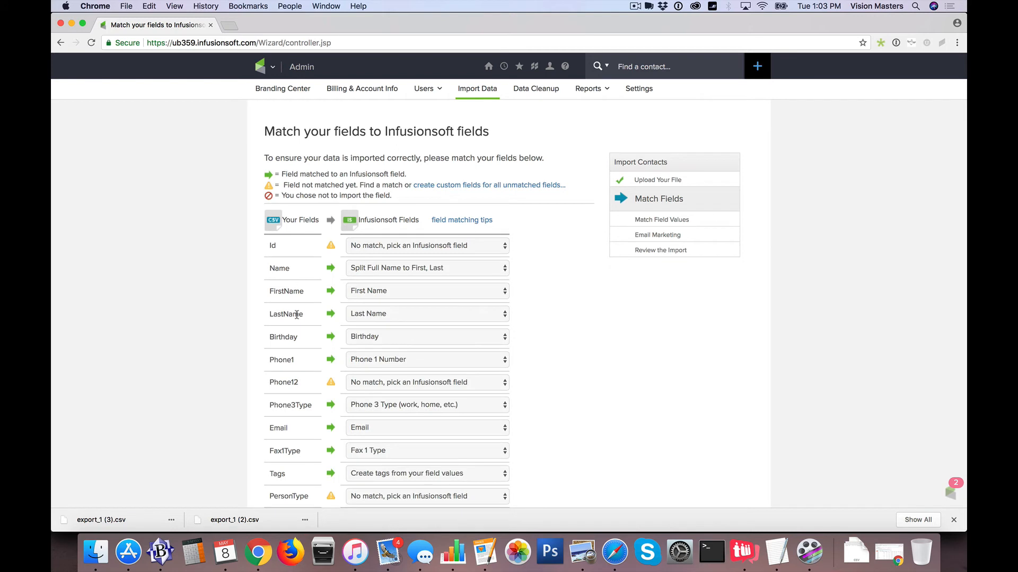
pyautogui.moveTo(282, 280)
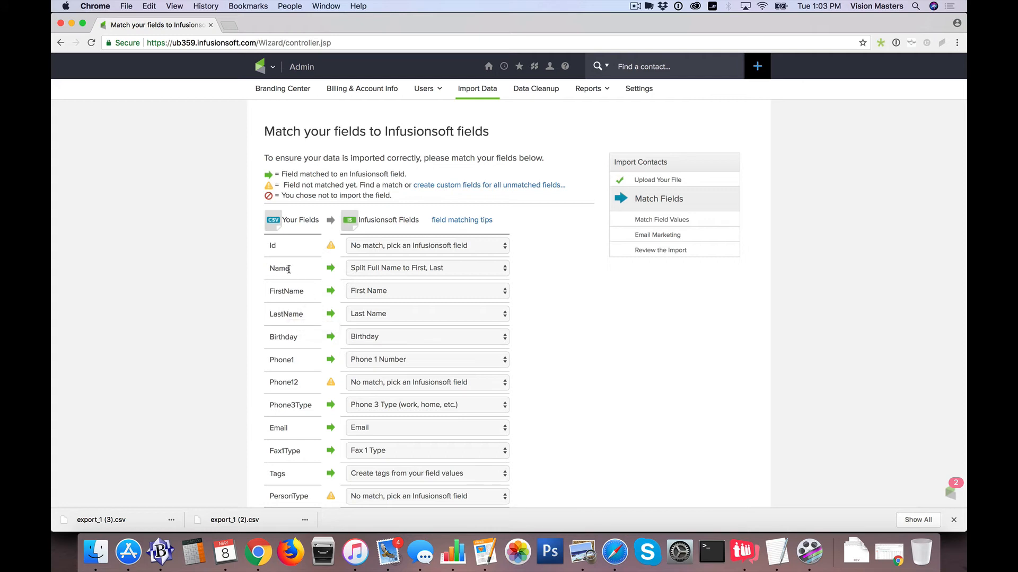
pyautogui.click(425, 268)
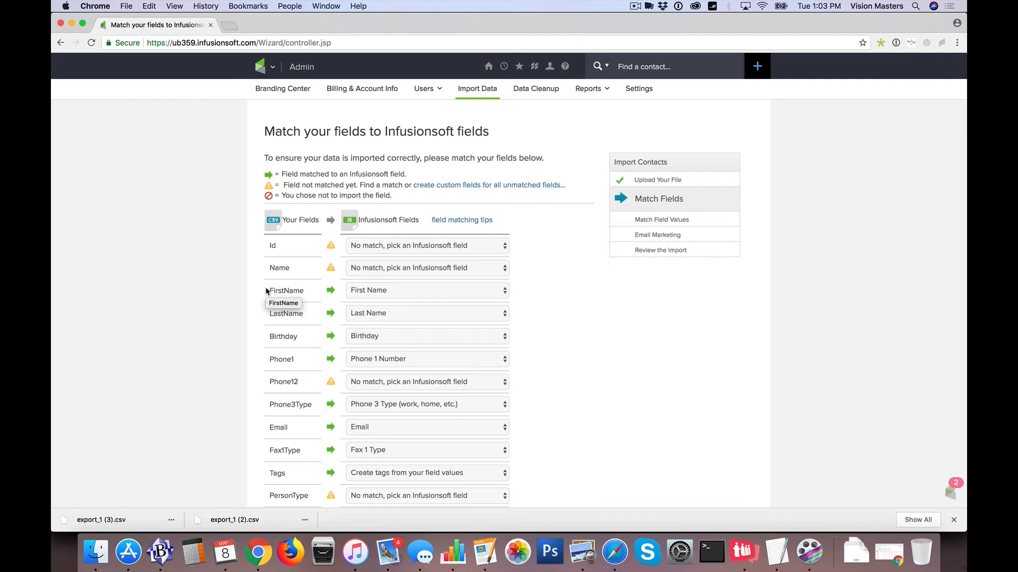
pyautogui.moveTo(280, 267)
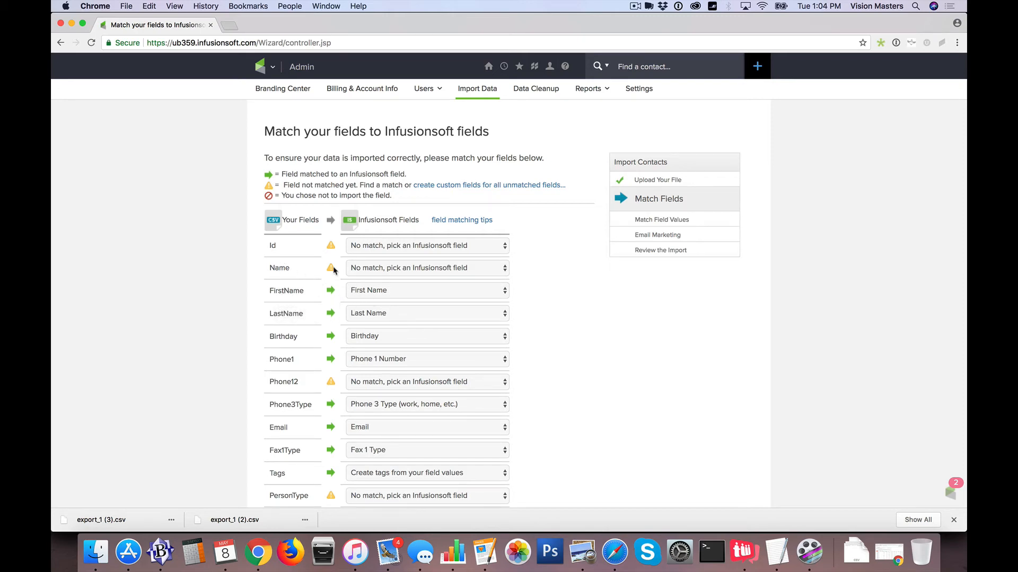
pyautogui.click(426, 267)
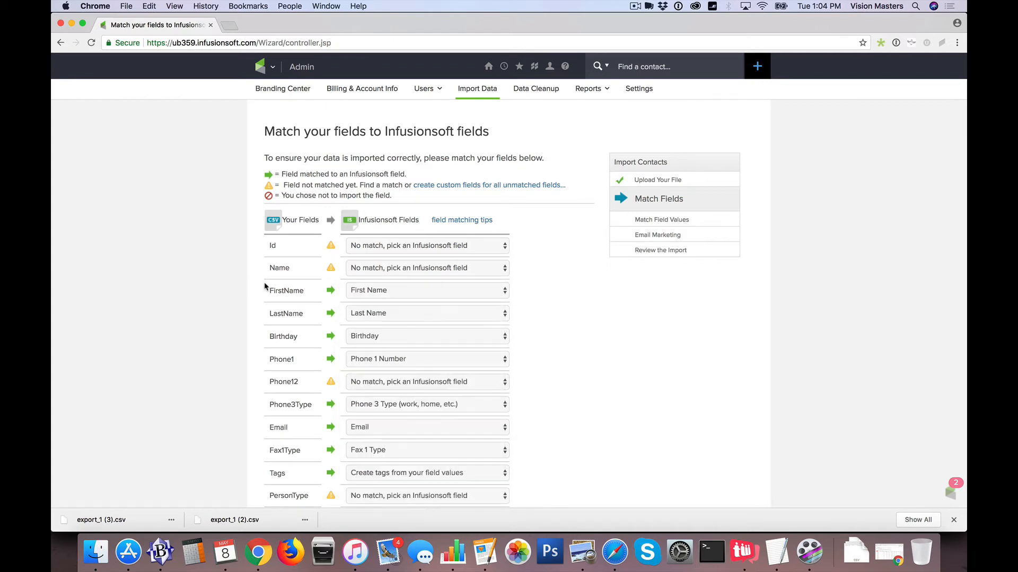
pyautogui.scroll(-3)
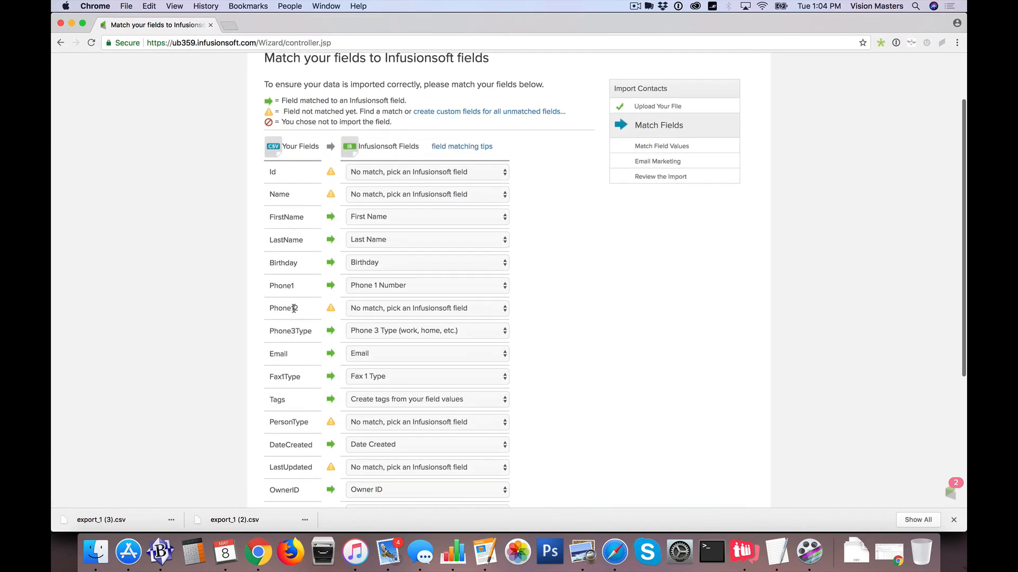
pyautogui.scroll(-3)
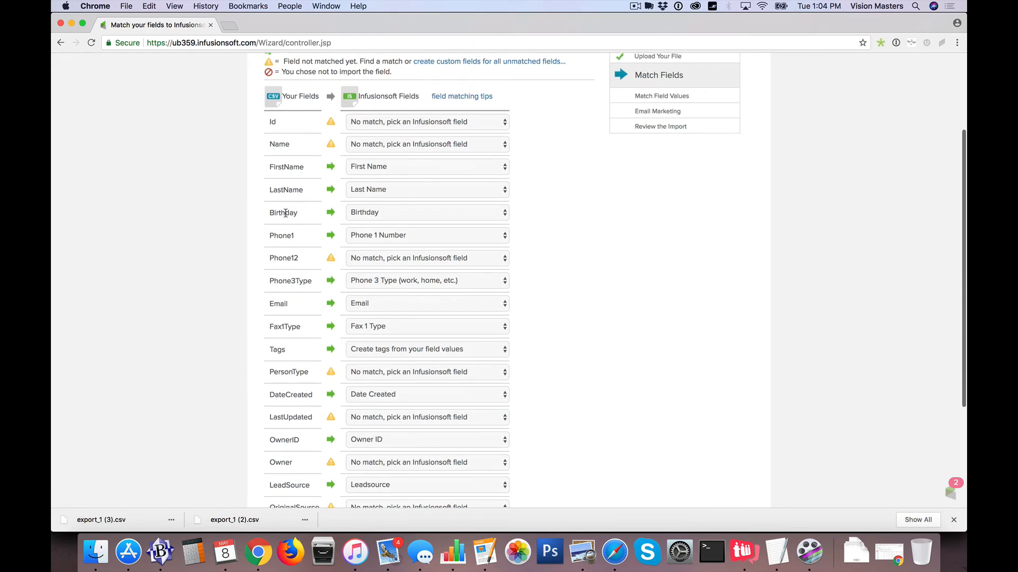
# - Keep Birthday, Phone1 (Phone 1 Number) and Email matched as they are
pyautogui.click(426, 212)
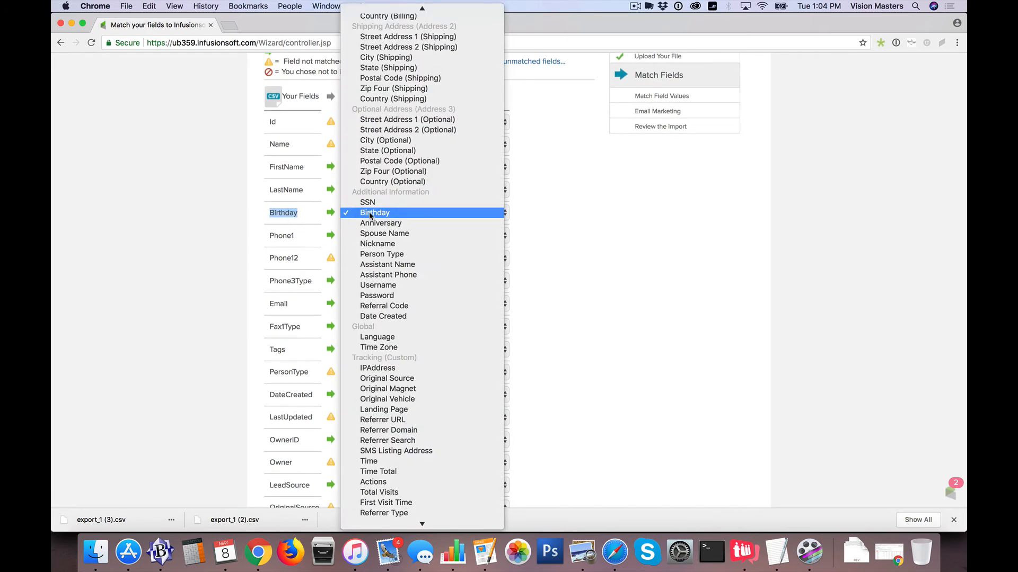
pyautogui.click(374, 212)
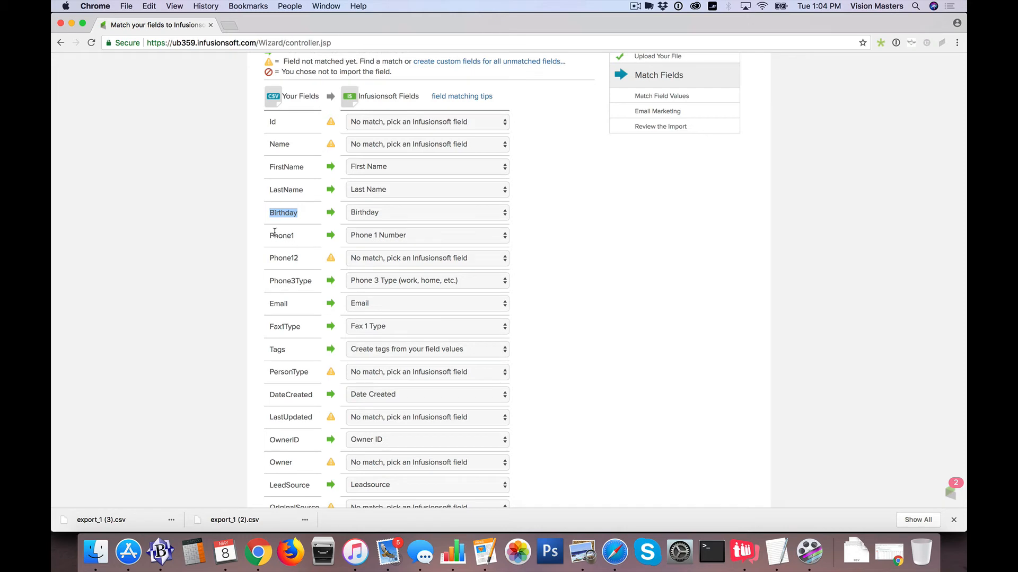
pyautogui.moveTo(413, 239)
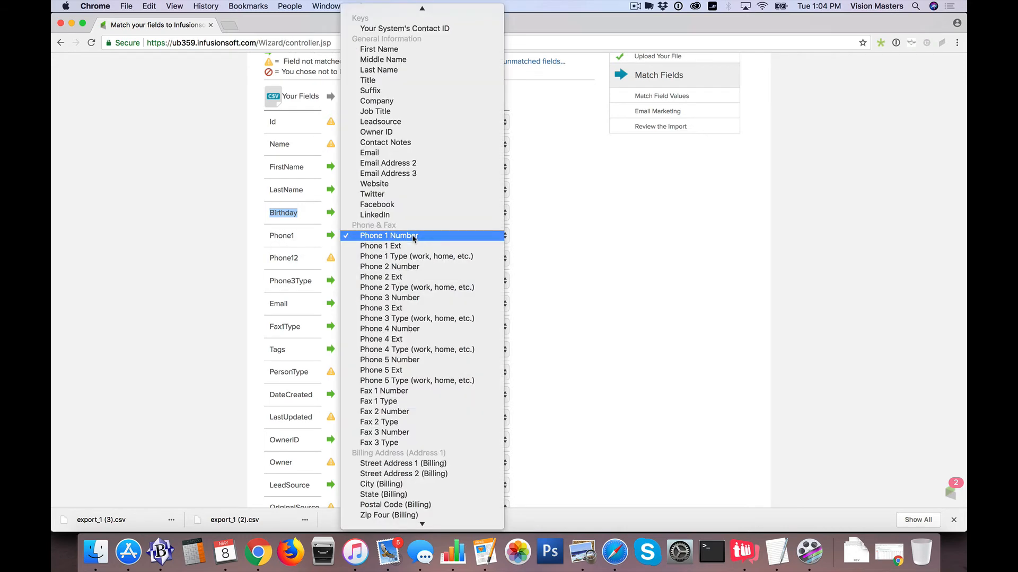
pyautogui.click(389, 236)
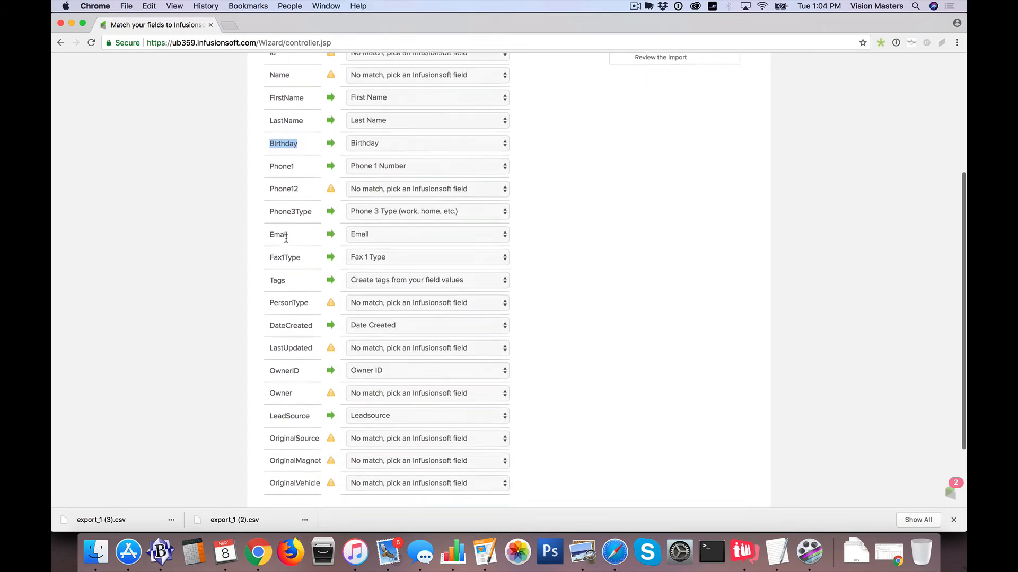
pyautogui.scroll(-3)
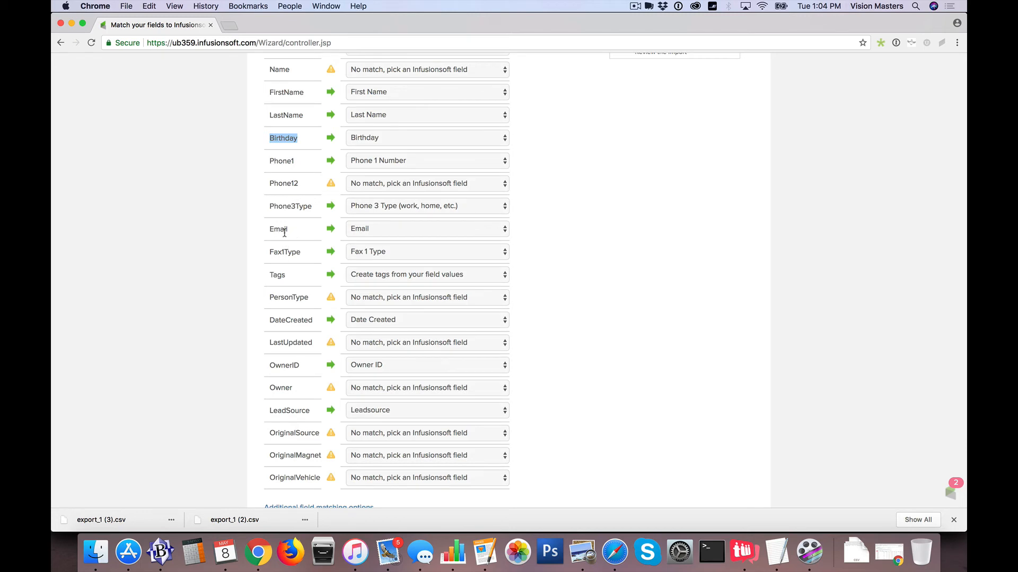
pyautogui.click(427, 229)
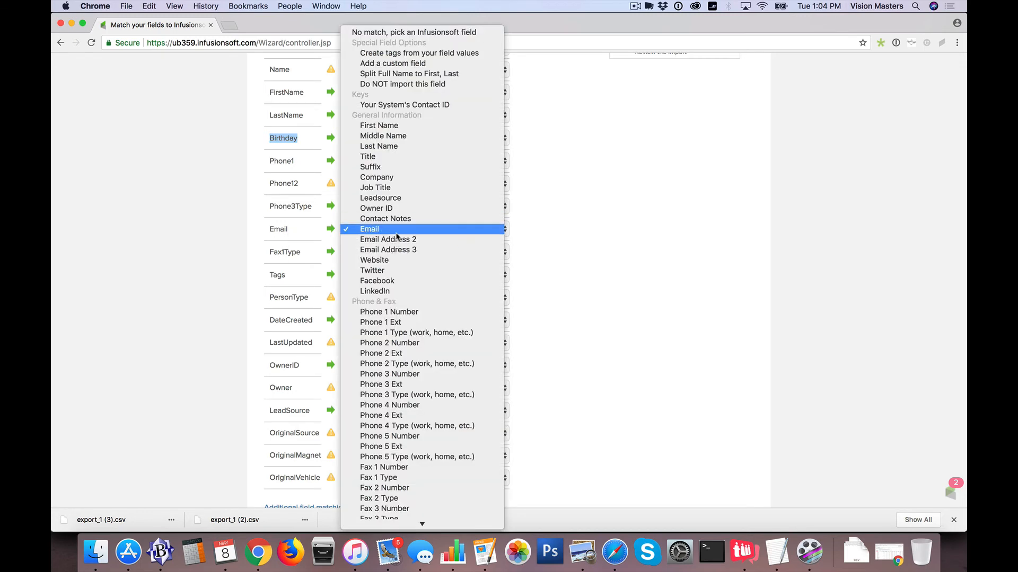
pyautogui.click(369, 229)
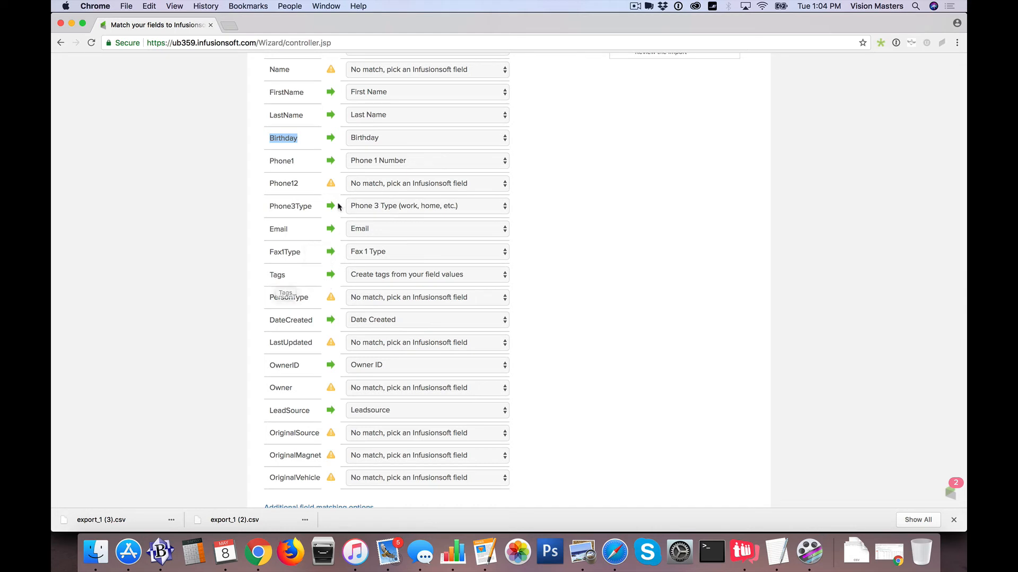
pyautogui.moveTo(379, 159)
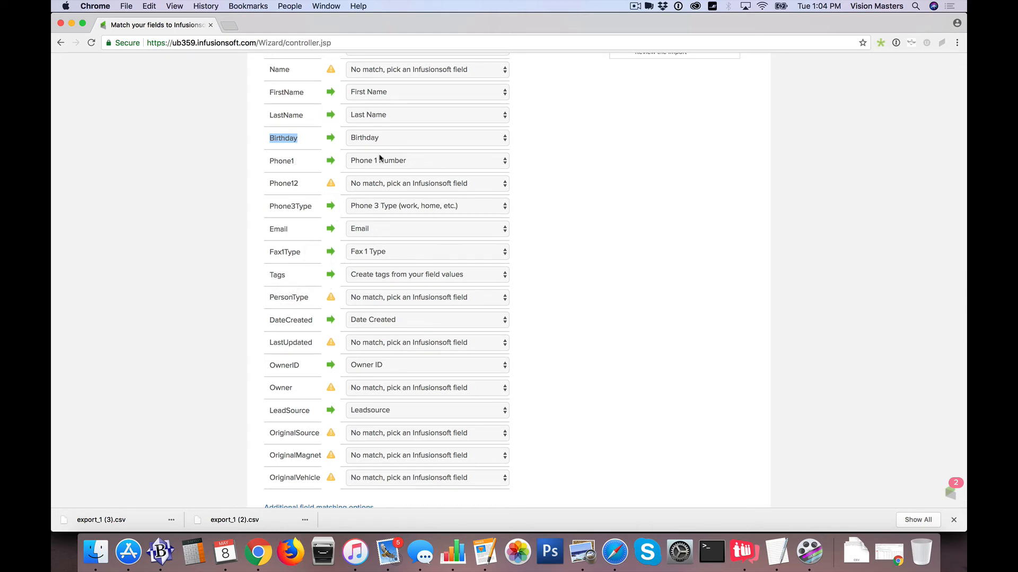
pyautogui.scroll(-3)
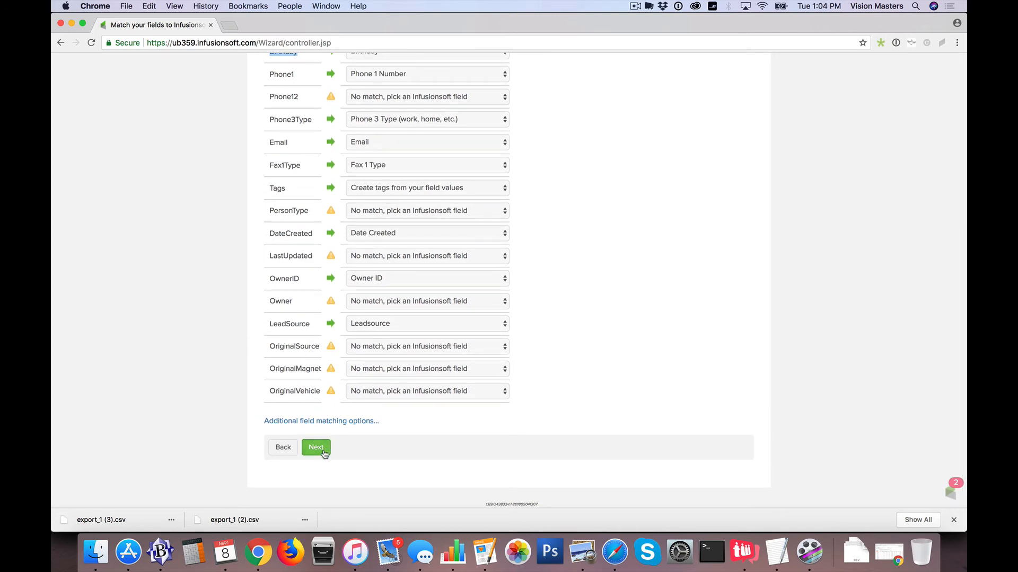
# - Continue from Match Fields through the Match Field Values step for Owner ID, phone and fax types
pyautogui.click(316, 447)
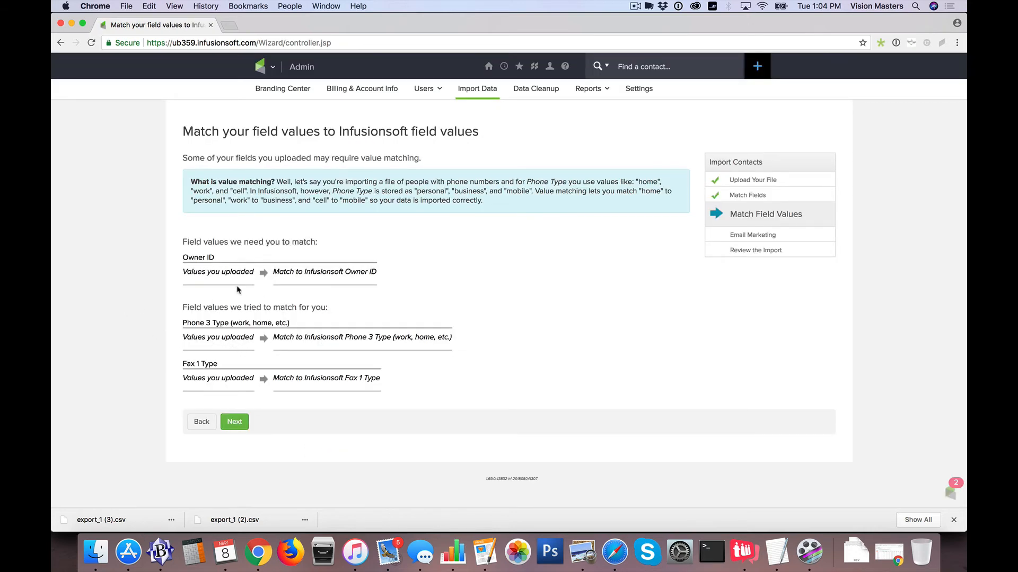
pyautogui.moveTo(223, 285)
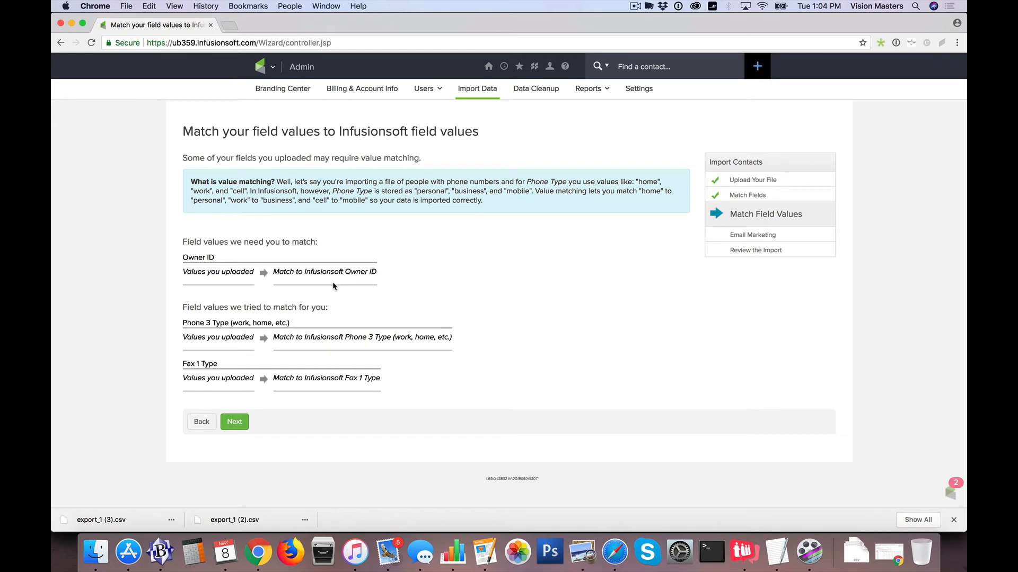
pyautogui.moveTo(317, 269)
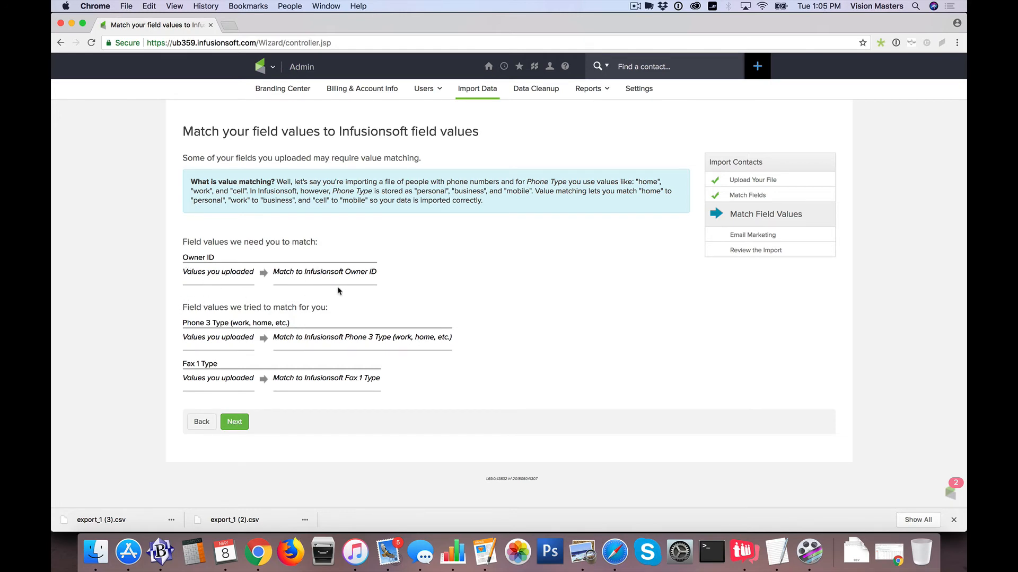
pyautogui.click(235, 421)
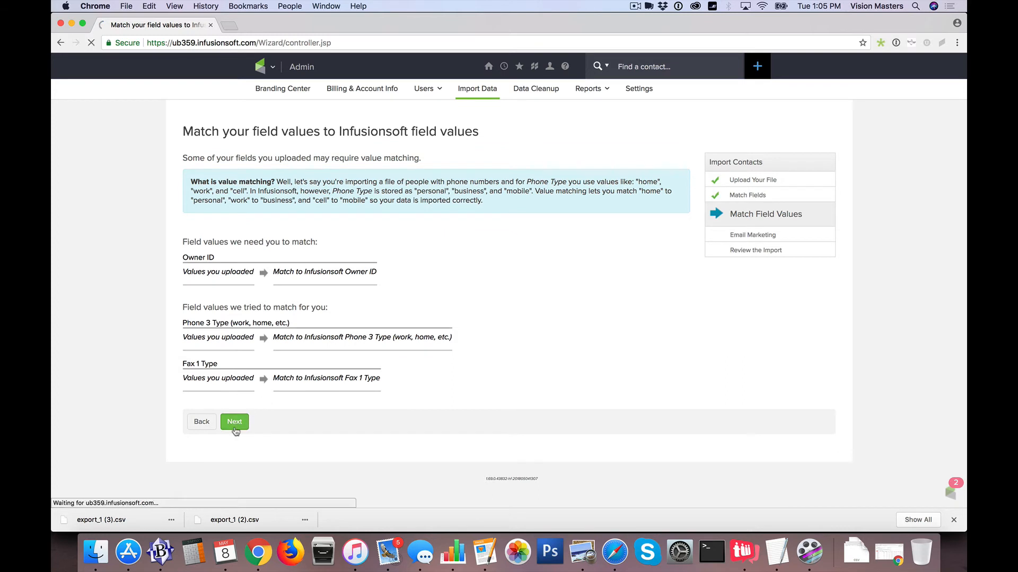
# - Choose Yes for sending email marketing to these contacts and continue to final review
pyautogui.click(235, 421)
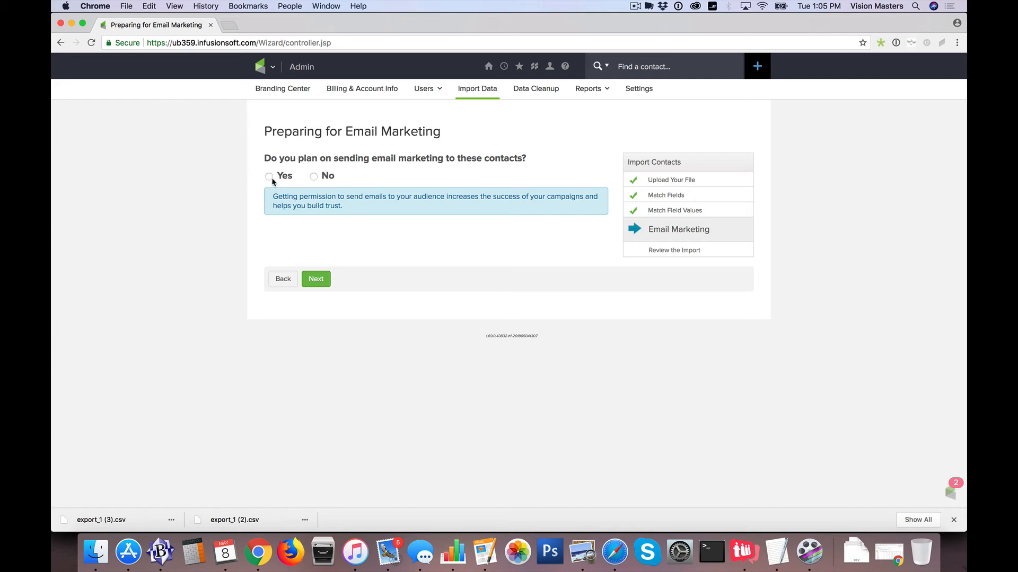
pyautogui.click(270, 176)
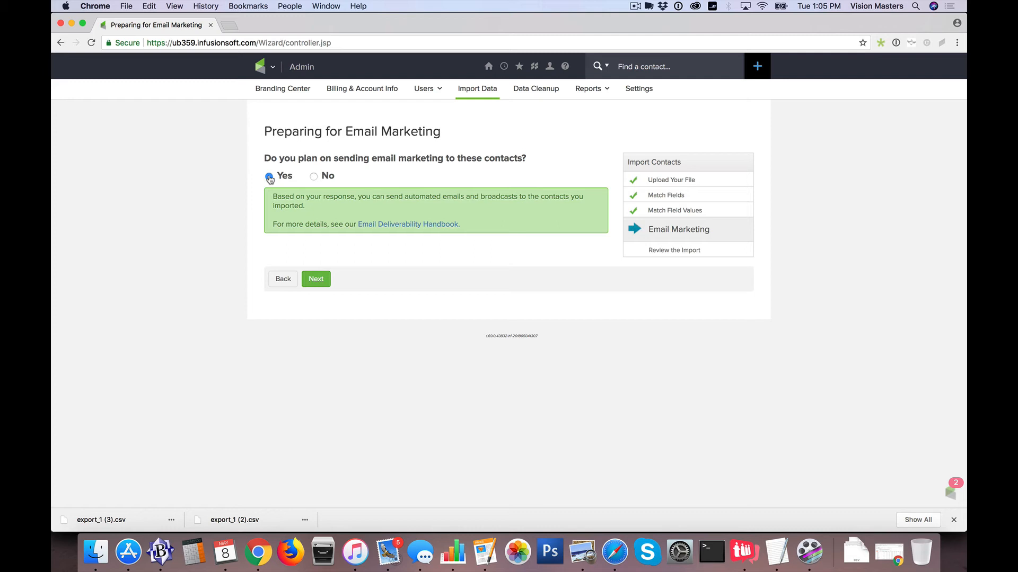
pyautogui.click(268, 176)
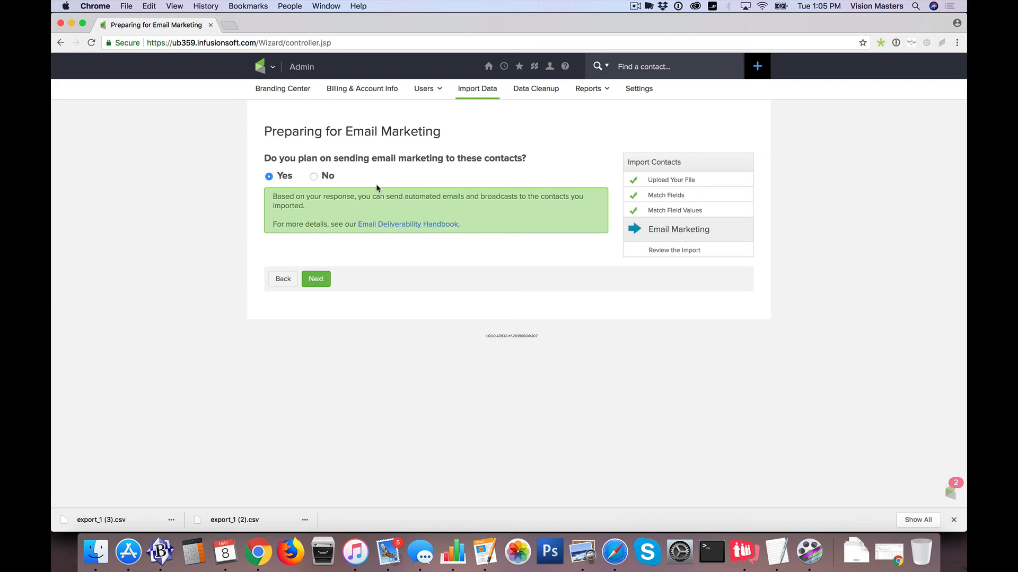
pyautogui.moveTo(458, 197)
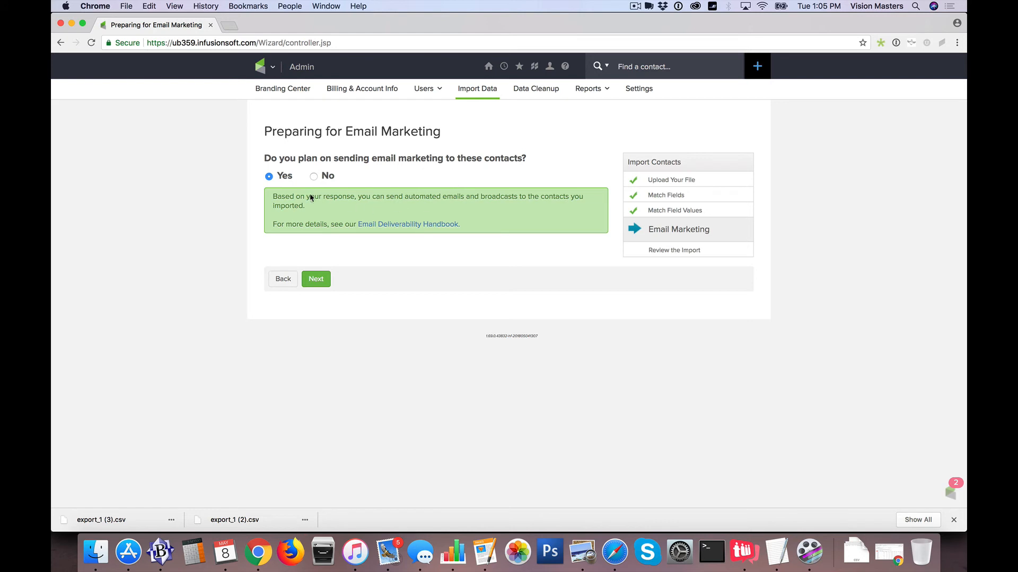
pyautogui.moveTo(402, 388)
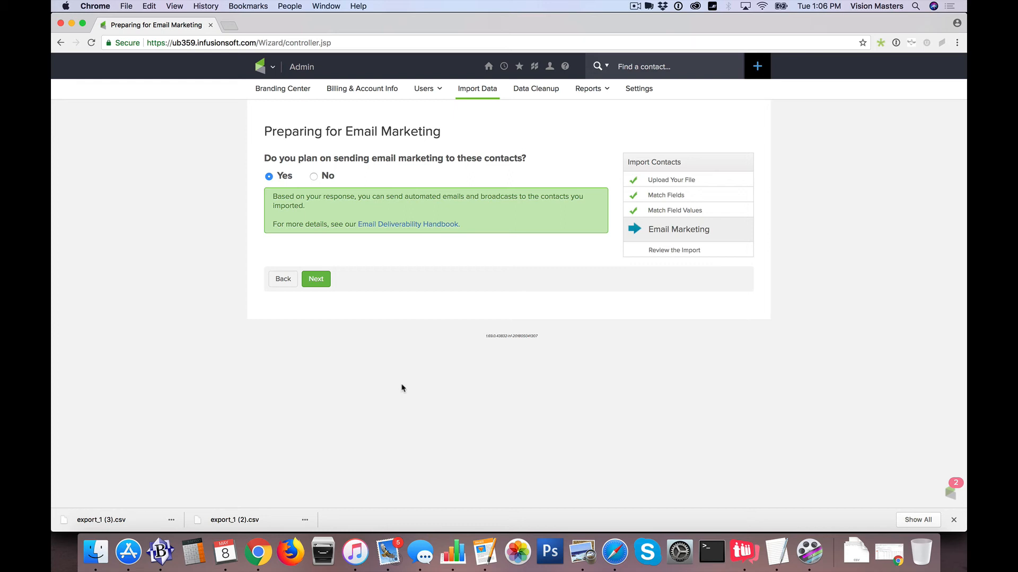
pyautogui.moveTo(364, 343)
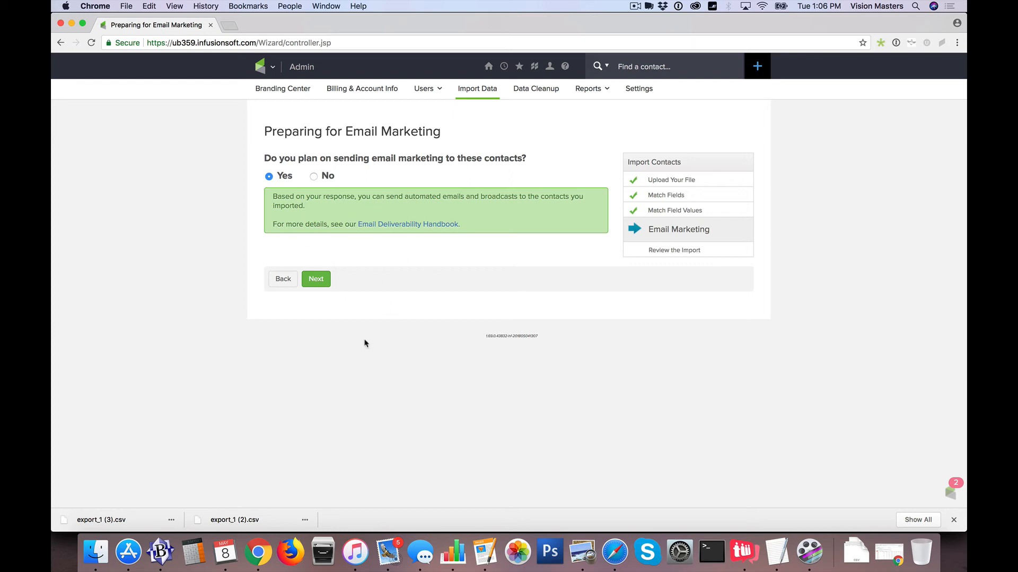
pyautogui.click(316, 279)
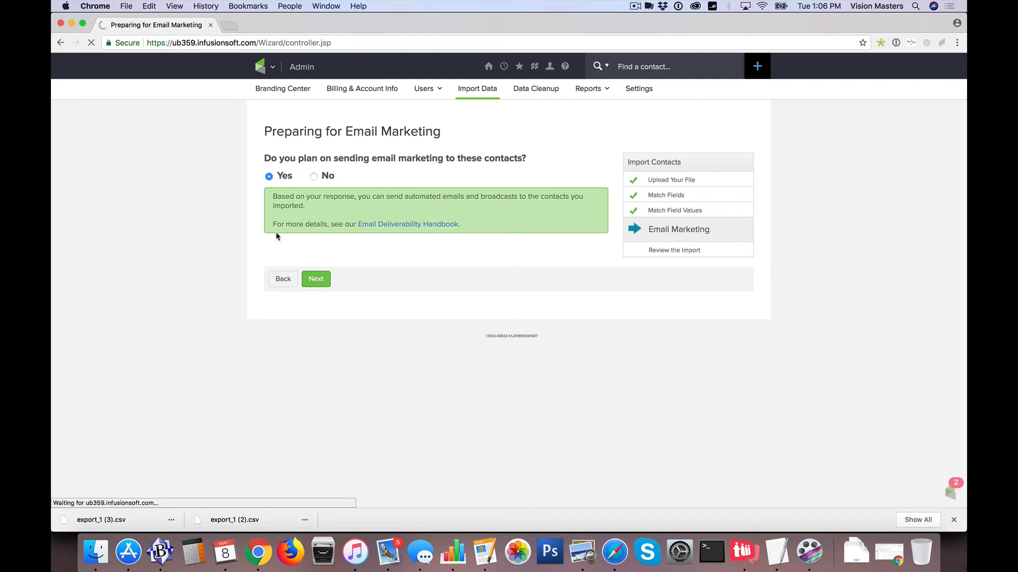
# - Inspect the first record's owner and tag category, then preview record 2 of 2, Tom Jones
pyautogui.click(315, 279)
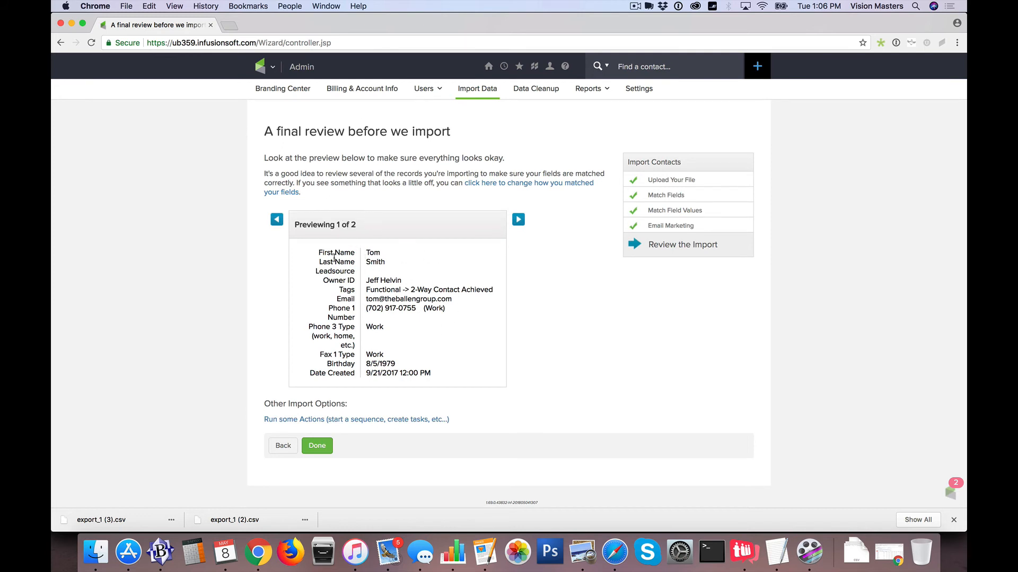
pyautogui.doubleClick(326, 252)
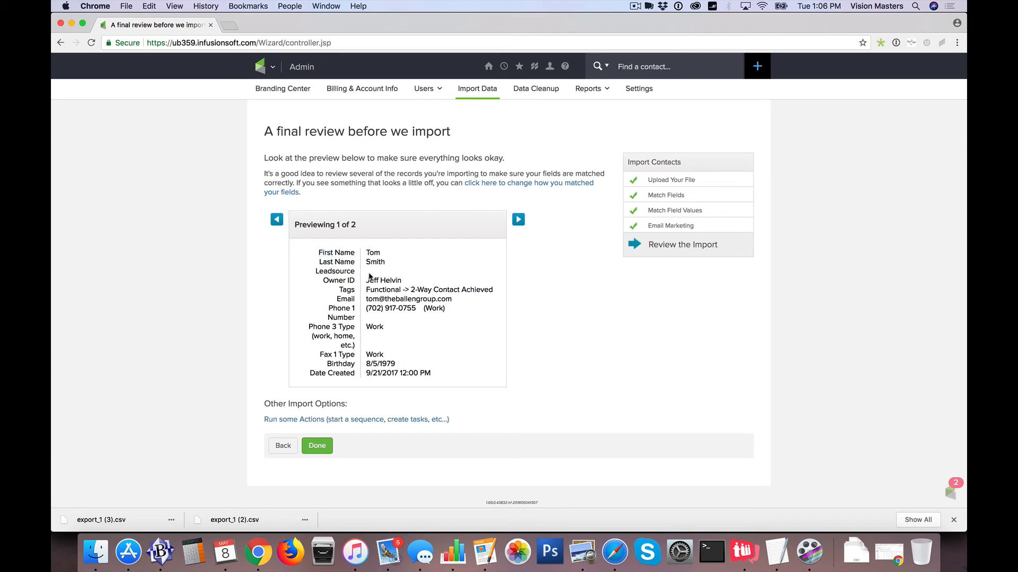
pyautogui.doubleClick(391, 280)
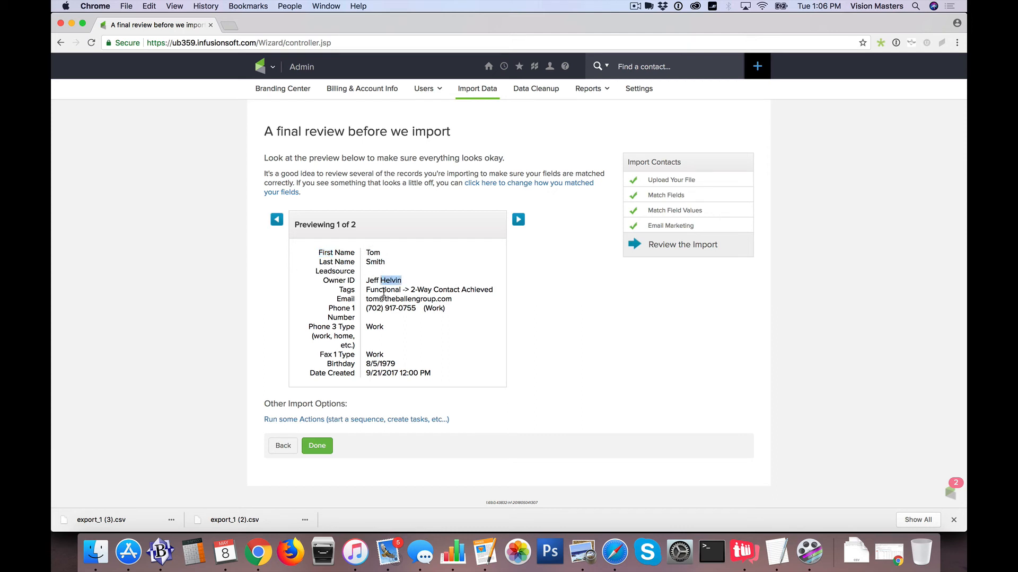
pyautogui.doubleClick(383, 290)
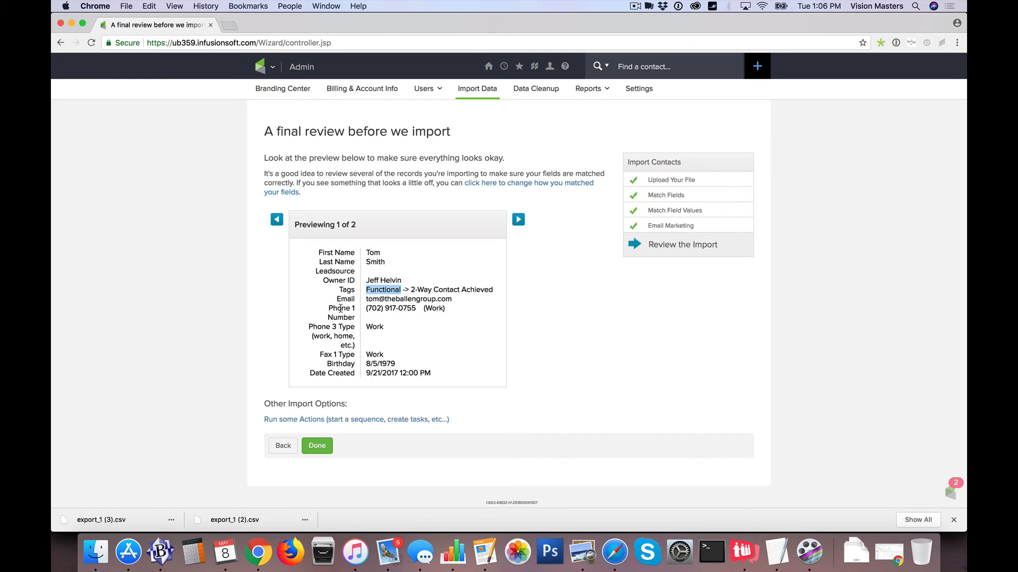
pyautogui.moveTo(431, 273)
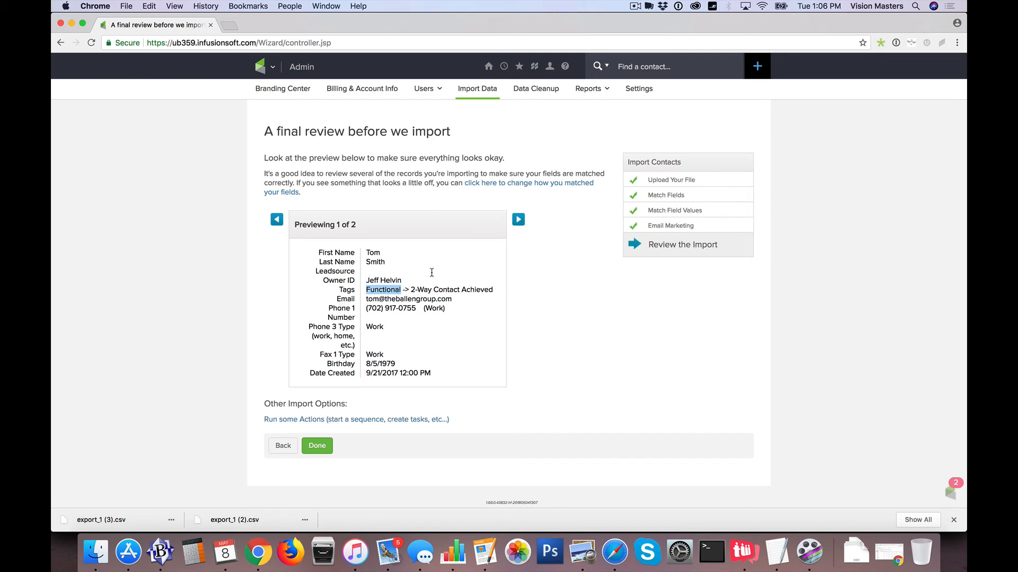
pyautogui.moveTo(332, 221)
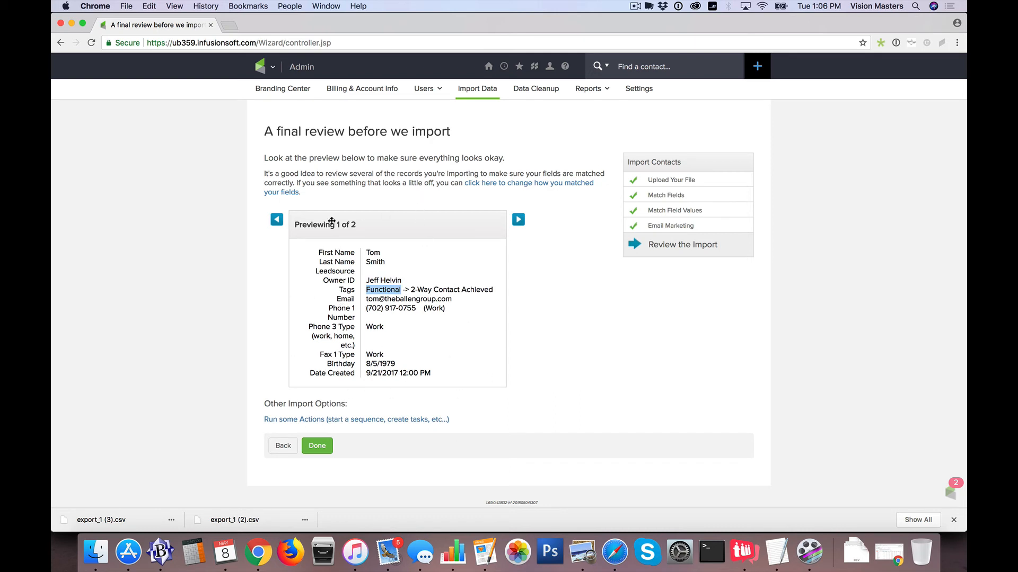
pyautogui.click(518, 220)
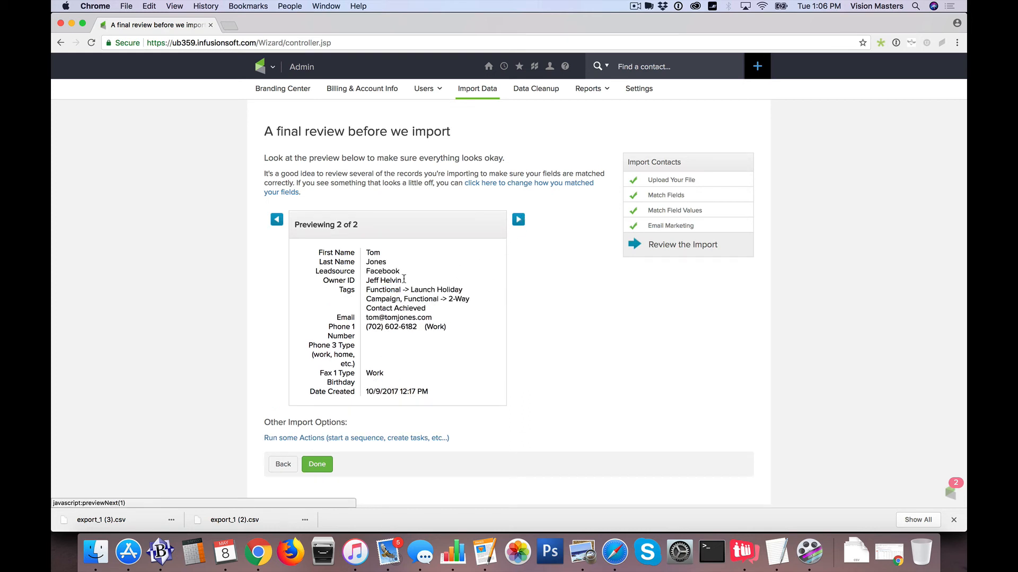
pyautogui.moveTo(382, 280)
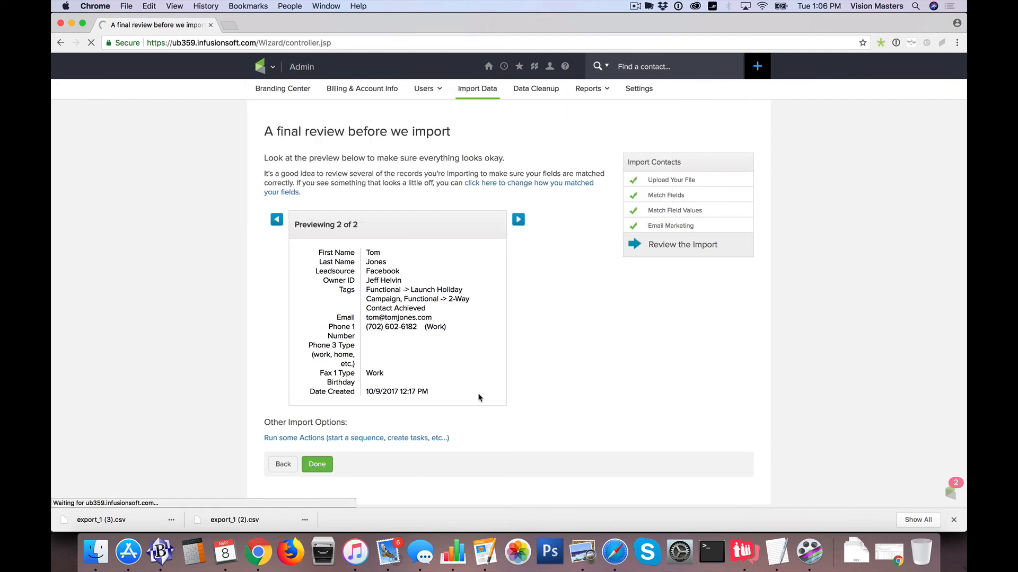
pyautogui.moveTo(429, 282)
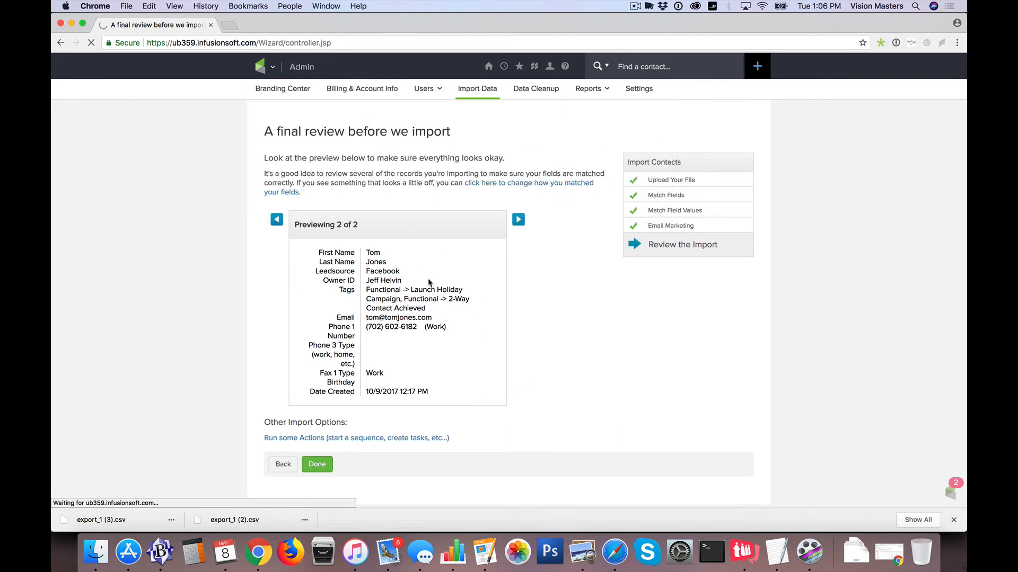
# - Run the import with Done and show Tom Jones's applied tags in the Contacts list
pyautogui.click(317, 464)
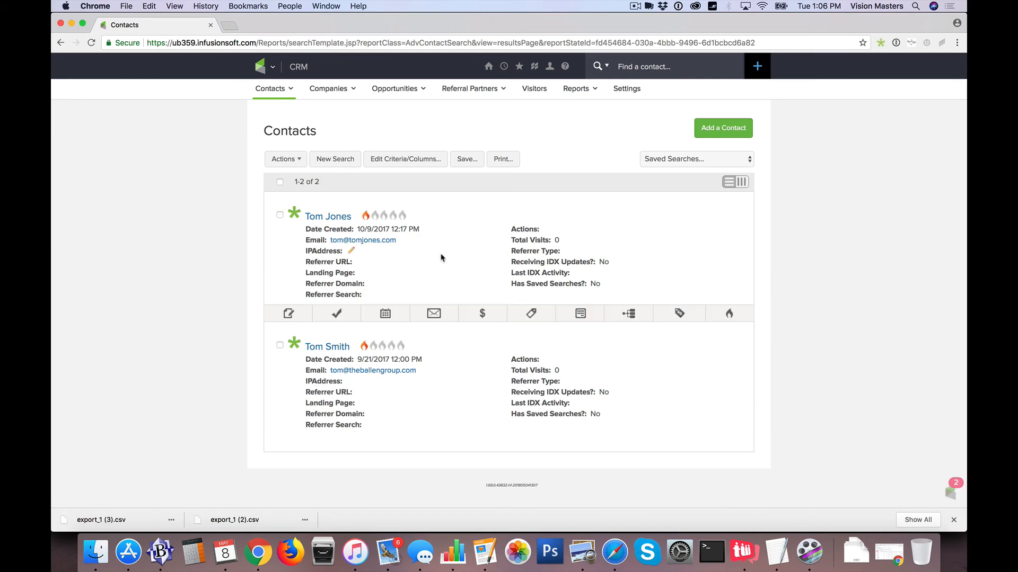
pyautogui.click(530, 313)
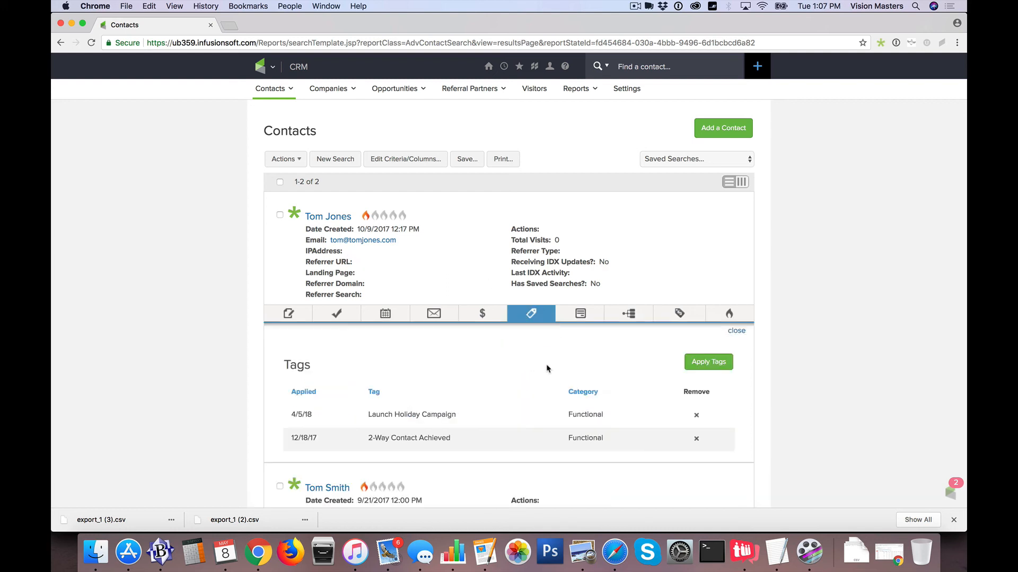
pyautogui.moveTo(484, 412)
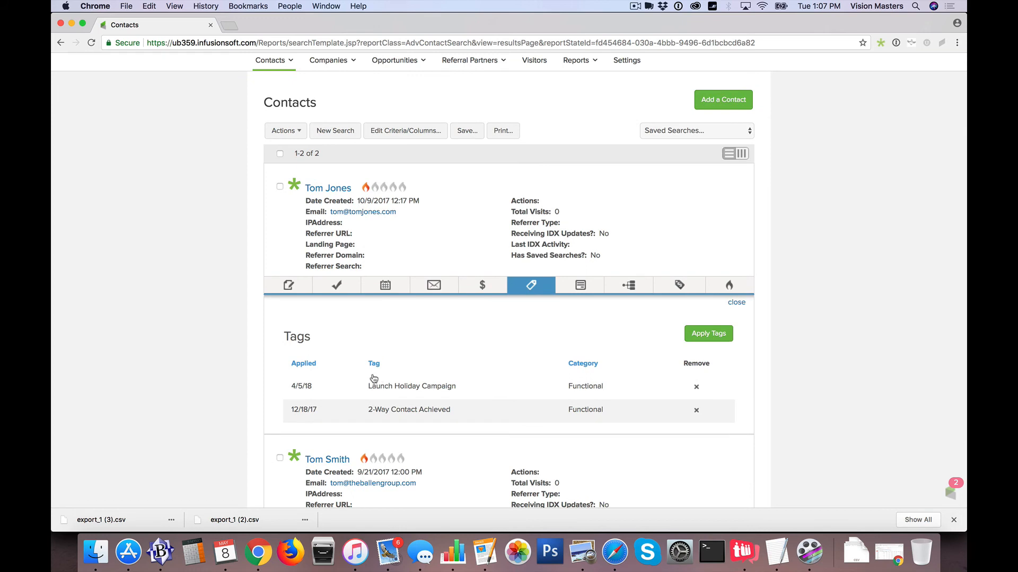
pyautogui.moveTo(405, 380)
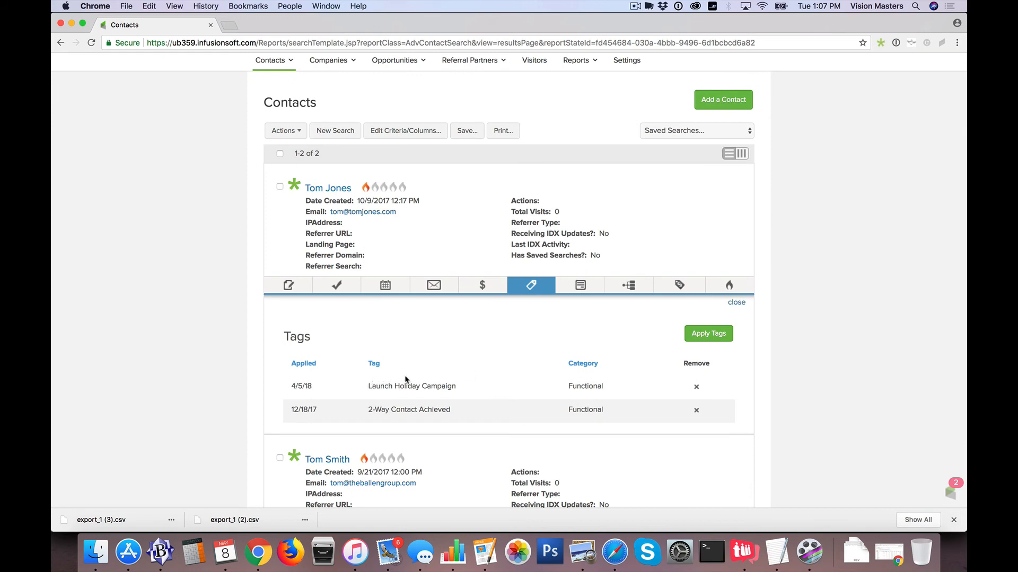
pyautogui.moveTo(414, 379)
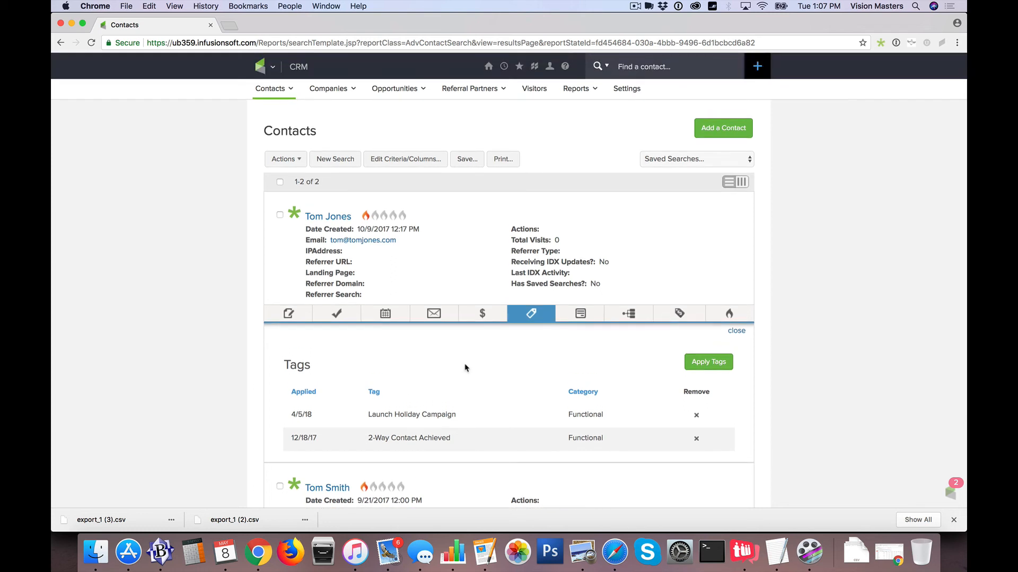
pyautogui.moveTo(239, 260)
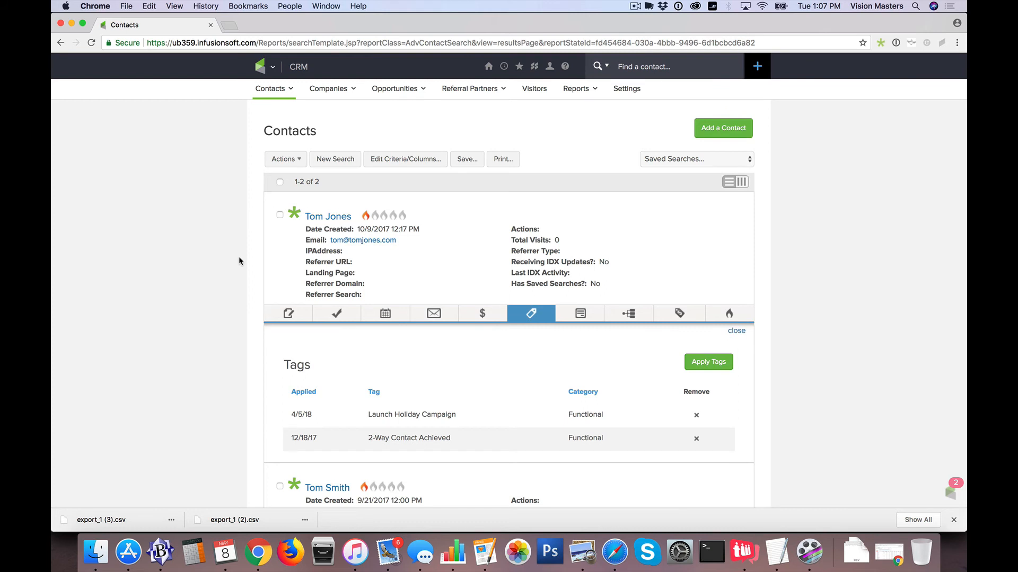
pyautogui.click(264, 67)
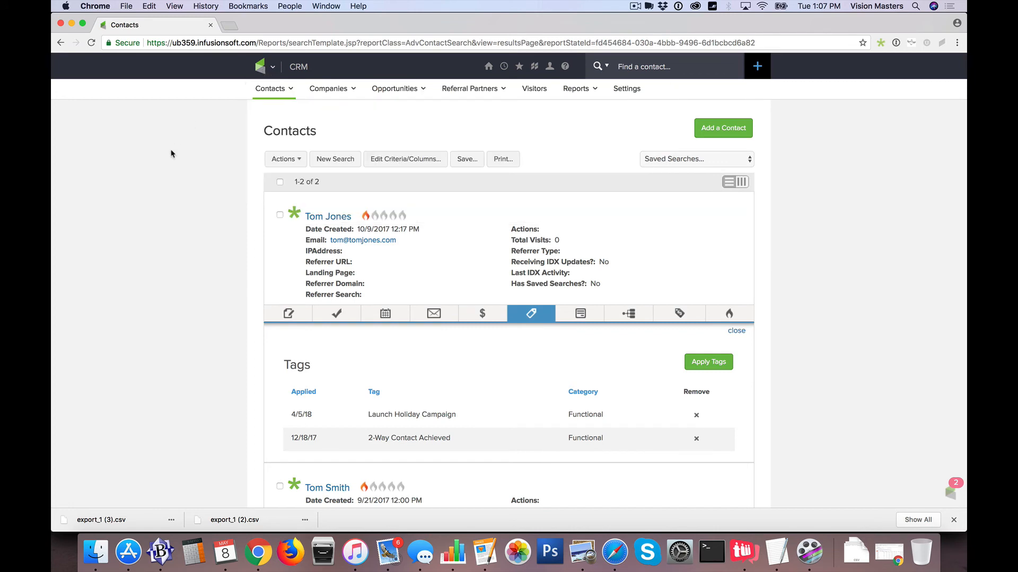
# - Delete the Owner column (P) from the export table in Numbers
pyautogui.click(233, 520)
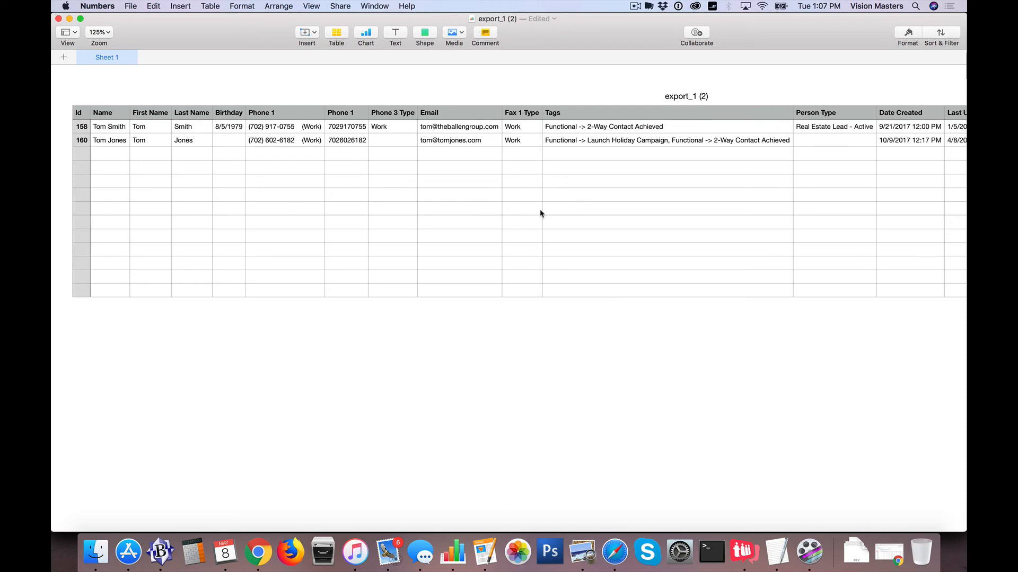
pyautogui.hscroll(3)
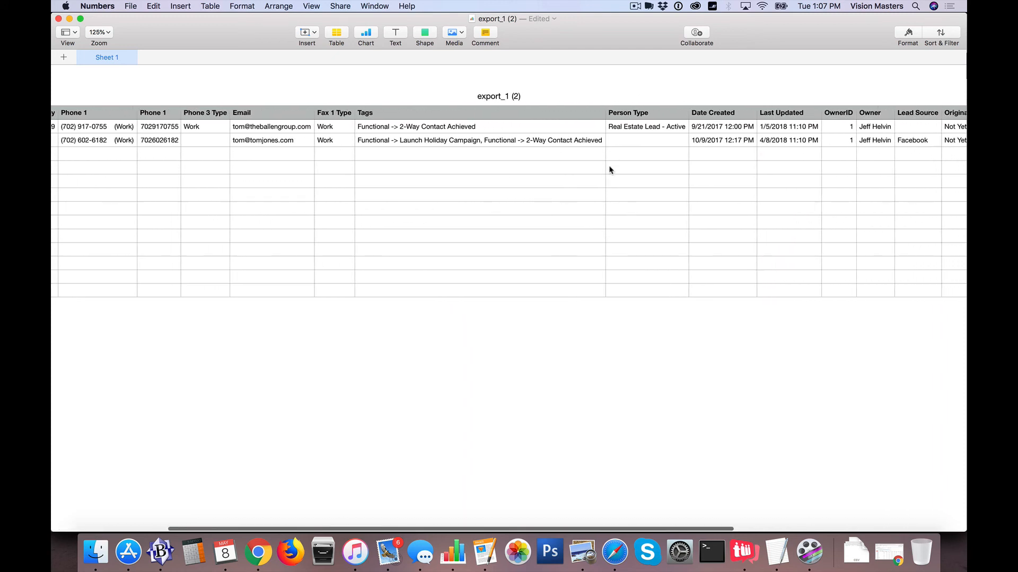
pyautogui.hscroll(3)
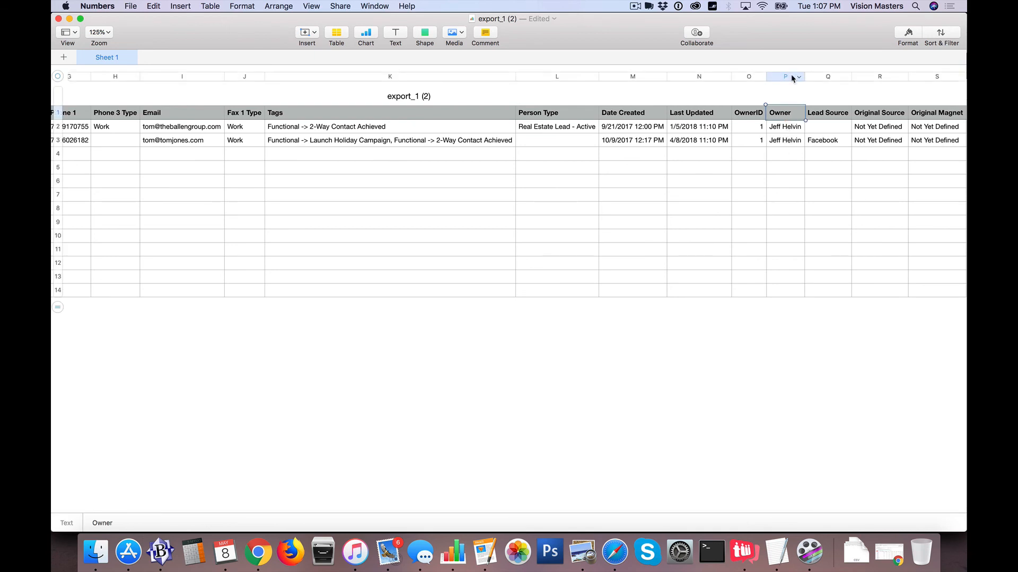
pyautogui.moveTo(785, 114)
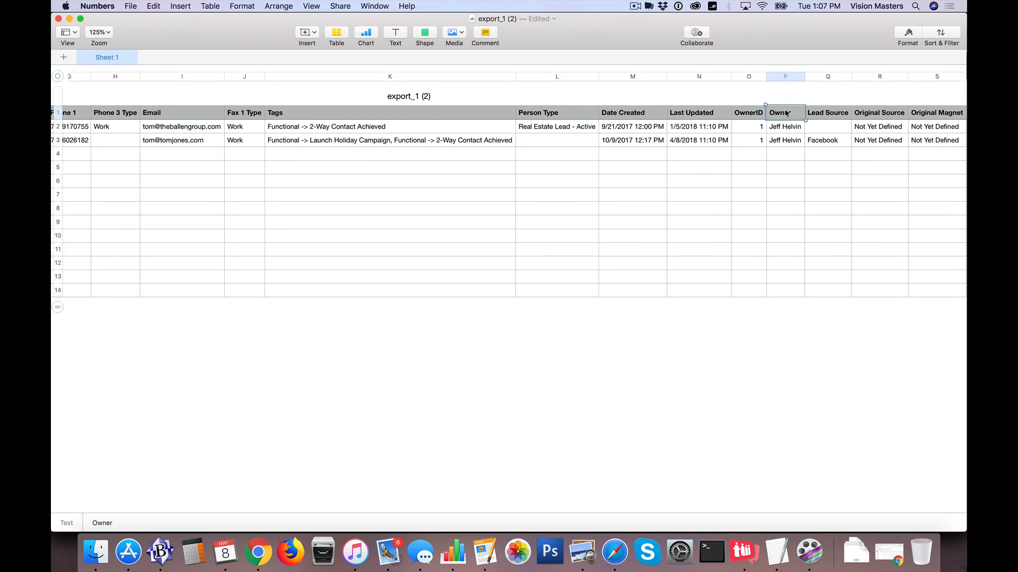
pyautogui.click(784, 76)
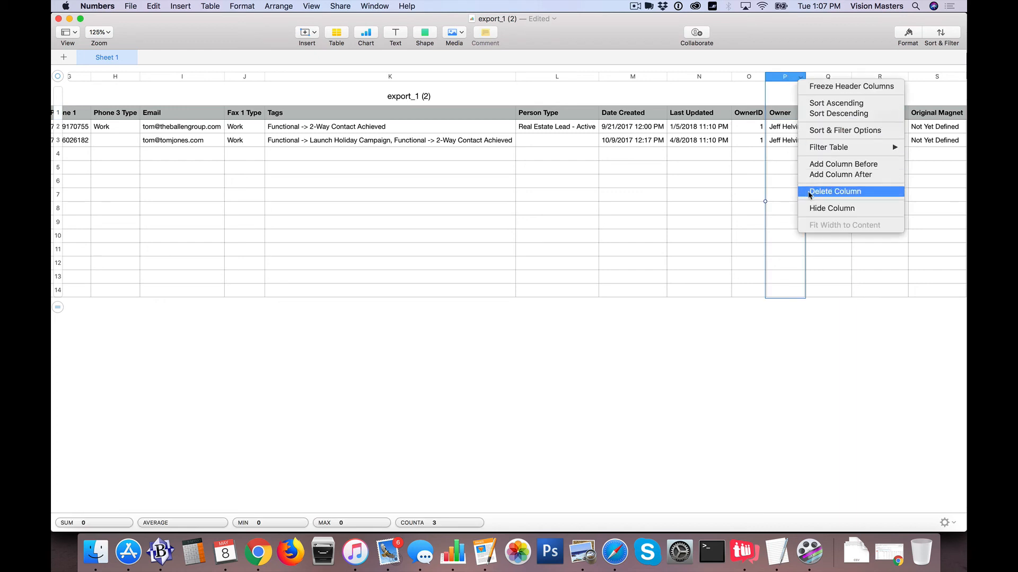
pyautogui.click(834, 191)
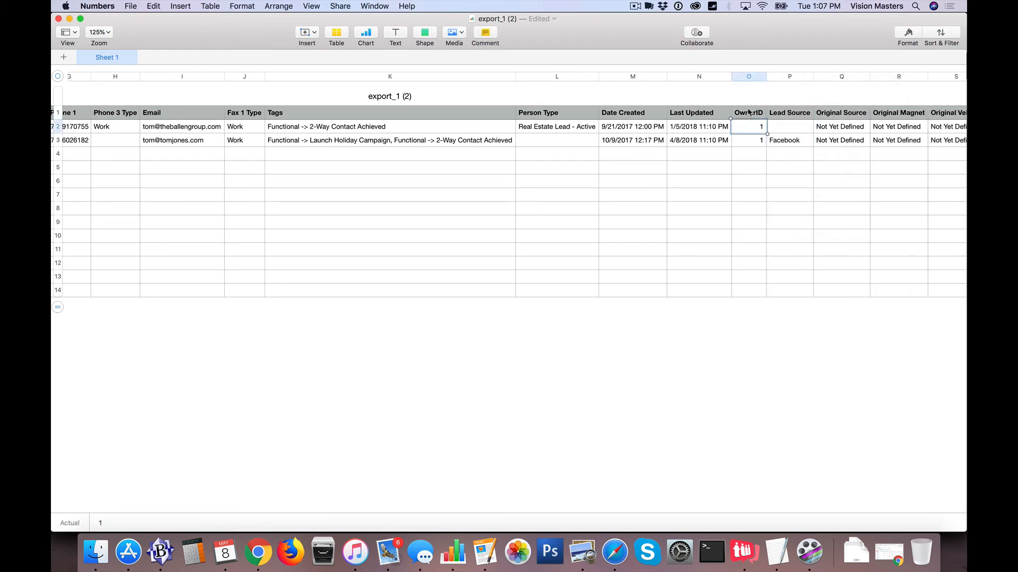
pyautogui.click(747, 113)
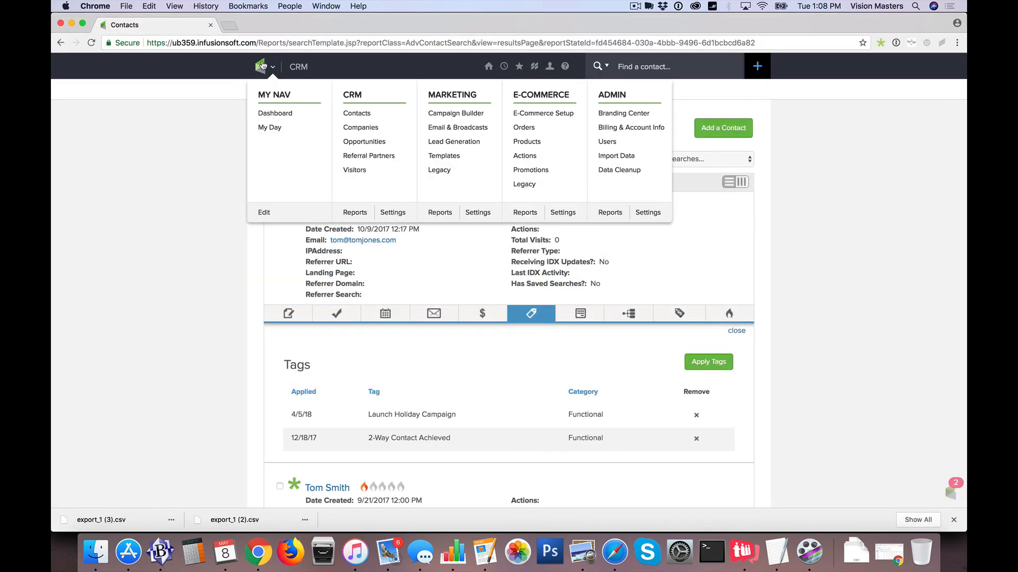
pyautogui.moveTo(607, 141)
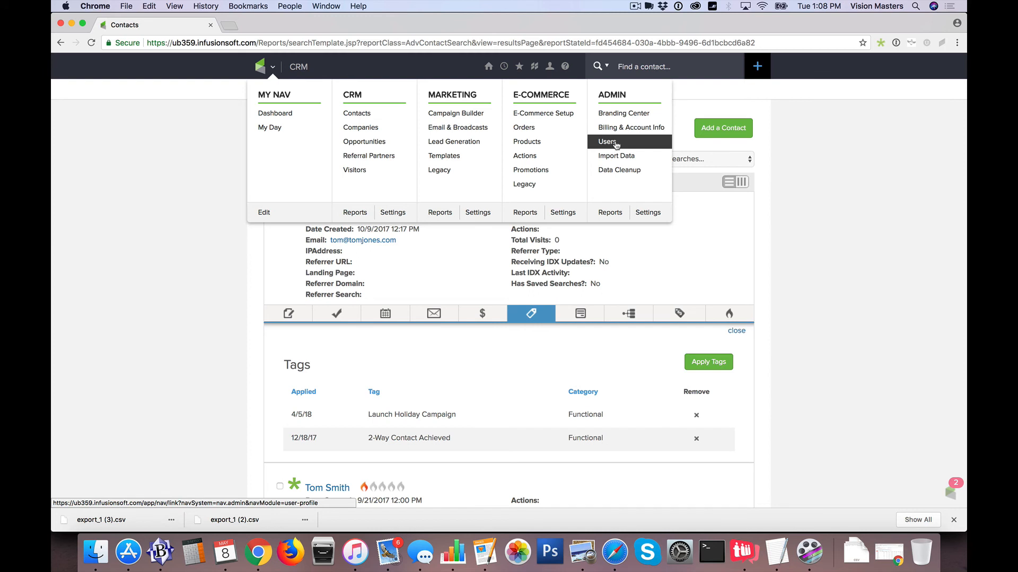
# - Go to Users under Admin in the main navigation
pyautogui.click(606, 141)
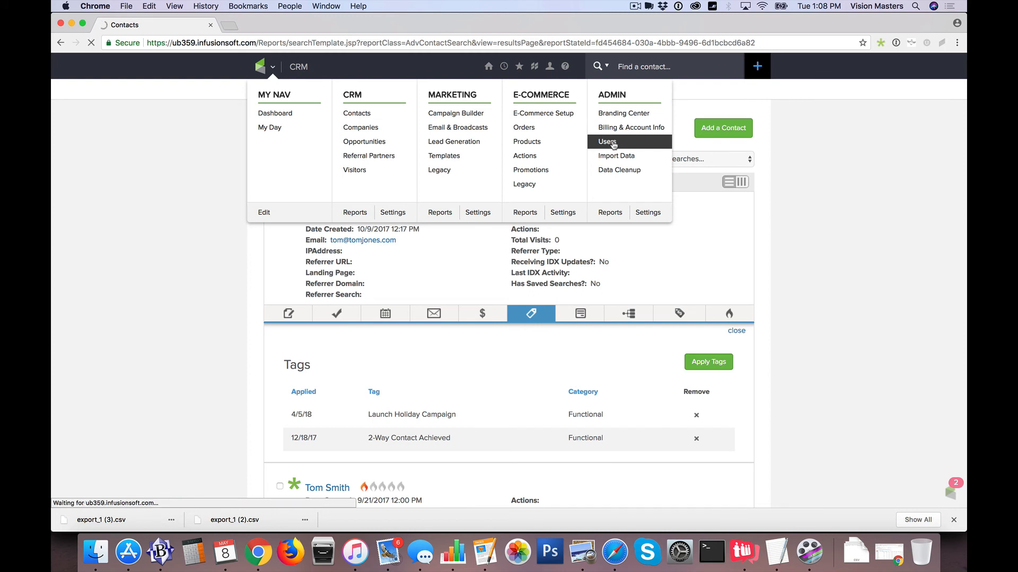
pyautogui.click(606, 141)
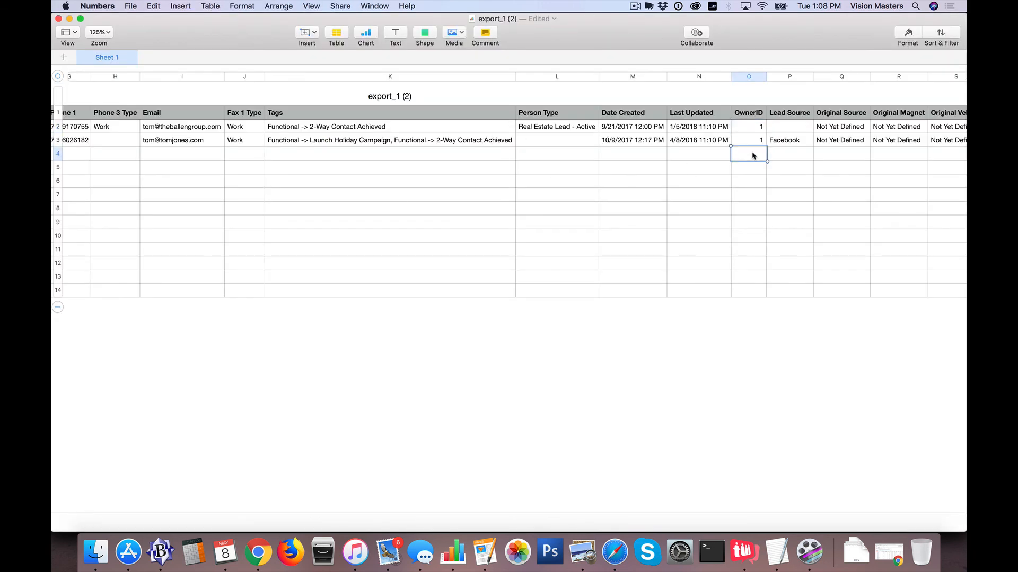
pyautogui.moveTo(749, 140); pyautogui.dragTo(748, 209)
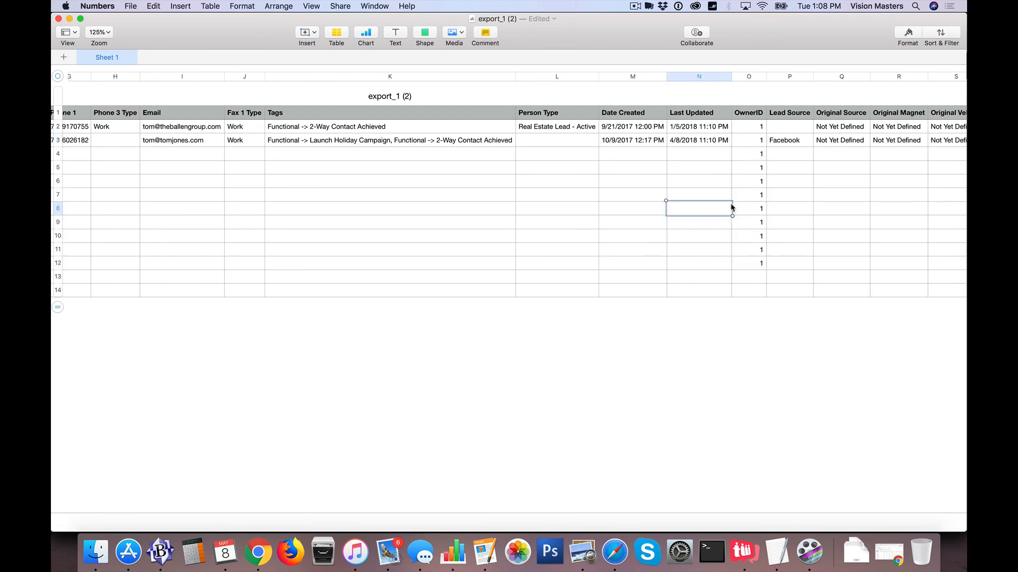
pyautogui.moveTo(751, 267)
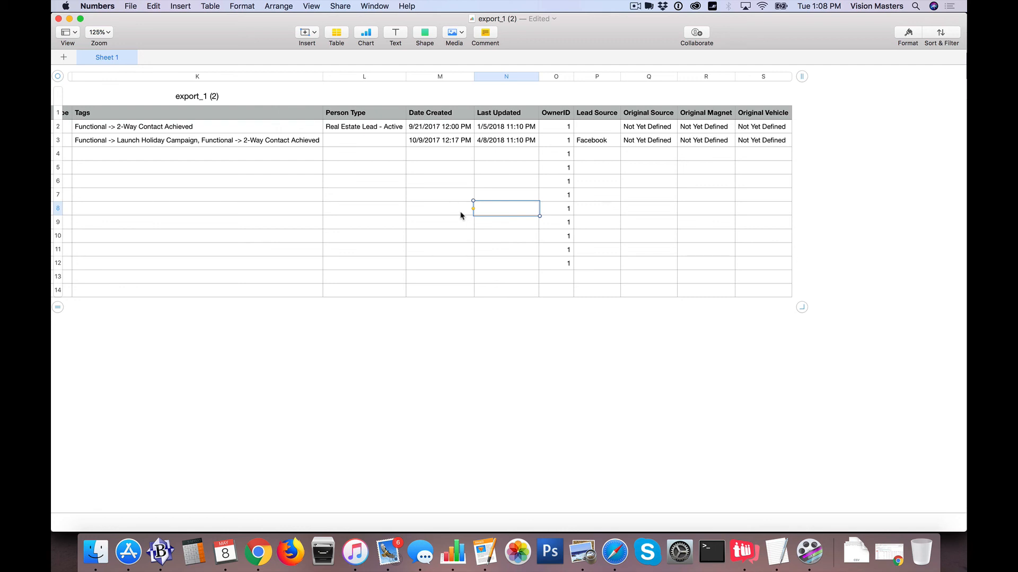
pyautogui.hscroll(-3)
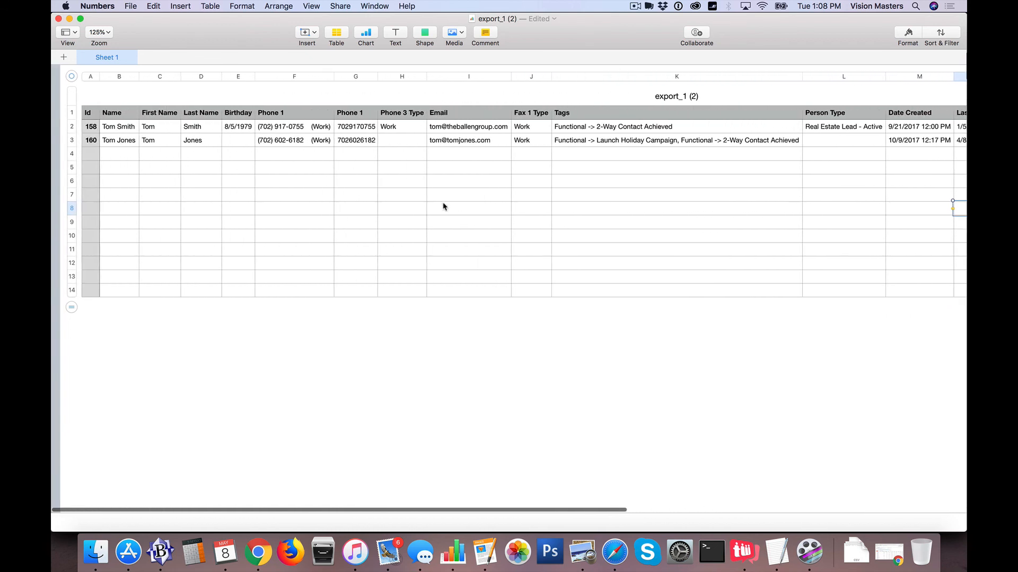
pyautogui.hscroll(3)
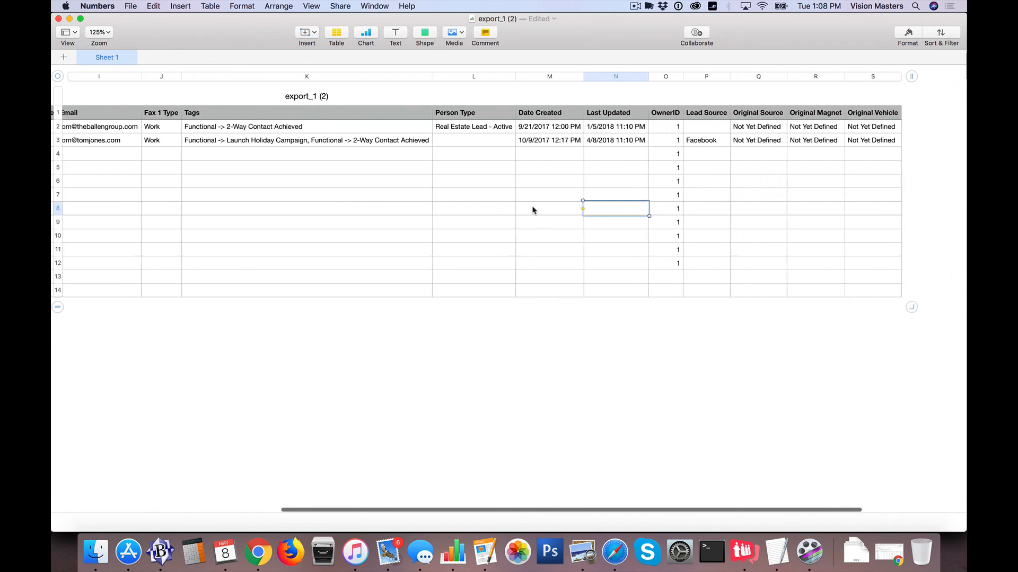
pyautogui.hscroll(-3)
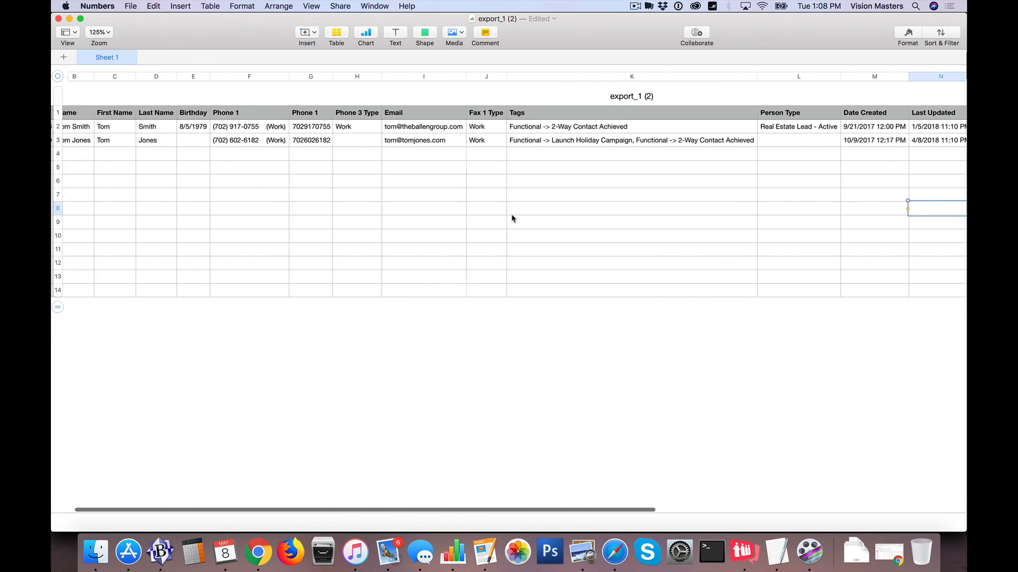
pyautogui.hscroll(-3)
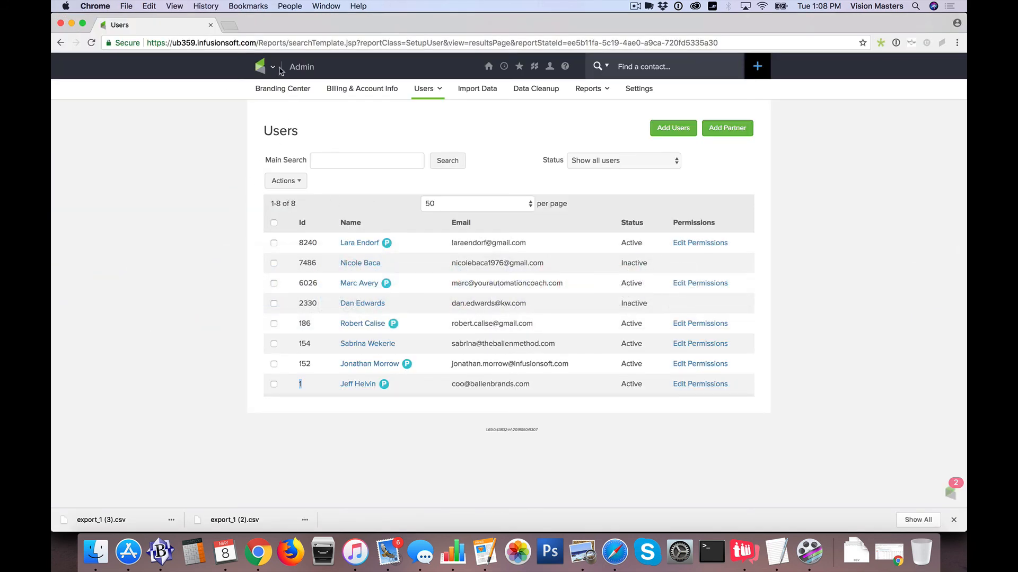
# - Go to Admin > Settings and open Custom Fields for the Contact record
pyautogui.click(273, 67)
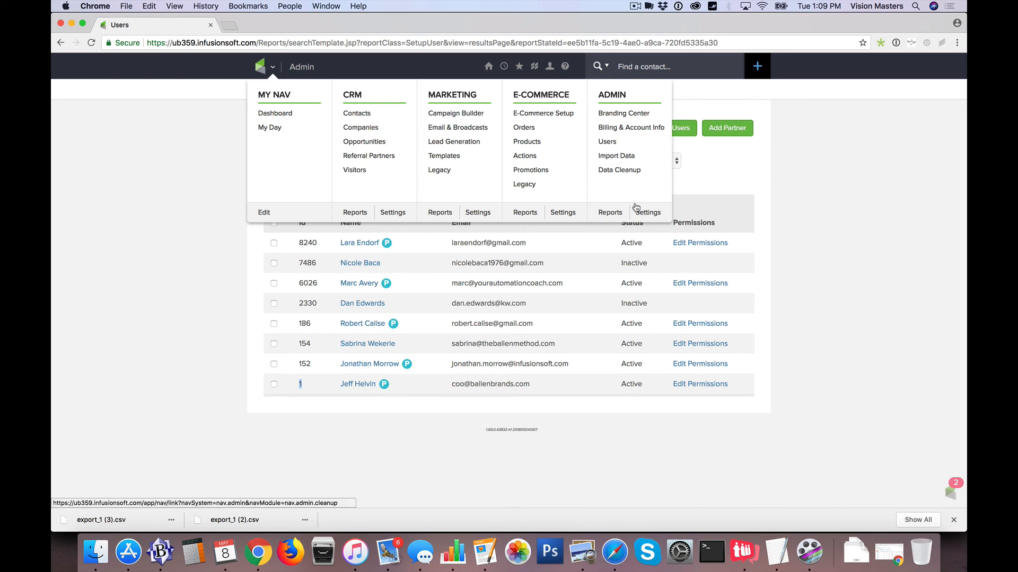
pyautogui.click(646, 212)
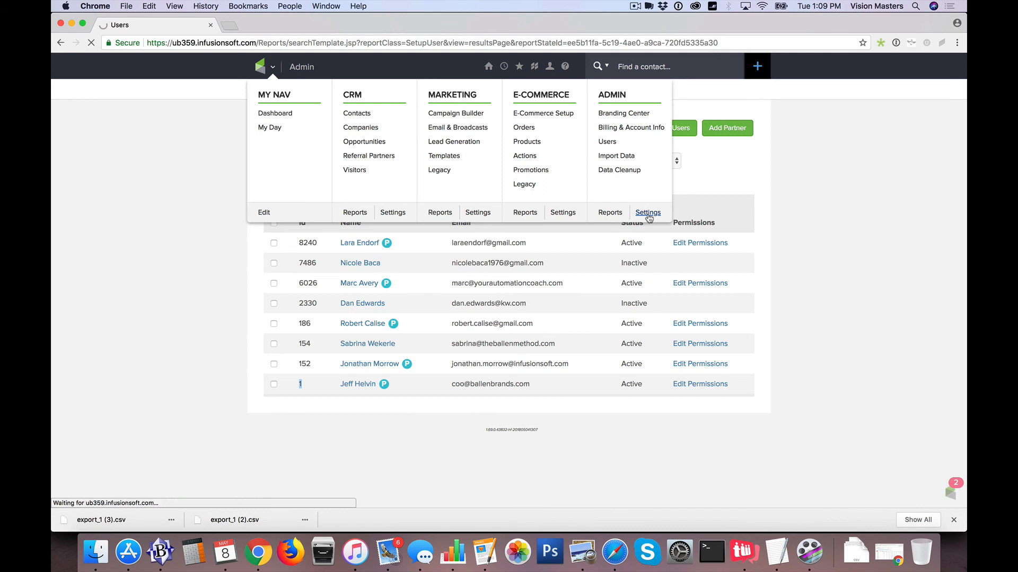
pyautogui.click(647, 212)
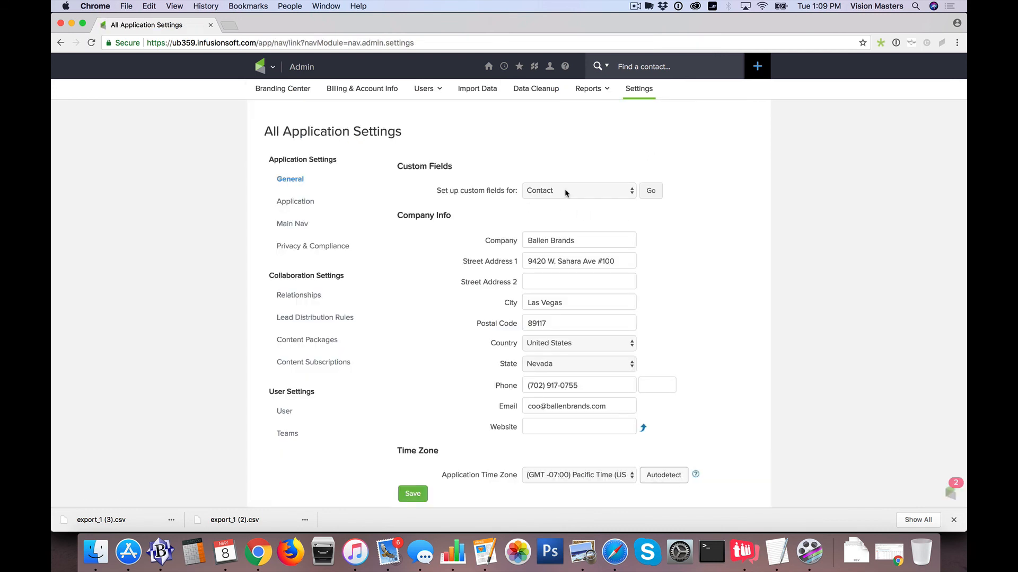
pyautogui.click(649, 189)
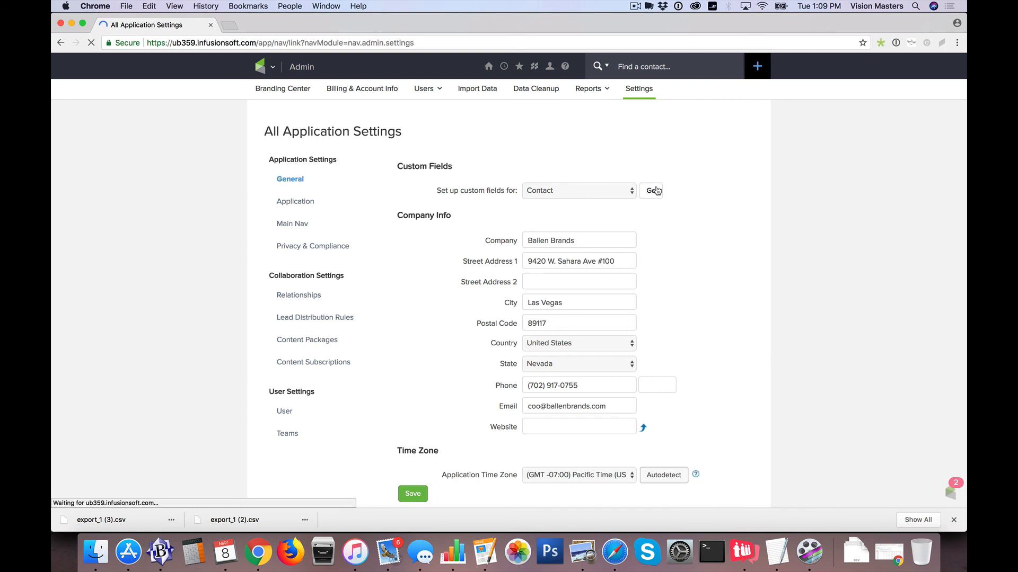
pyautogui.click(651, 190)
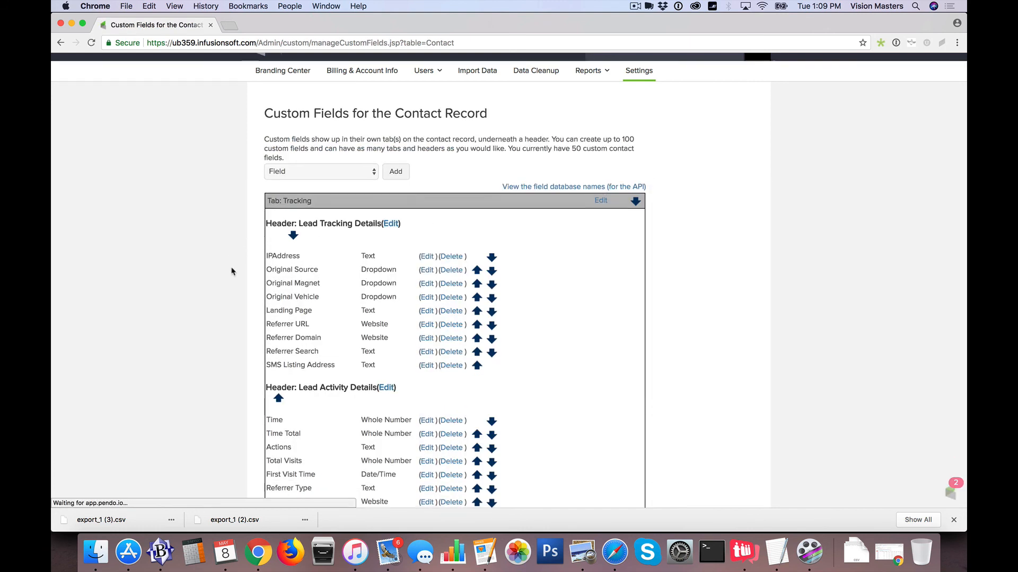
# - Scroll through the list of tracking, contract, custom and import fields
pyautogui.scroll(-3)
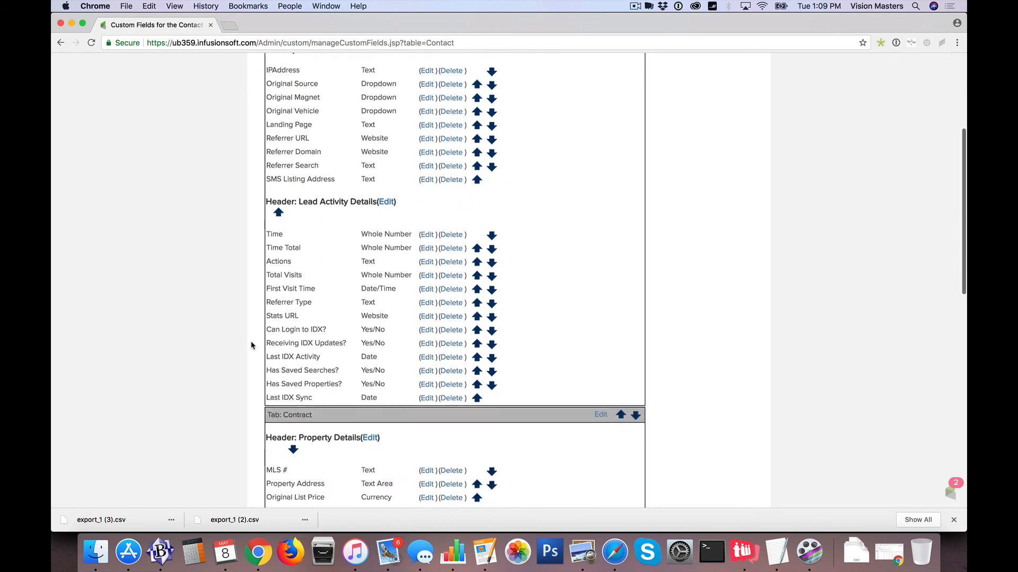
pyautogui.scroll(-3)
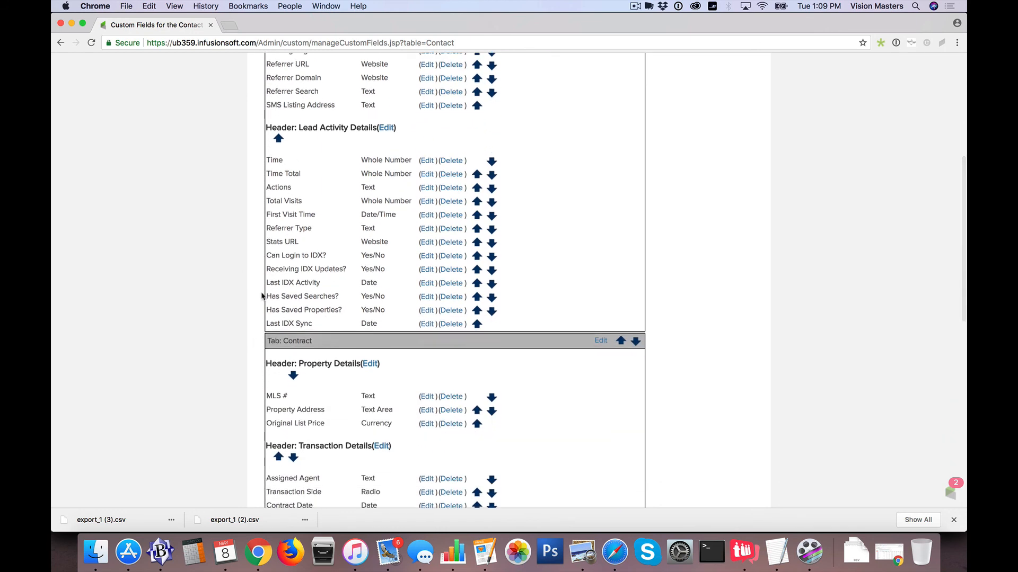
pyautogui.scroll(-3)
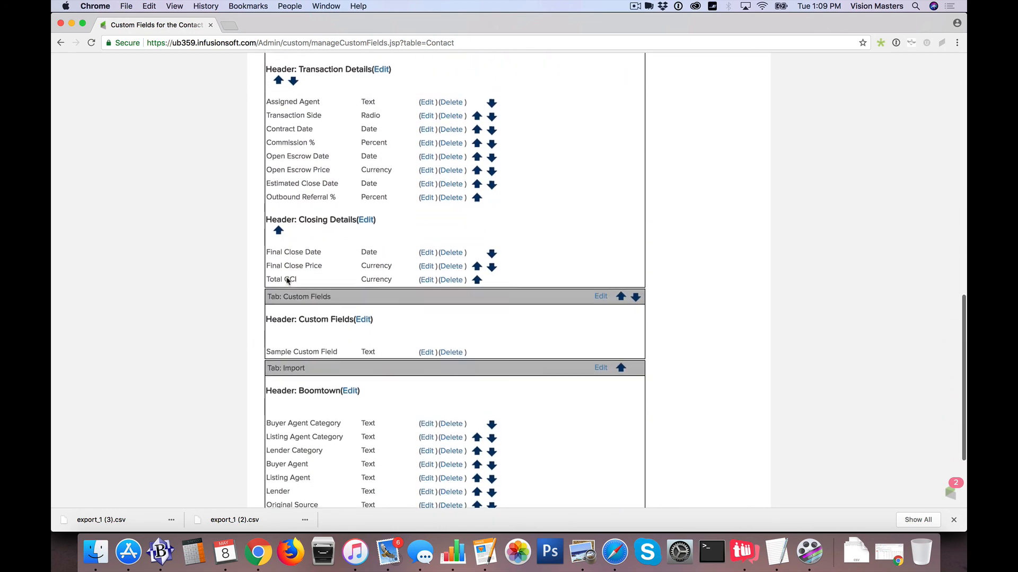
pyautogui.scroll(-3)
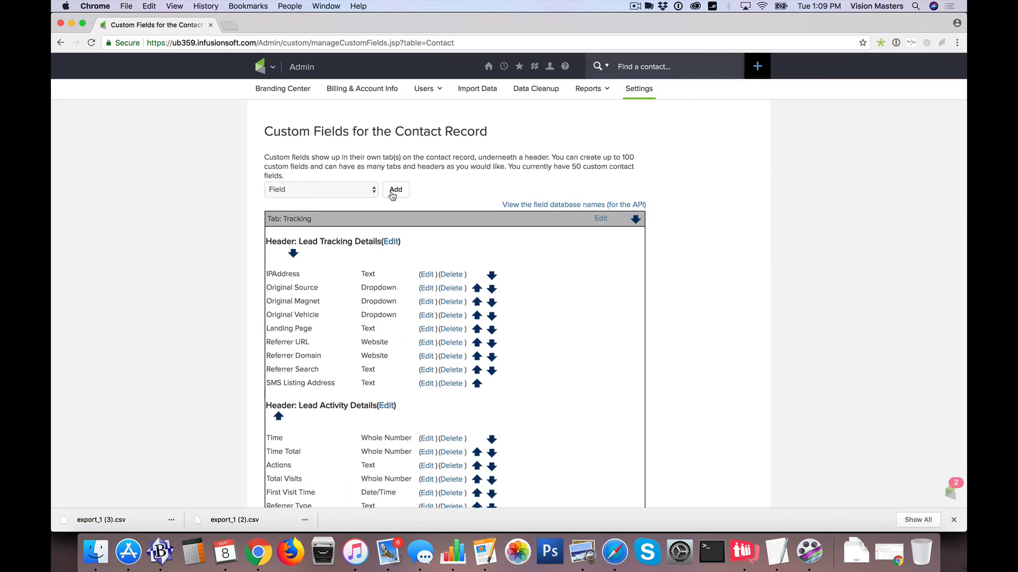
# - Create a Text custom field 'Lender Name' placed under Contract > Transaction Details and save it
pyautogui.click(395, 190)
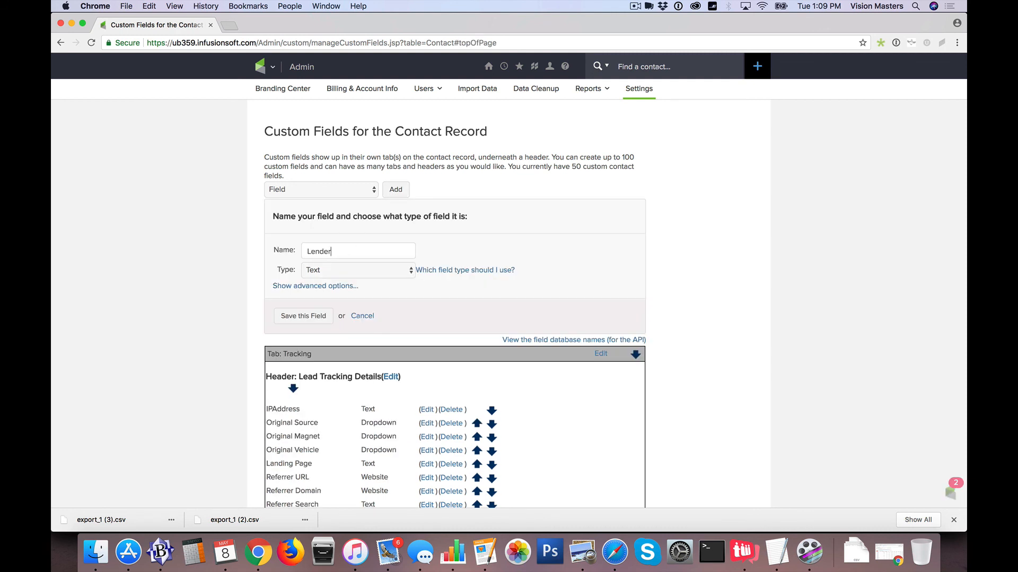
pyautogui.click(356, 270)
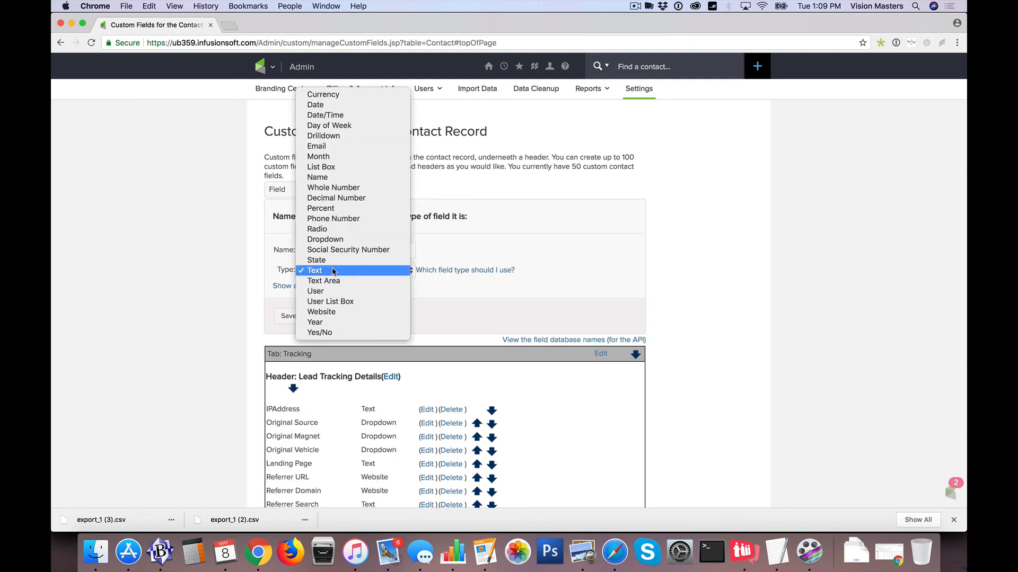
pyautogui.click(314, 271)
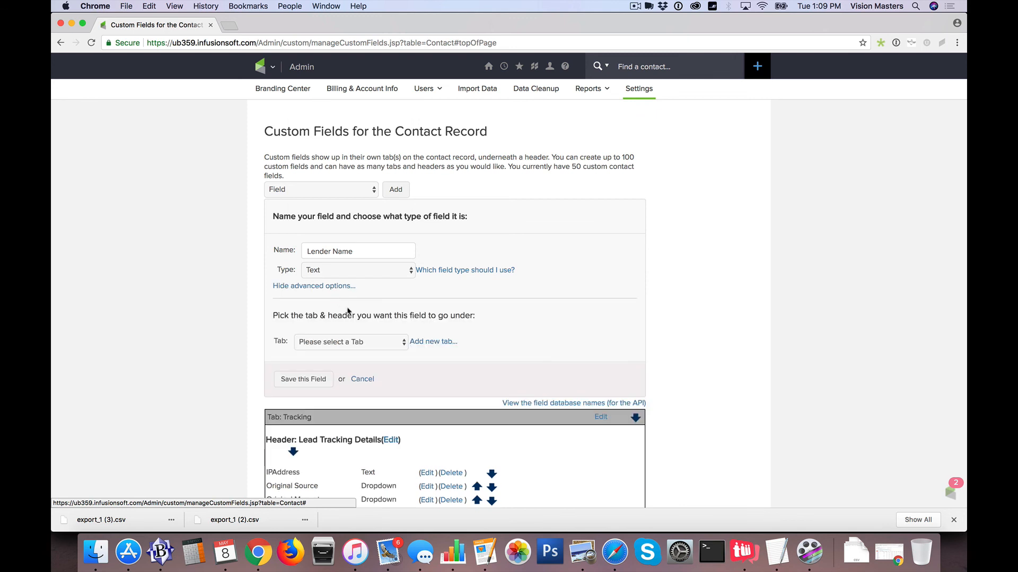
pyautogui.click(351, 342)
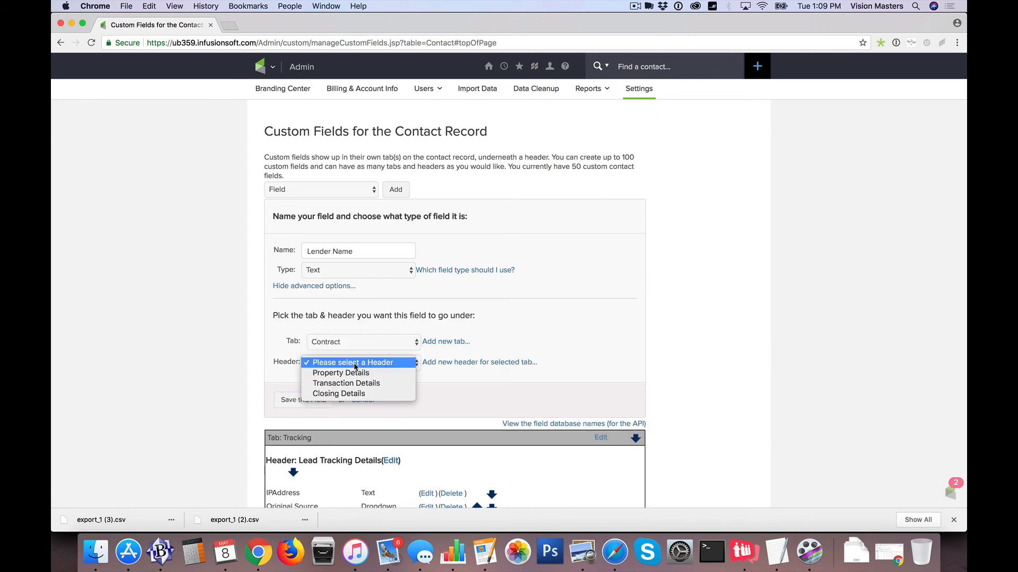
pyautogui.click(346, 383)
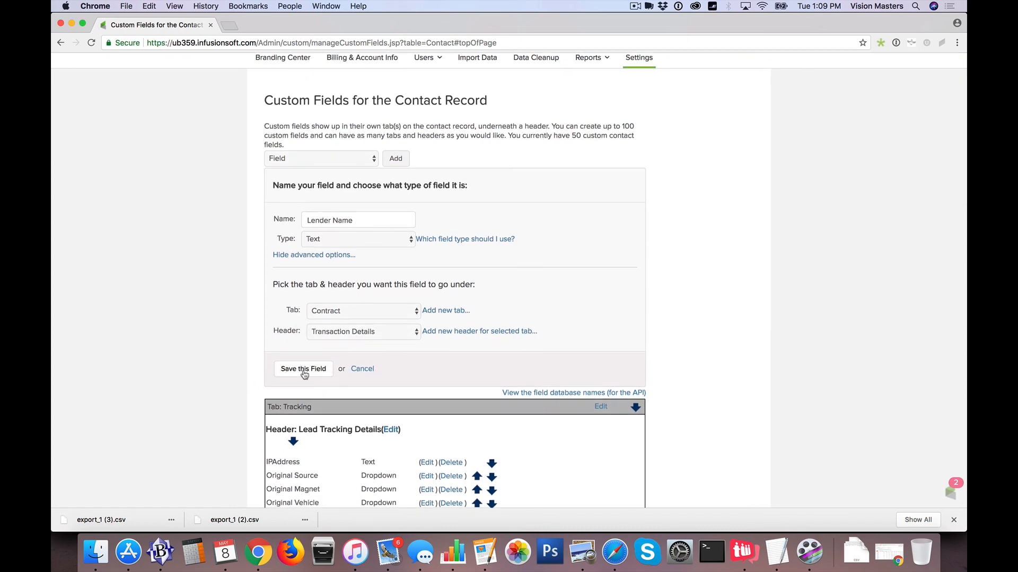
pyautogui.click(302, 368)
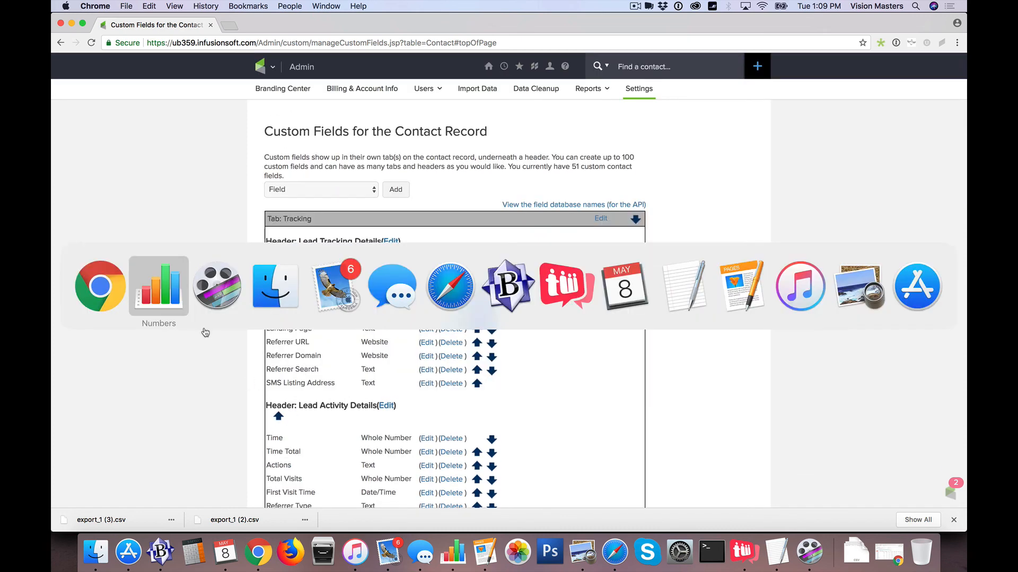
# - Enter 'Lender Name' as the header of cell T1, after Original Vehicle, leaving the column blank
pyautogui.click(158, 286)
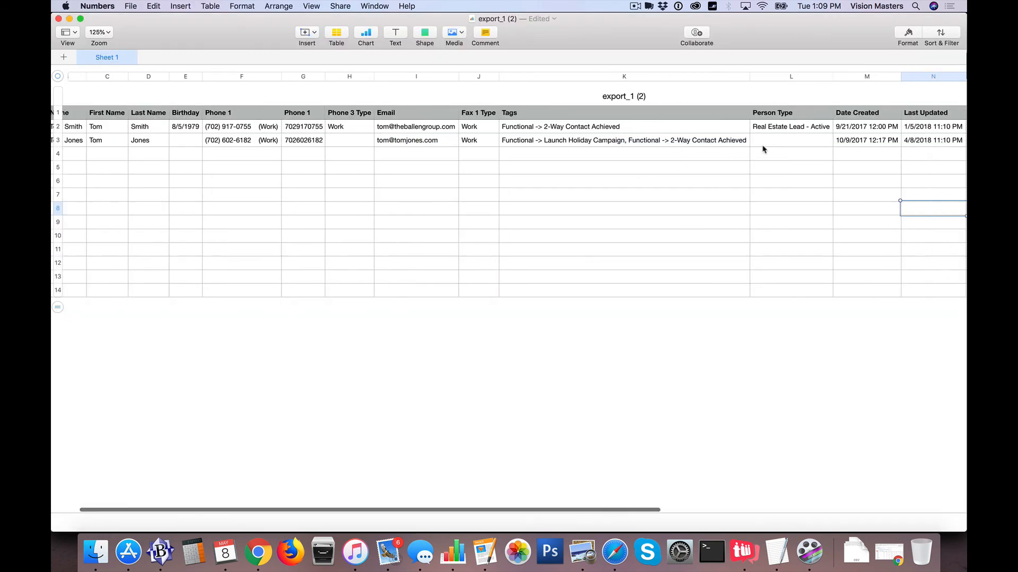
pyautogui.hscroll(3)
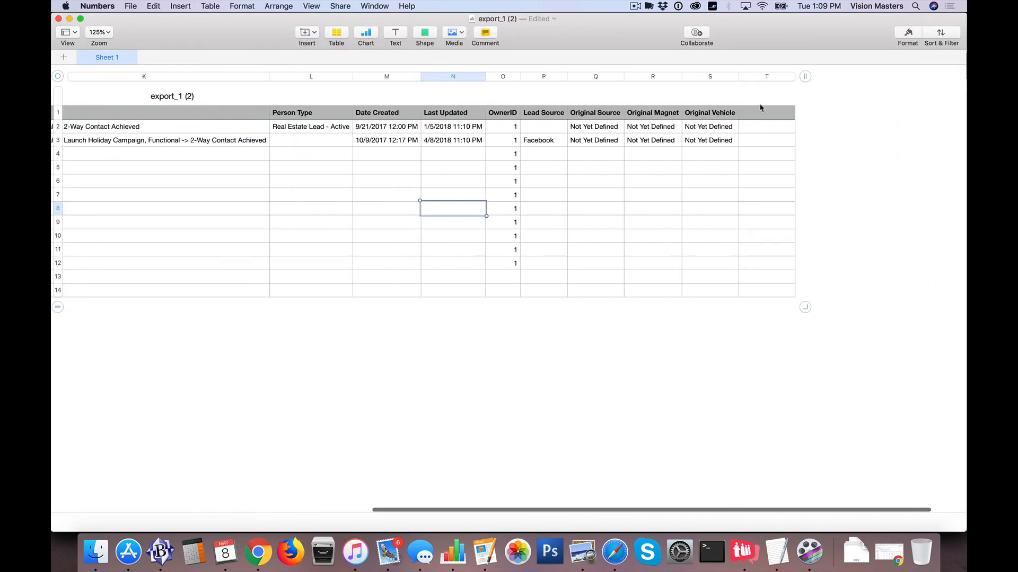
pyautogui.write('Lender')
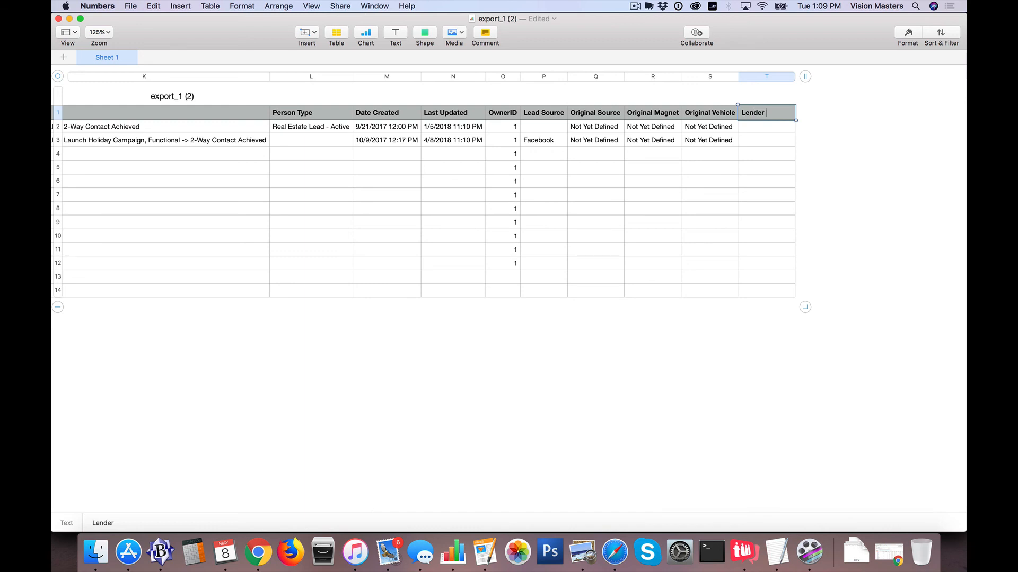
pyautogui.write('Name')
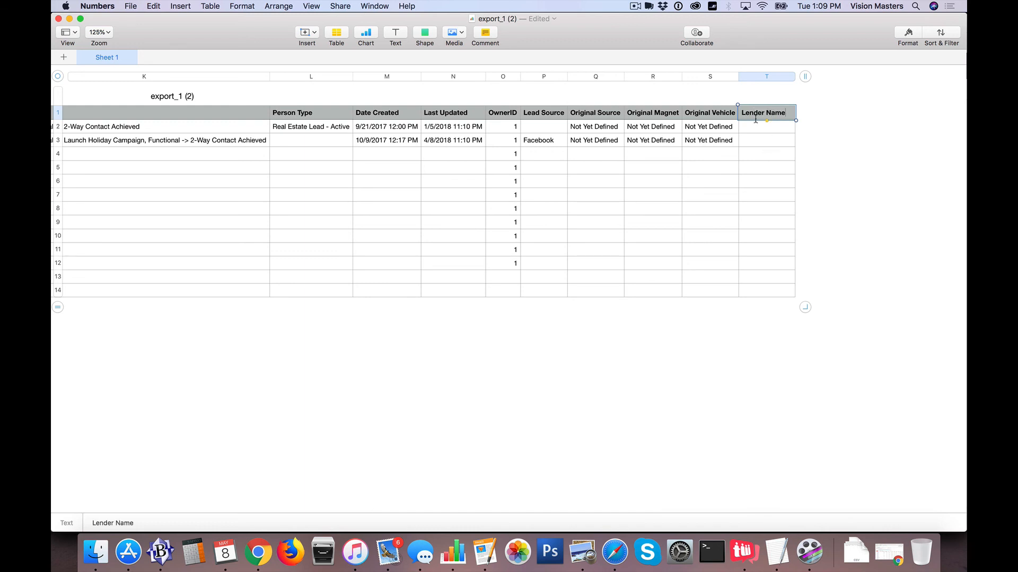
pyautogui.click(765, 140)
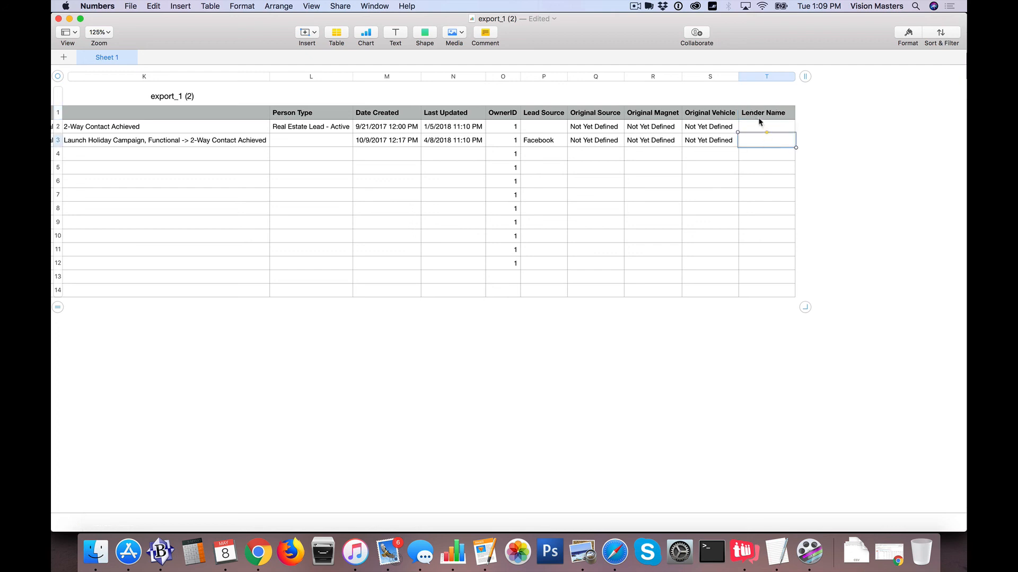
pyautogui.moveTo(750, 187)
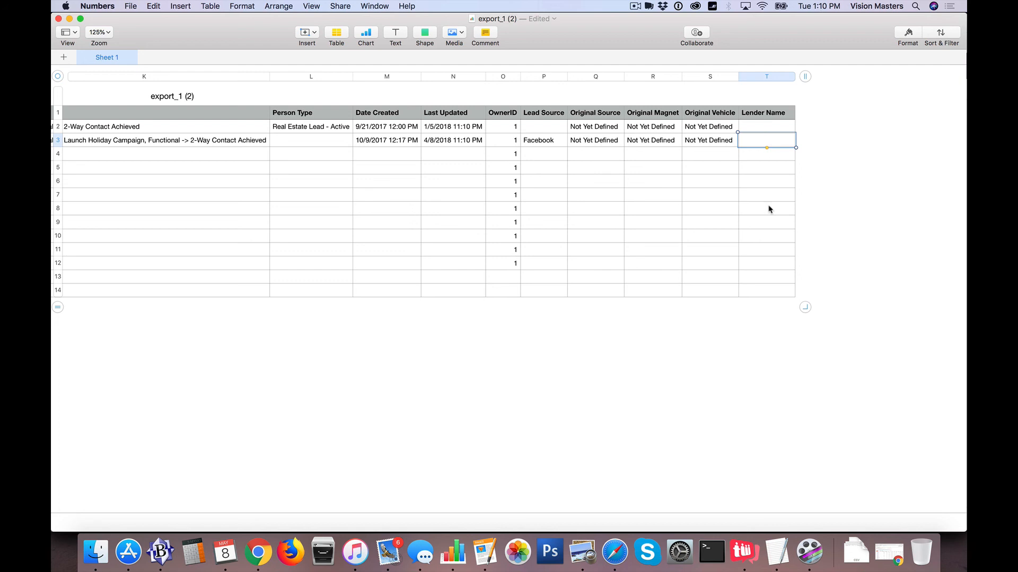
pyautogui.hscroll(-3)
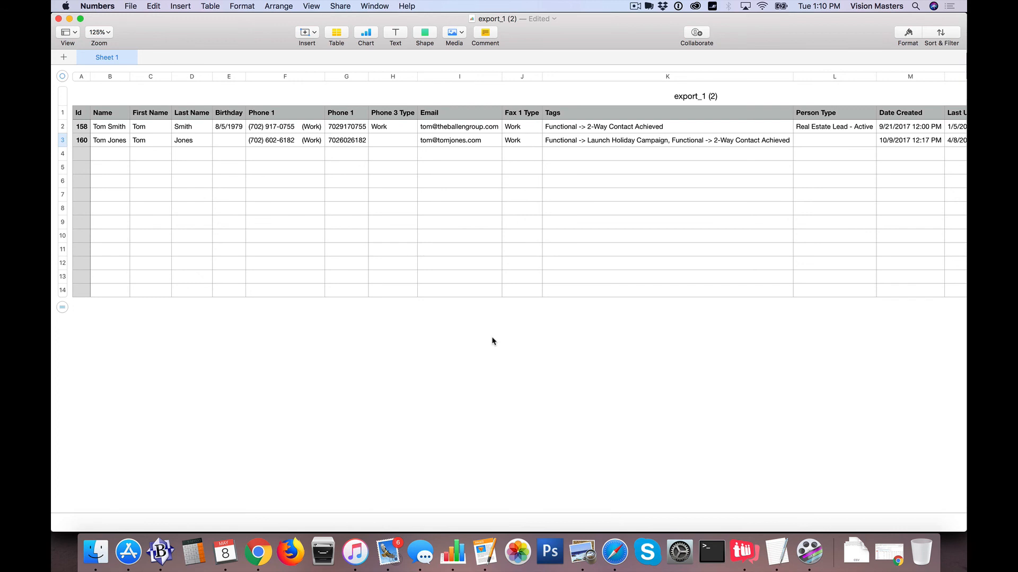
pyautogui.moveTo(453, 270)
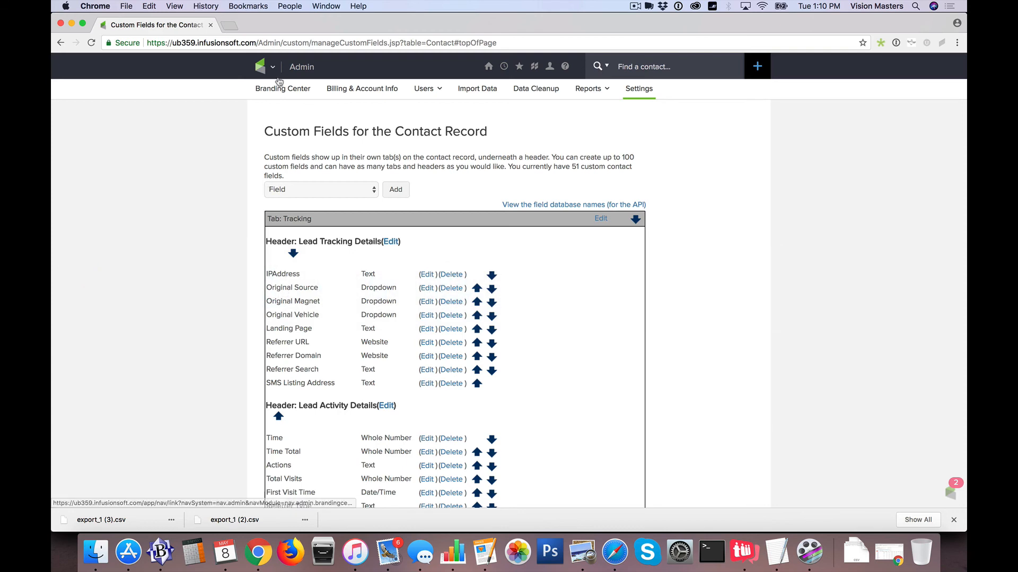
# - Navigate from custom fields to the My Nav dashboard via the main menu
pyautogui.click(261, 66)
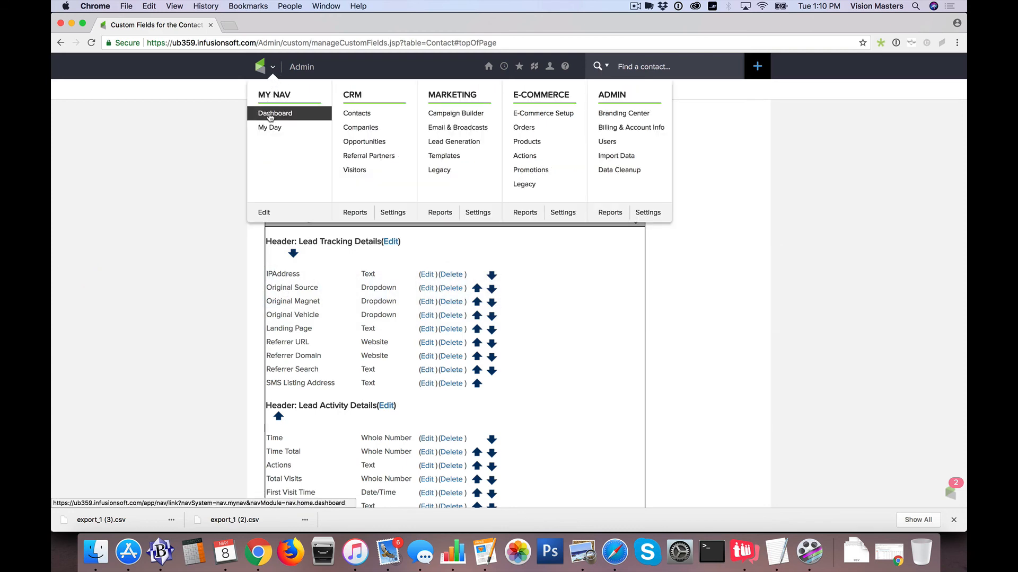
pyautogui.click(274, 113)
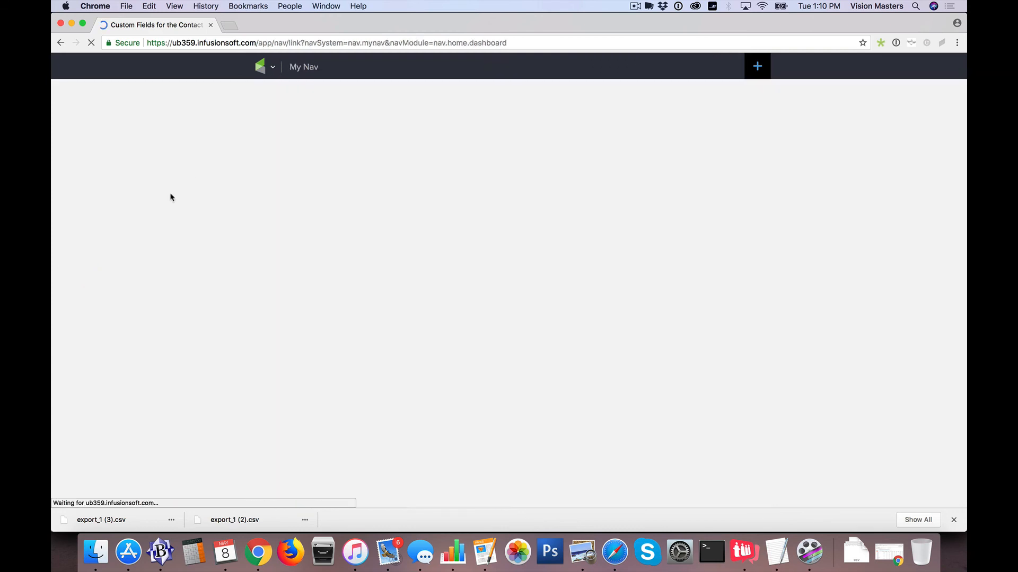